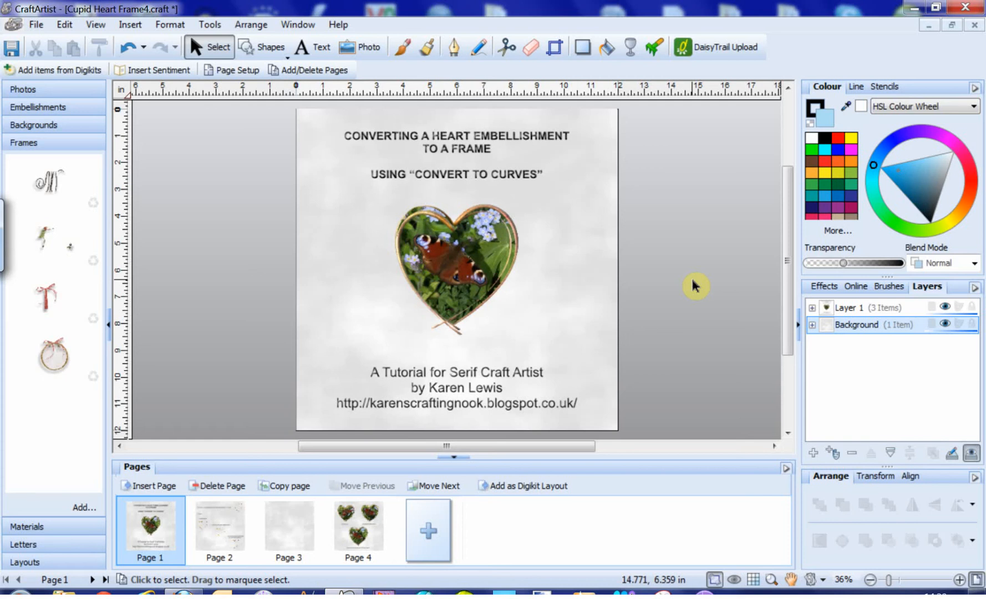
Step: On page 3, place the gold heart embellishment as a photo frame
click(288, 528)
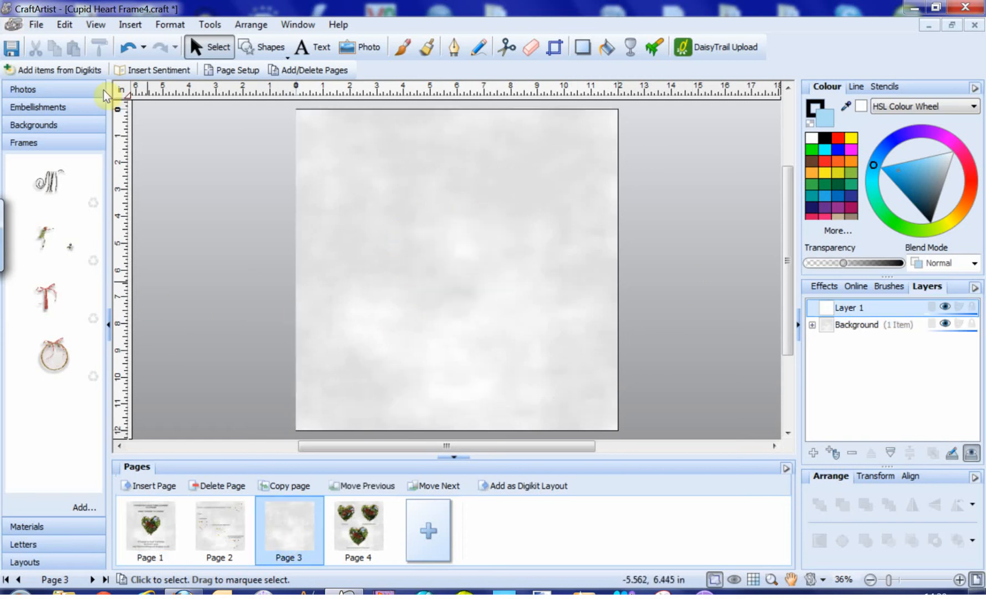
click(38, 108)
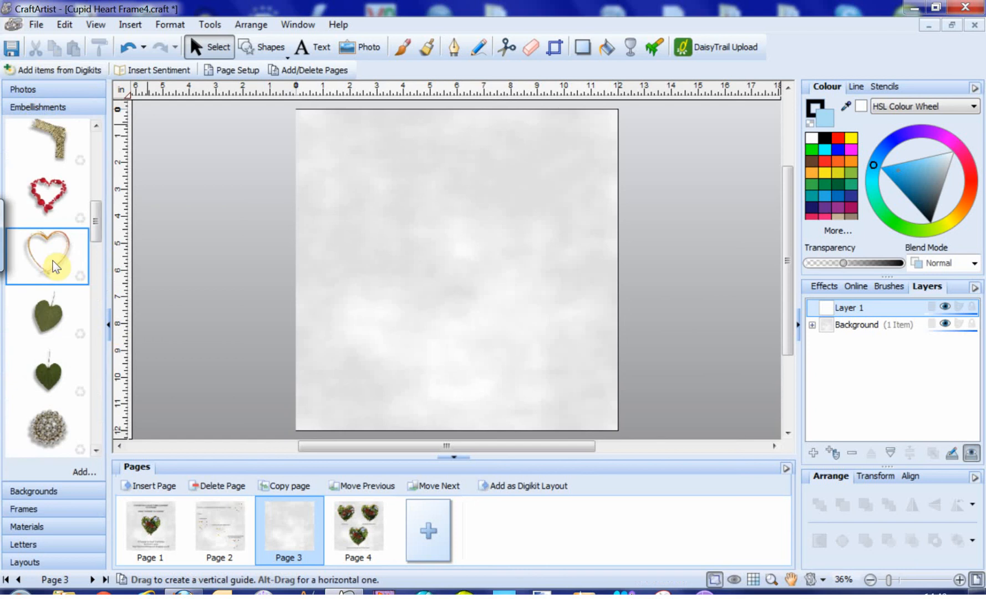
double_click(47, 254)
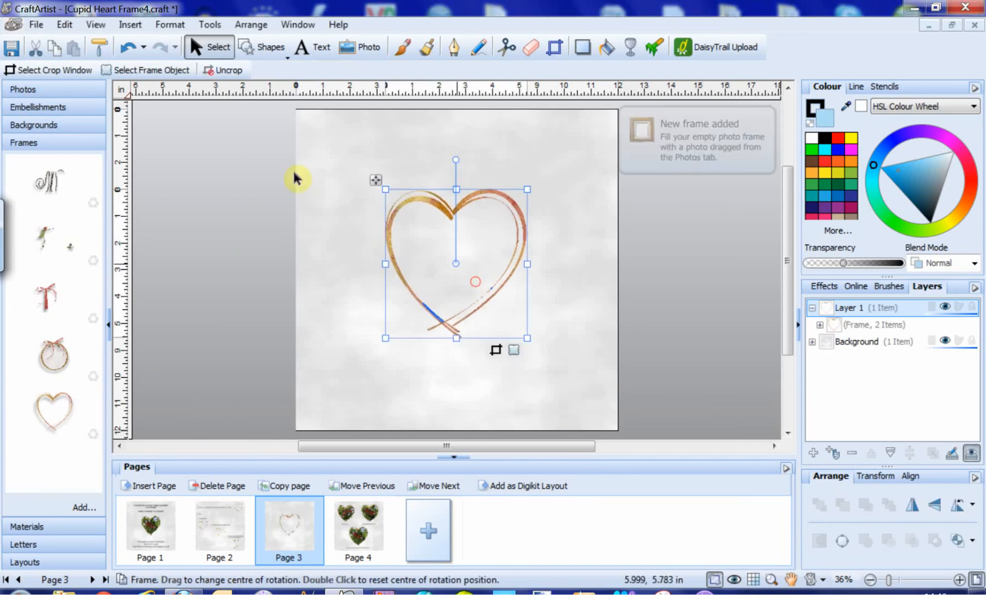
Step: Bring a butterfly photo from the Photos tab onto page 3 near the heart frame
click(23, 88)
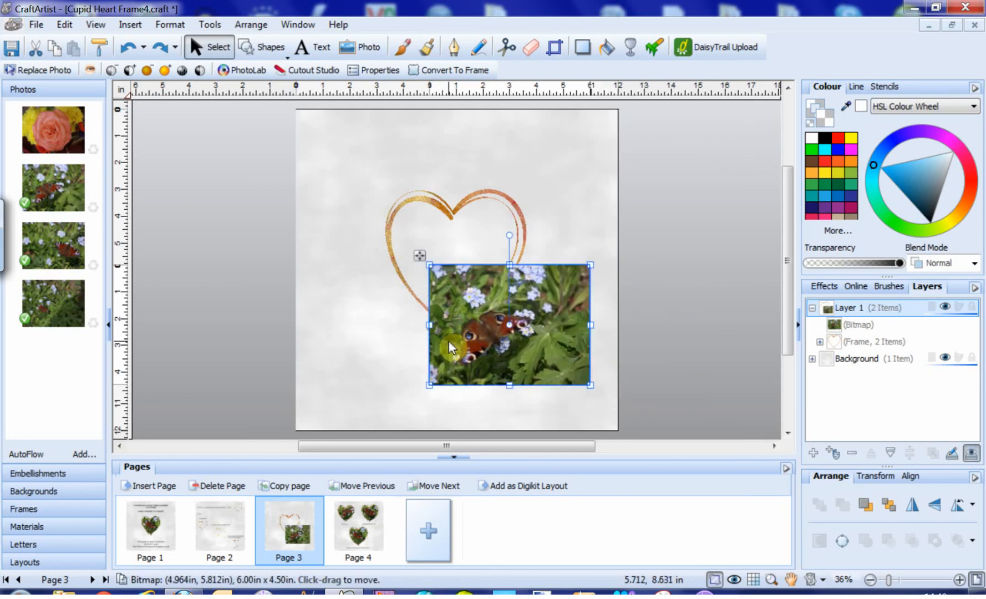
Step: Delete the butterfly photo from page 3
key(Delete)
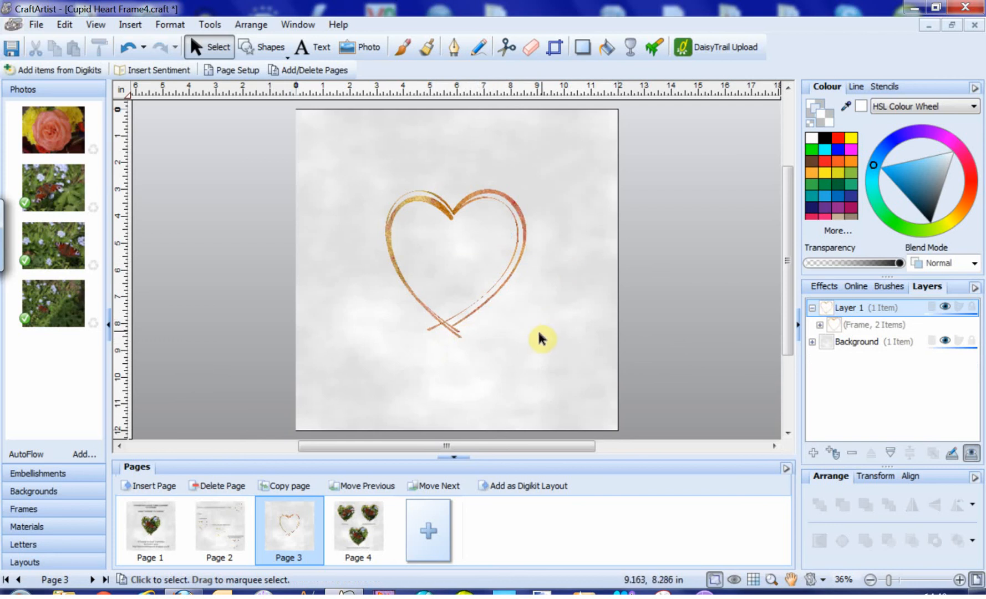
mouse_move(537, 345)
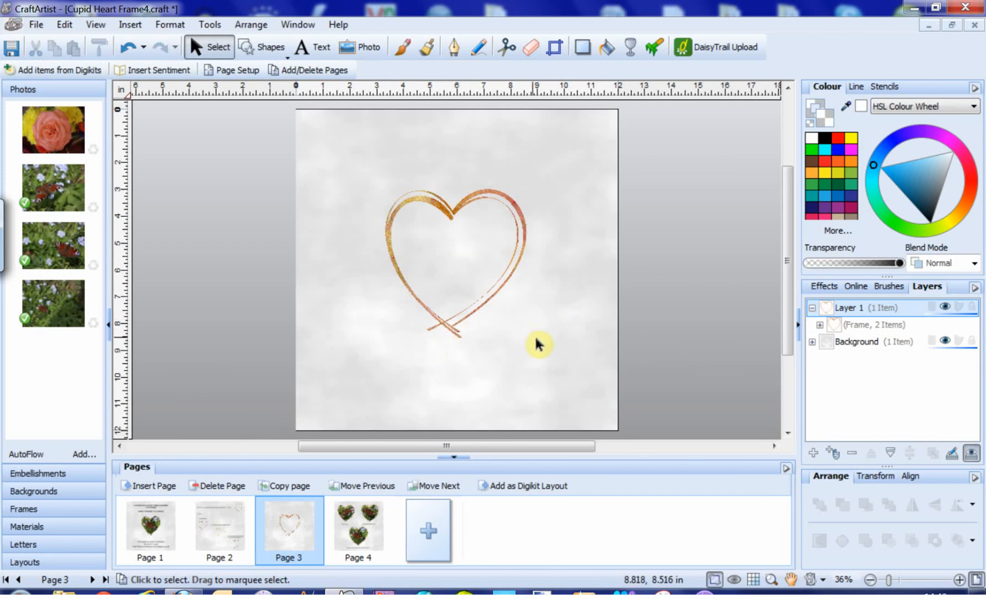
mouse_move(539, 350)
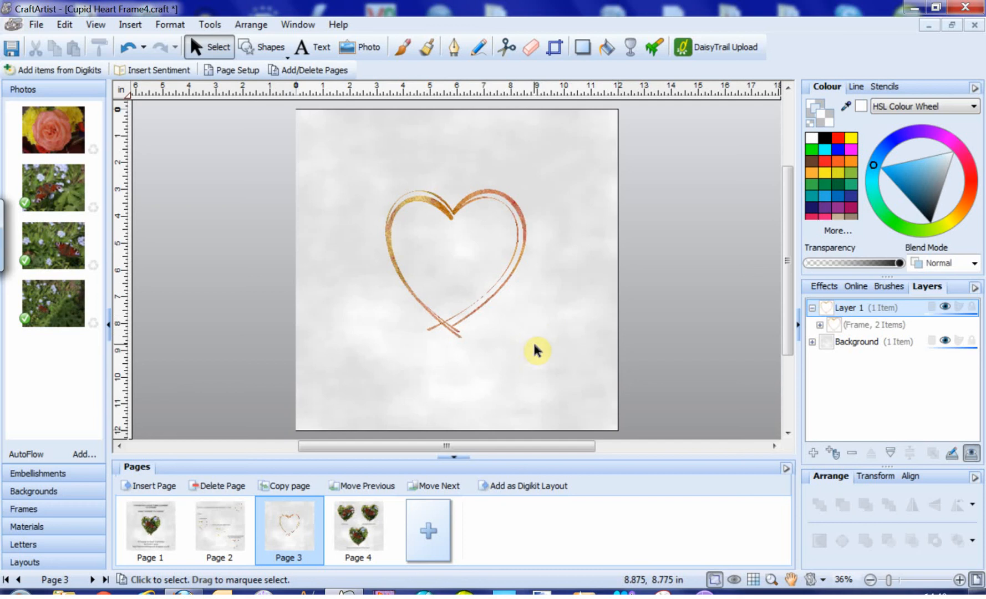
mouse_move(546, 348)
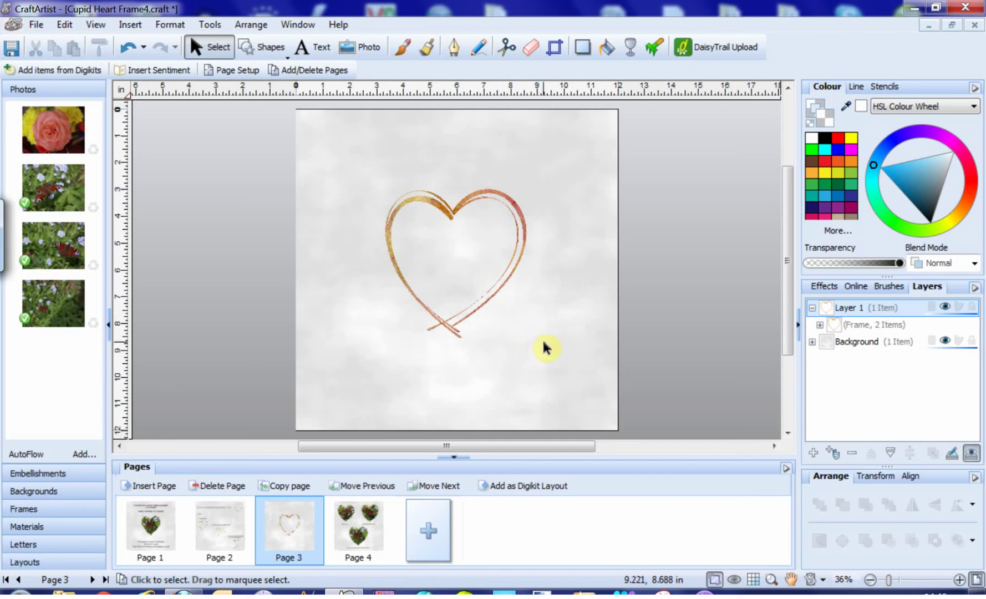
mouse_move(530, 356)
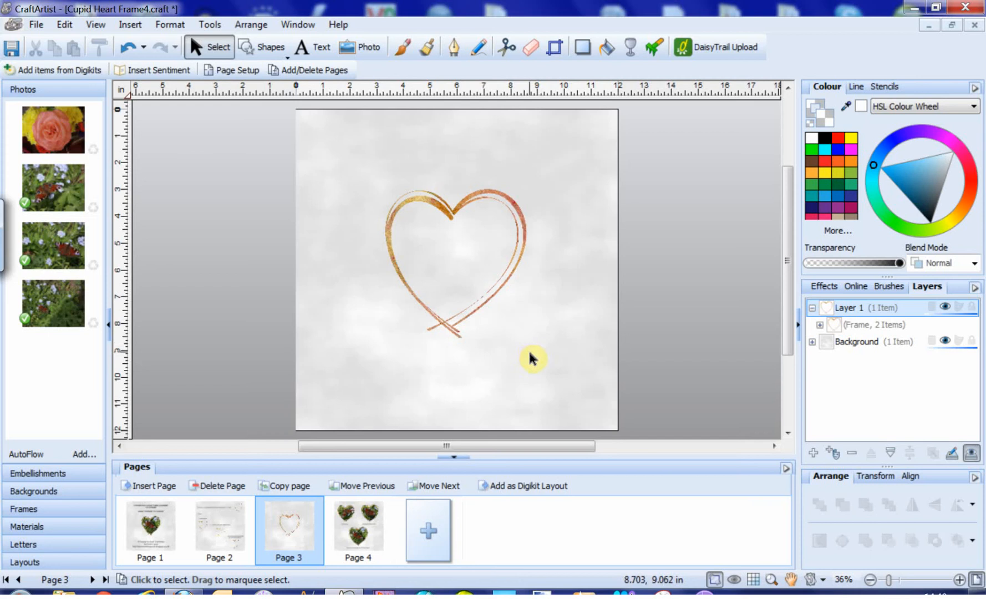
mouse_move(530, 364)
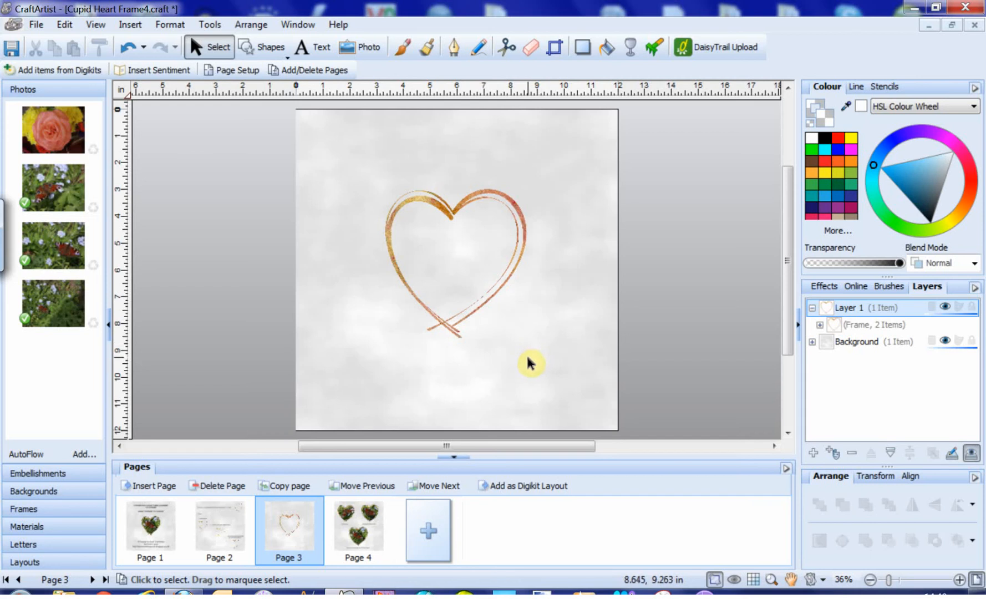
mouse_move(525, 369)
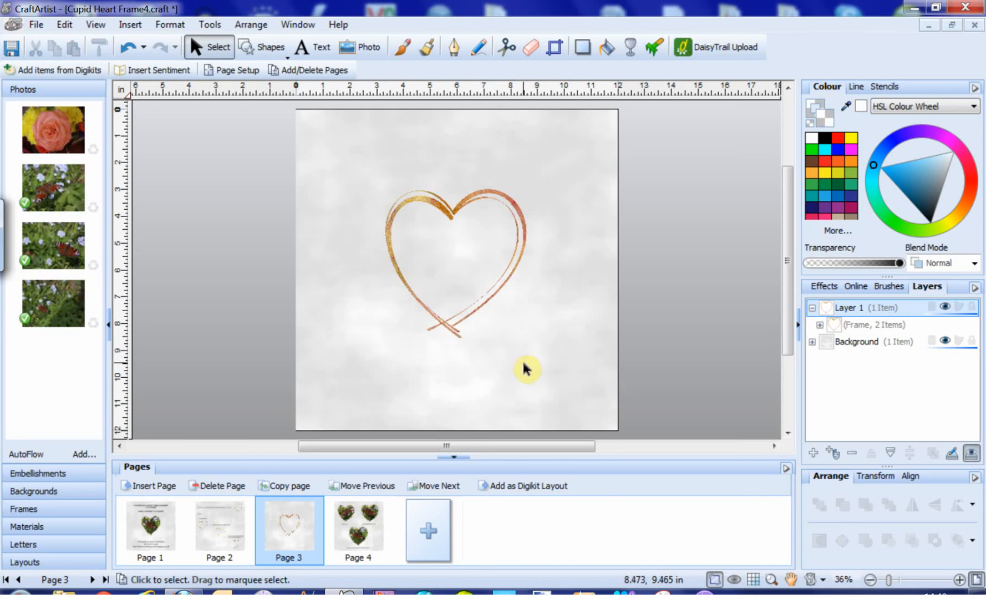
mouse_move(527, 372)
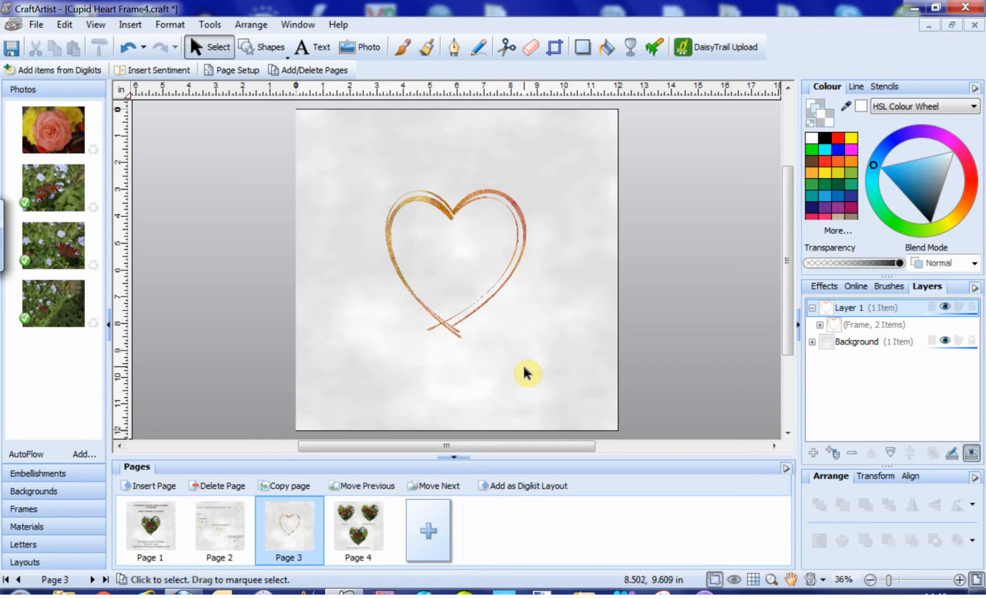
mouse_move(528, 375)
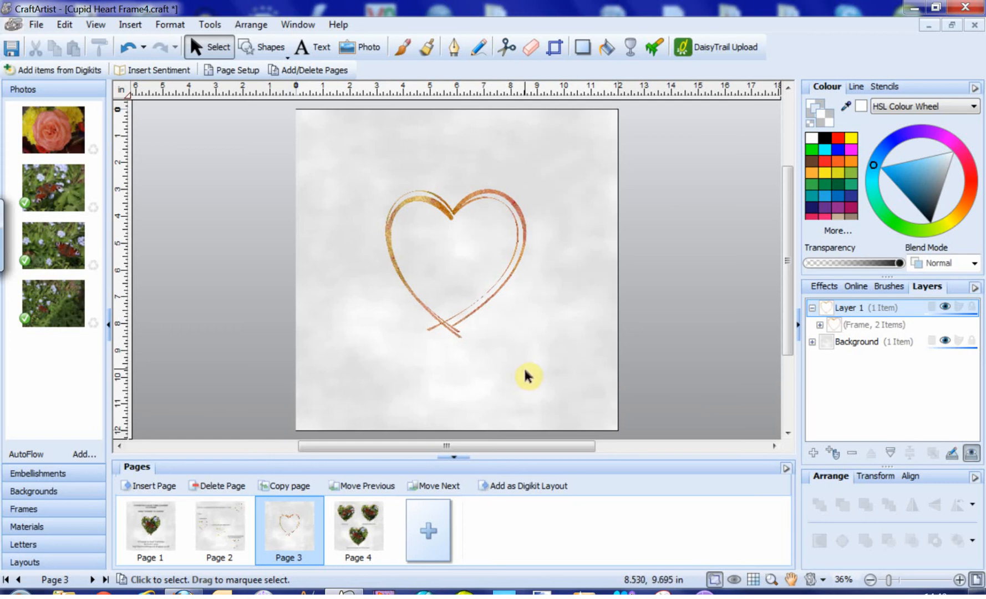
mouse_move(635, 309)
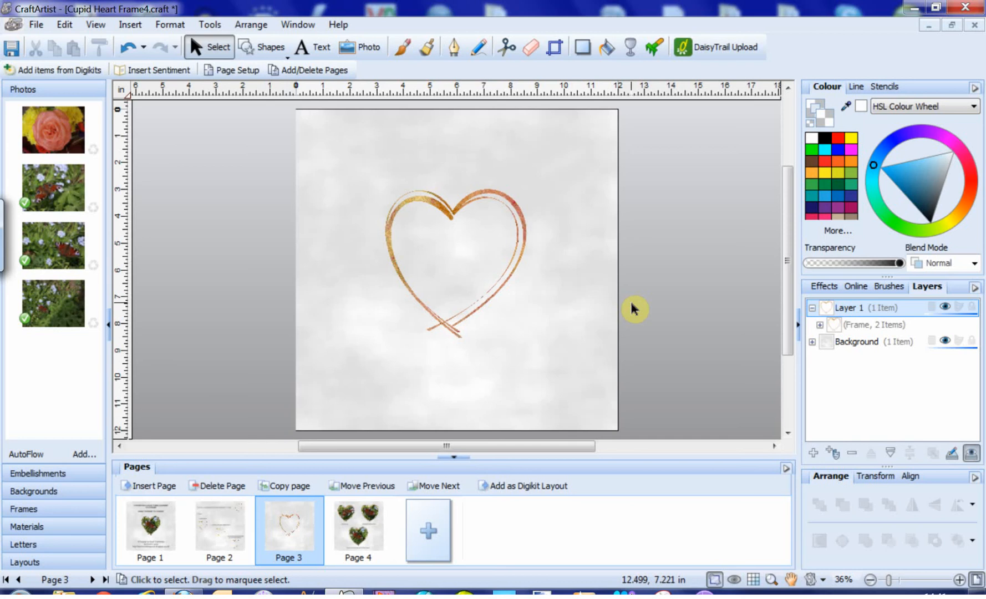
mouse_move(434, 202)
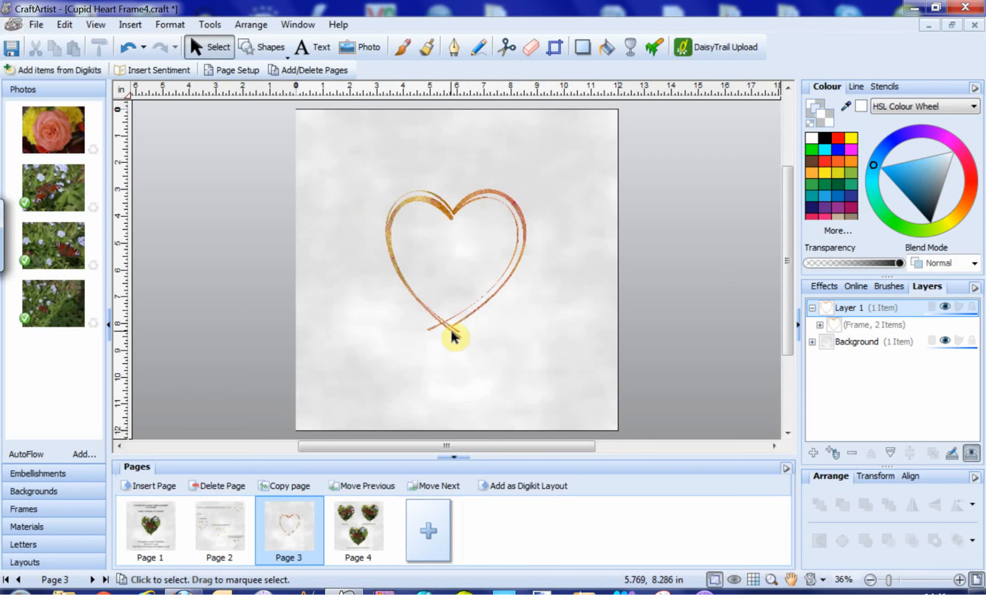
mouse_move(447, 371)
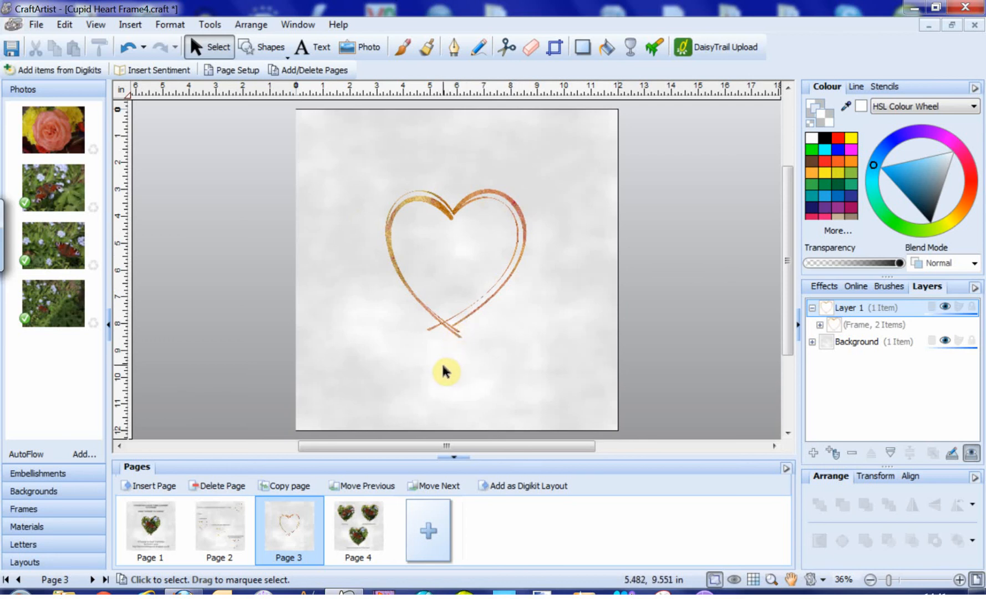
mouse_move(443, 365)
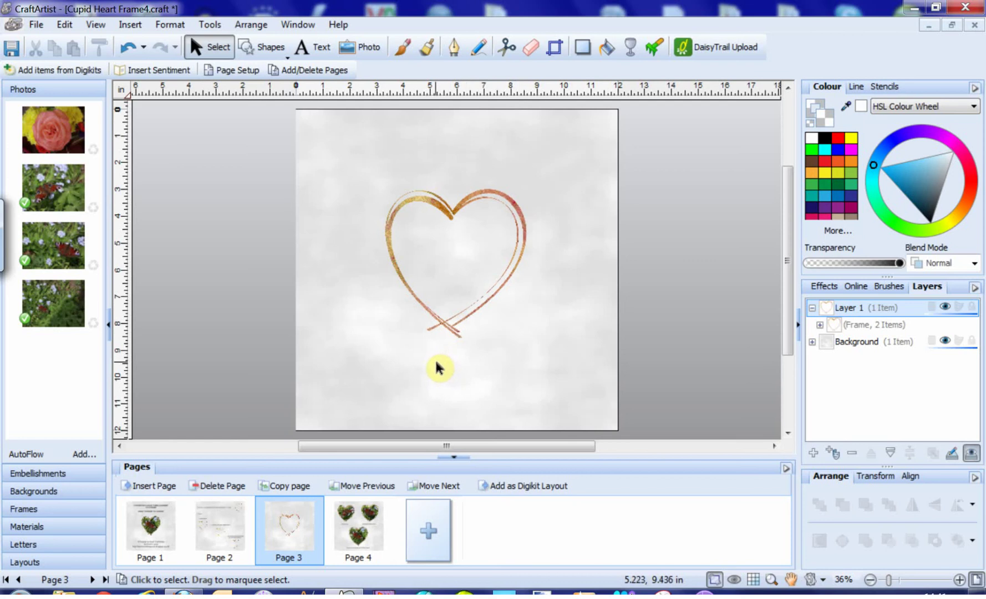
mouse_move(448, 188)
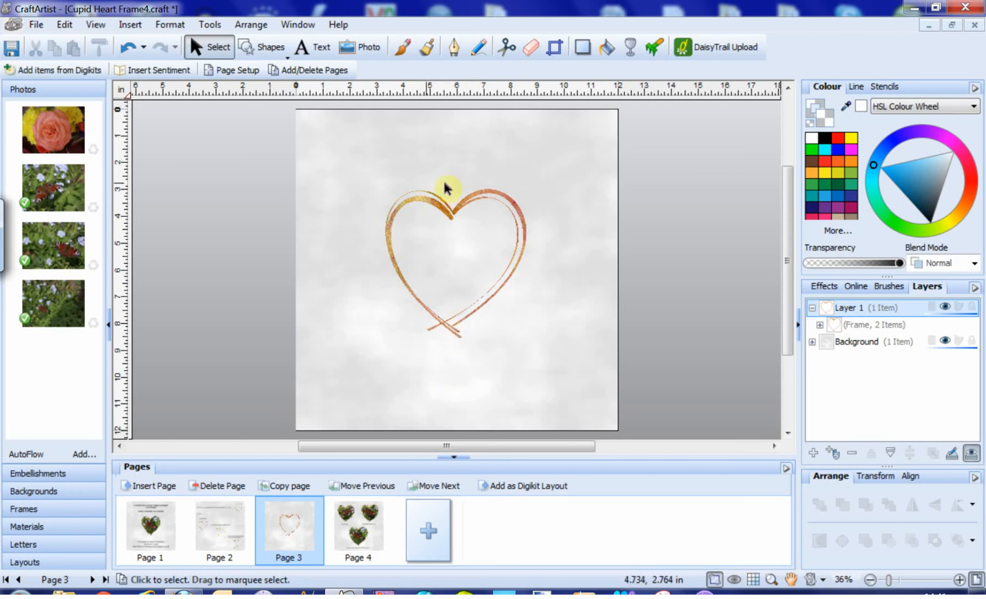
mouse_move(474, 342)
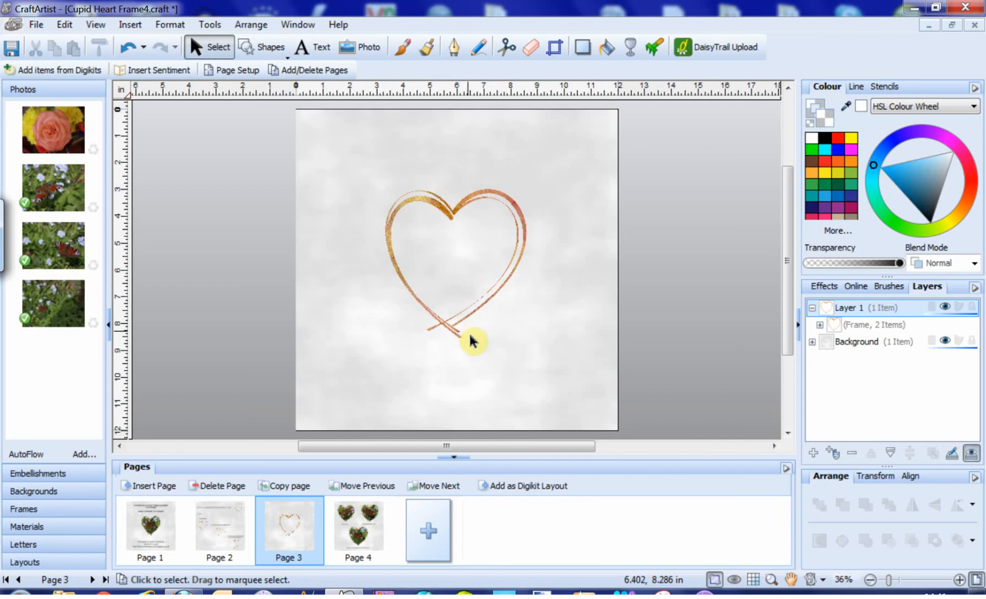
mouse_move(469, 338)
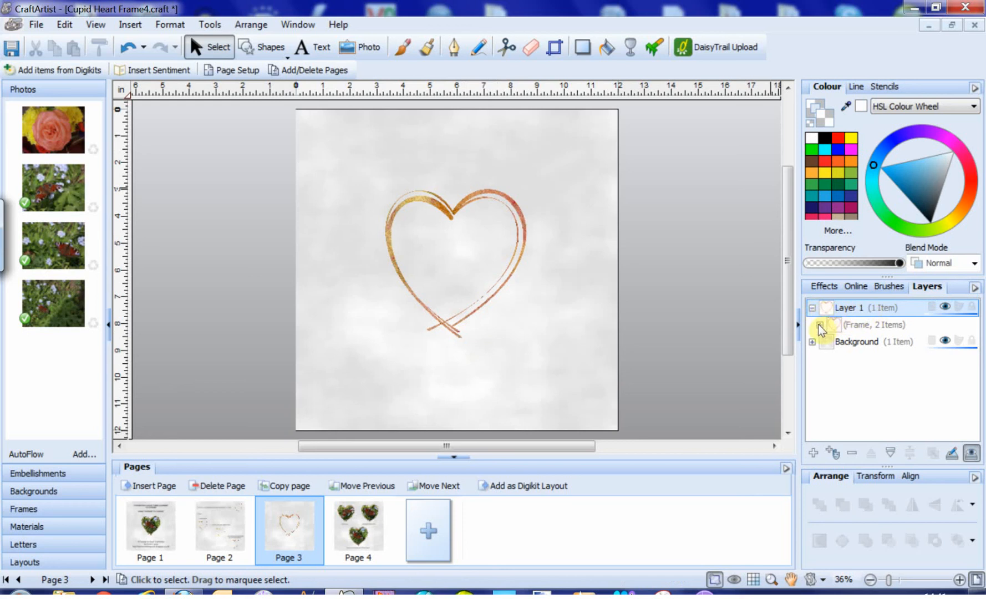
Step: Expand the Frame layer to show its Bitmap and 18-point PolyCurve, then end crop editing
click(820, 325)
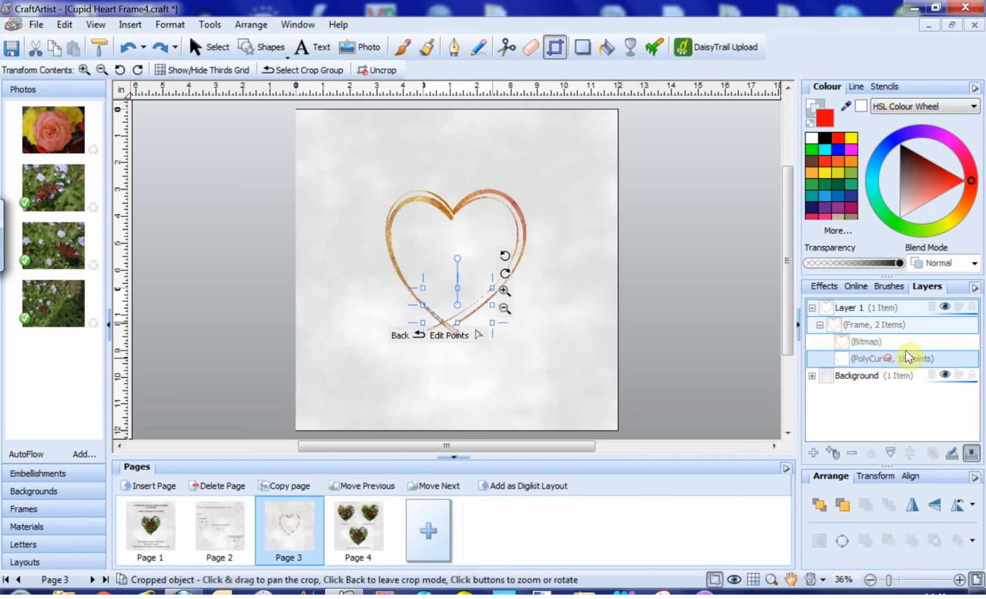
mouse_move(874, 379)
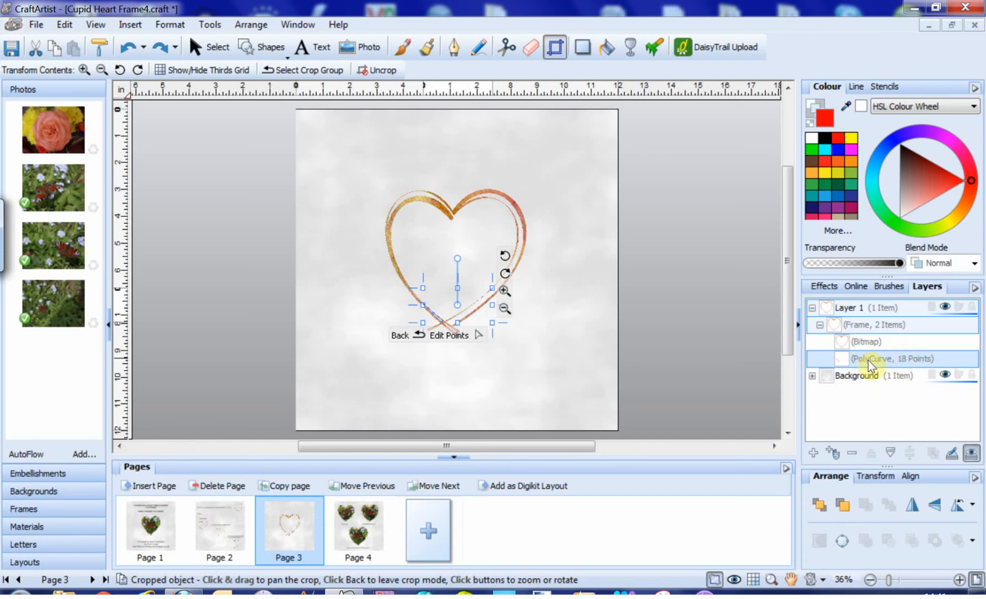
mouse_move(843, 348)
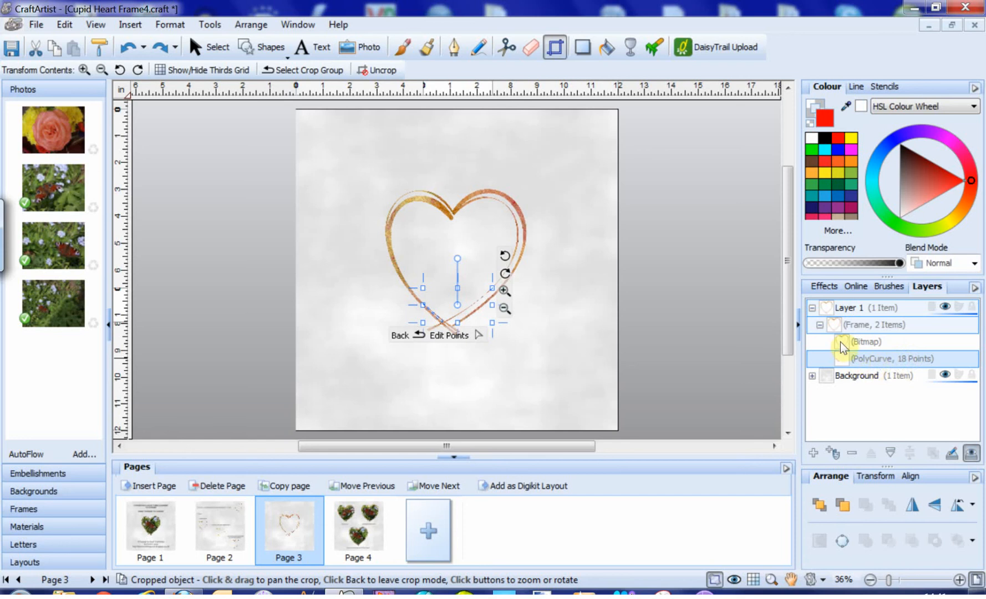
mouse_move(504, 241)
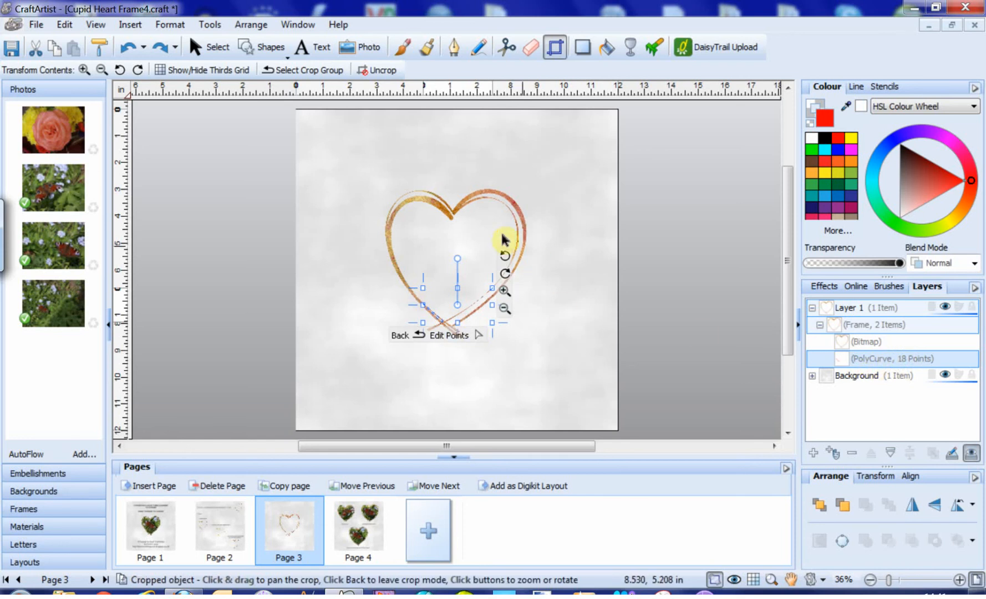
mouse_move(724, 322)
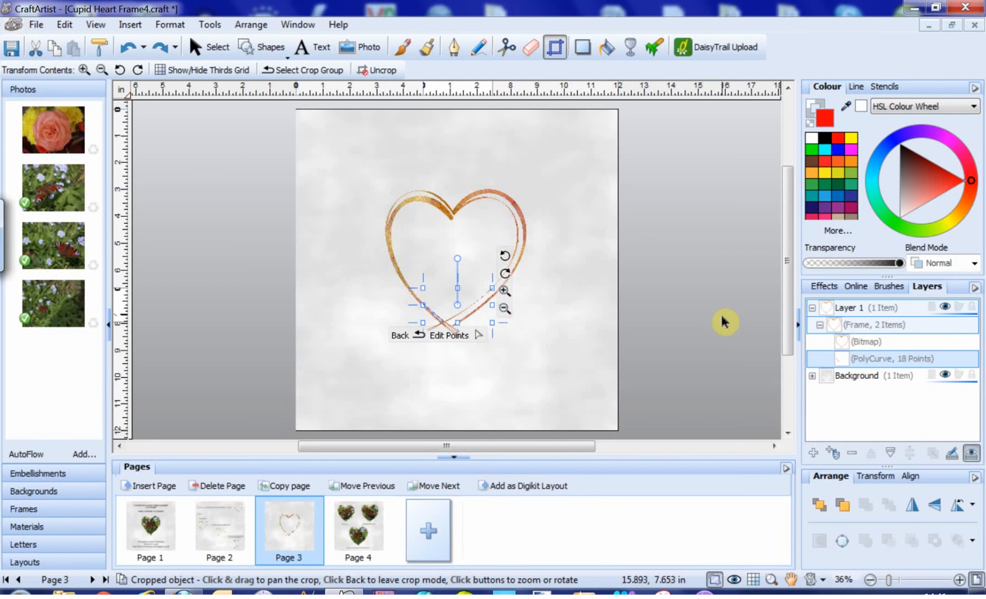
mouse_move(729, 316)
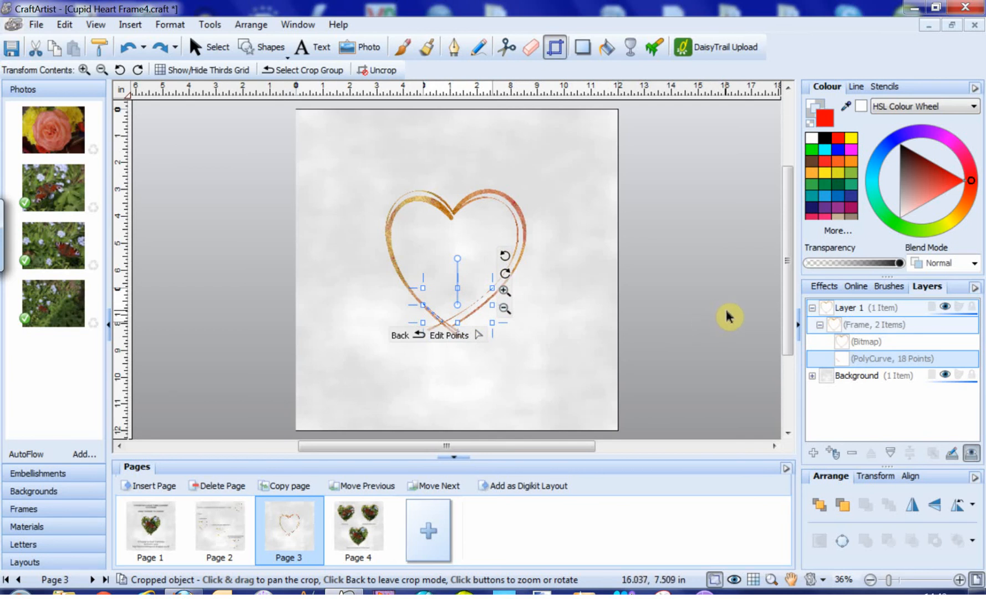
mouse_move(724, 320)
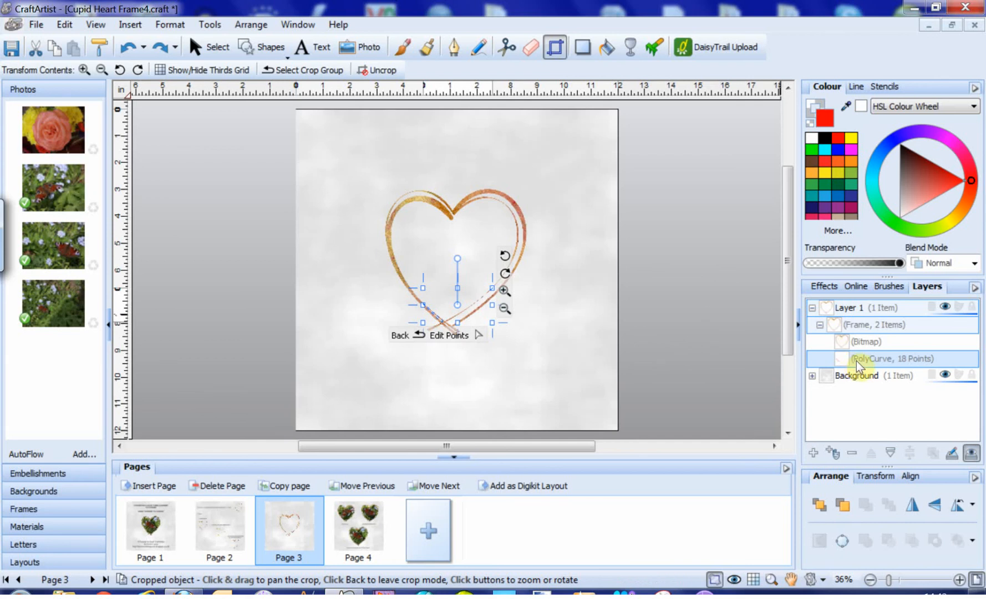
mouse_move(166, 13)
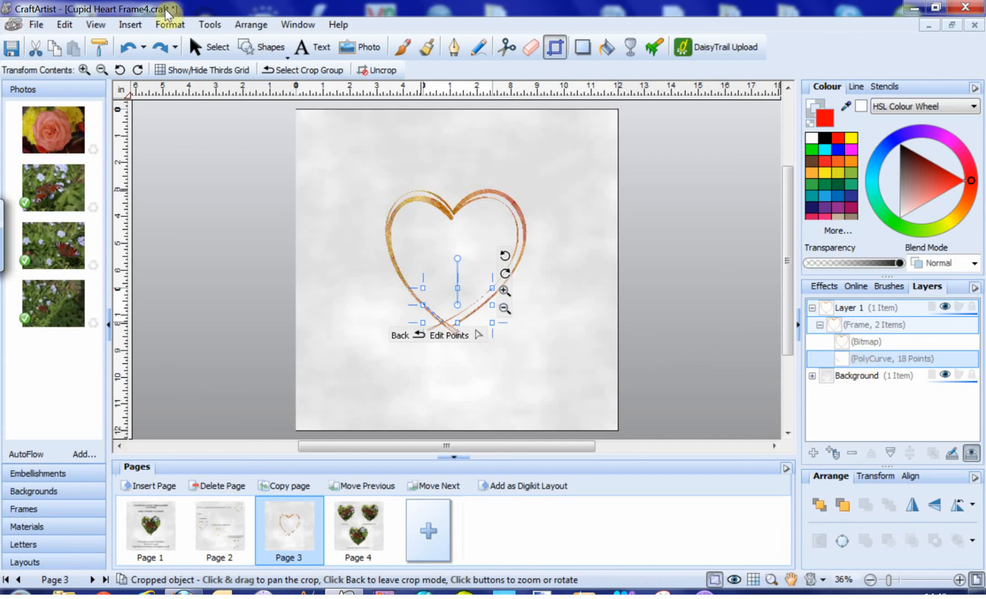
click(400, 336)
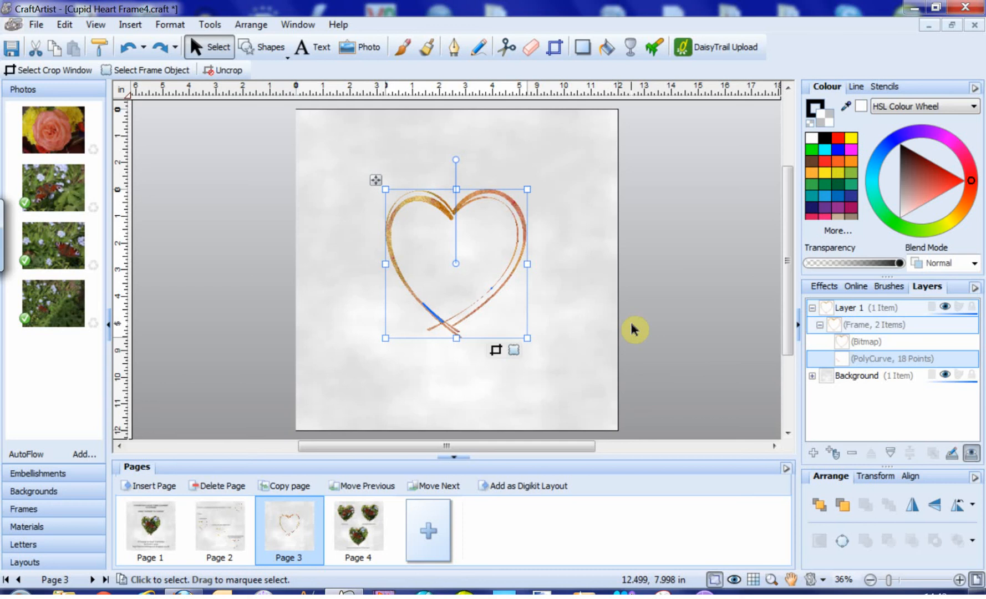
mouse_move(641, 301)
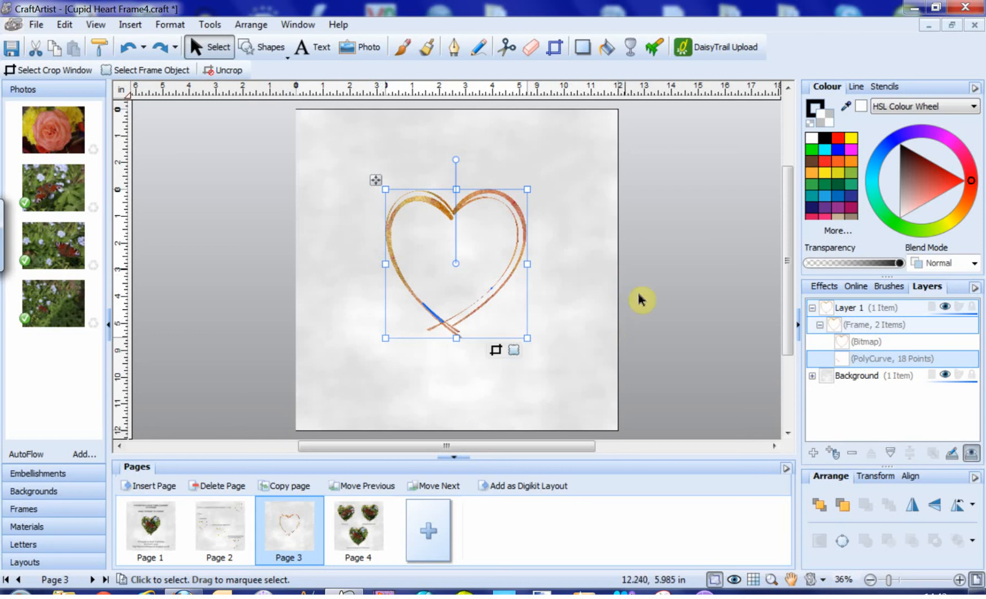
mouse_move(620, 307)
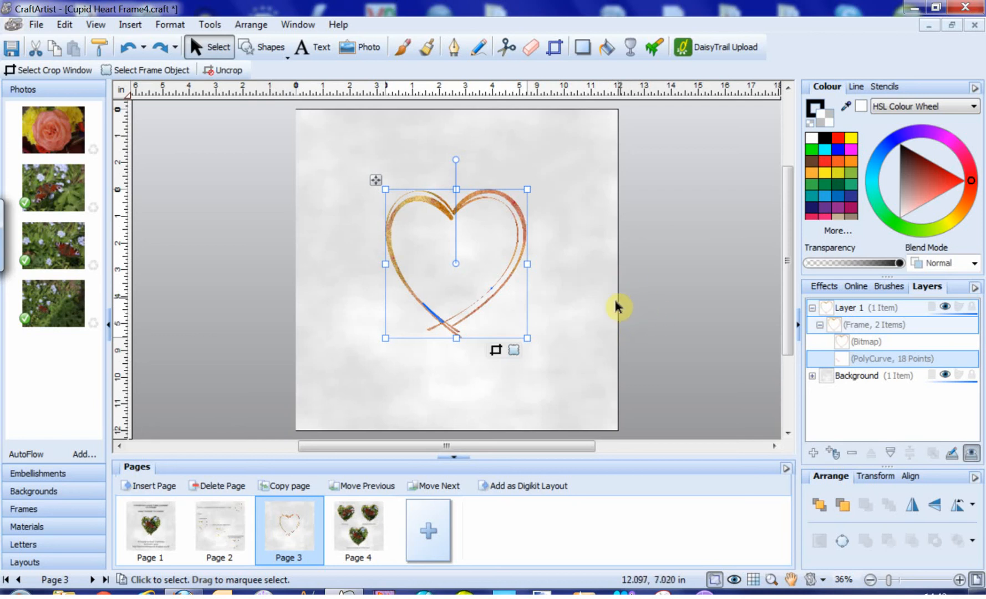
mouse_move(466, 333)
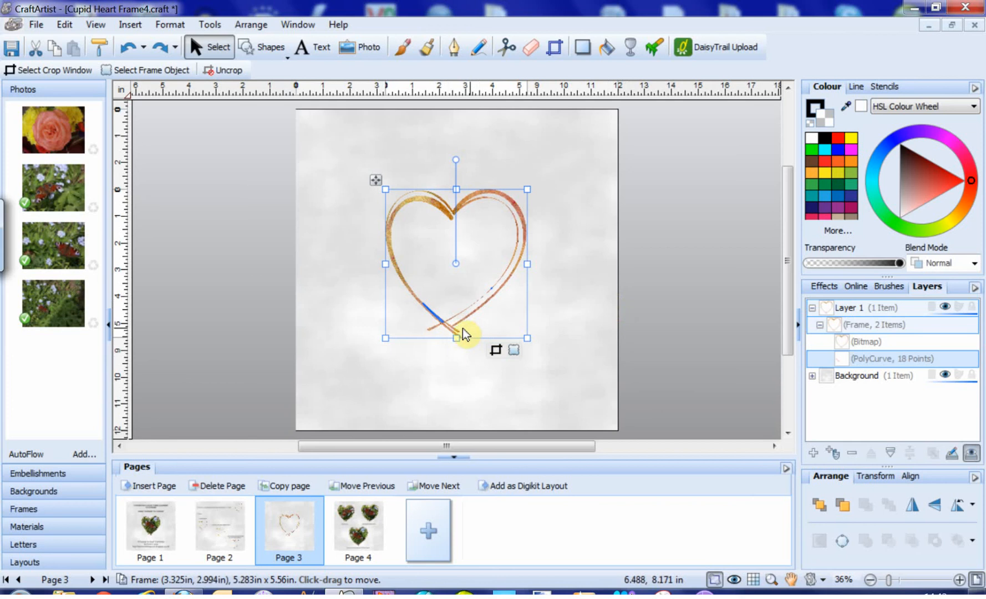
mouse_move(464, 332)
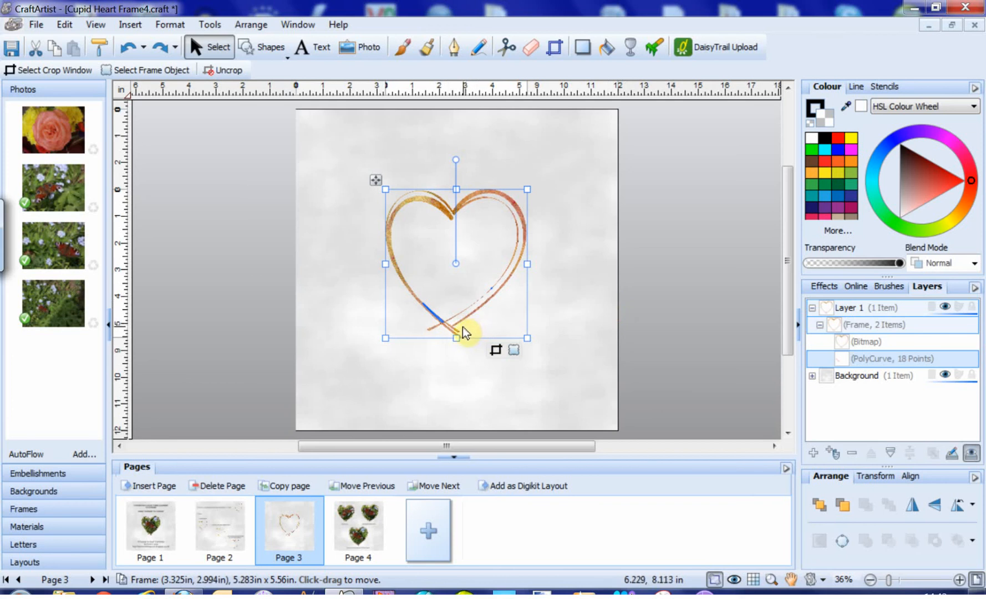
Step: Draw a Quick Heart over the gold heart frame, matching its size
click(264, 47)
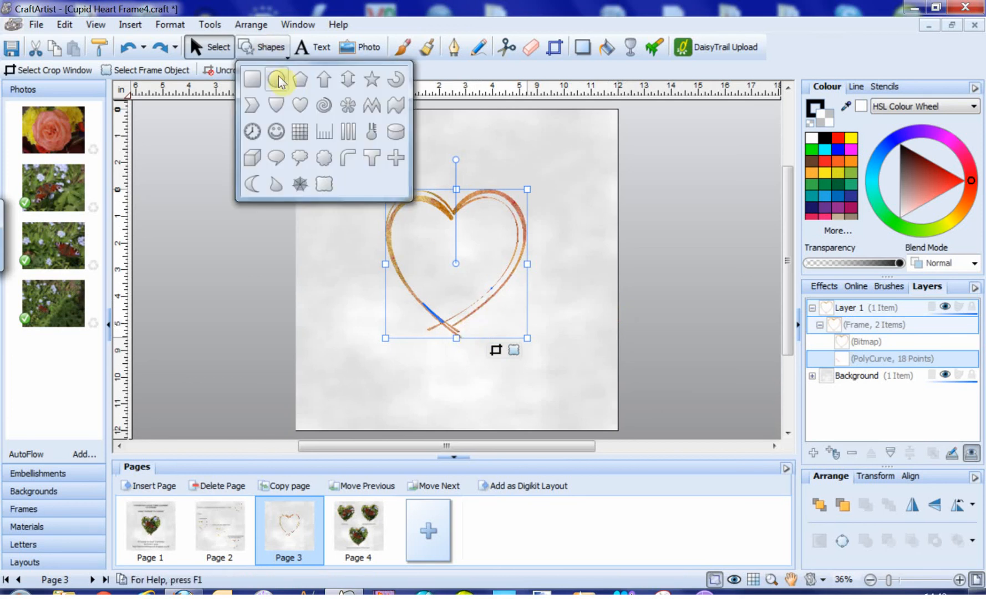
click(300, 104)
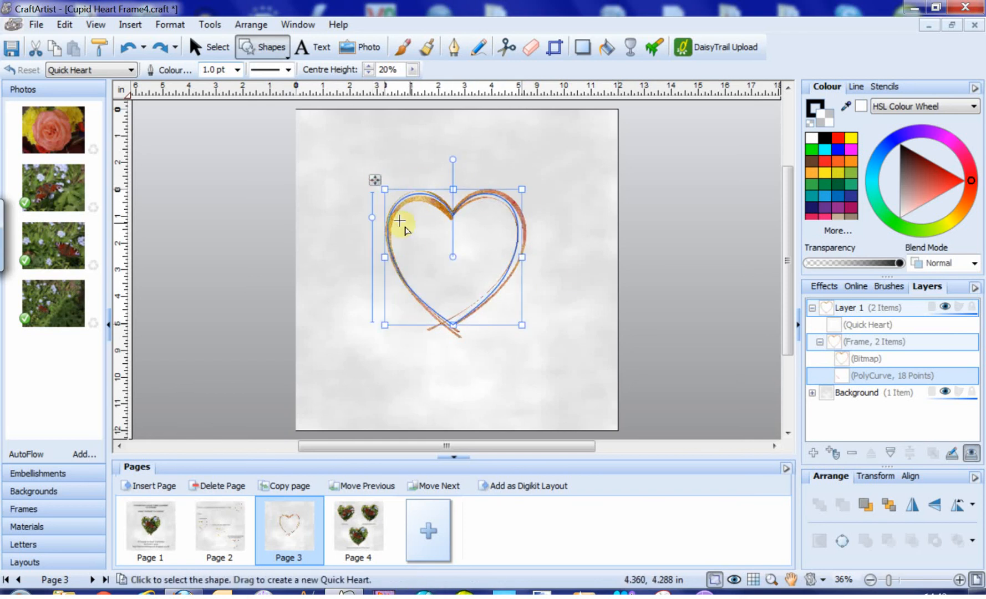
click(215, 47)
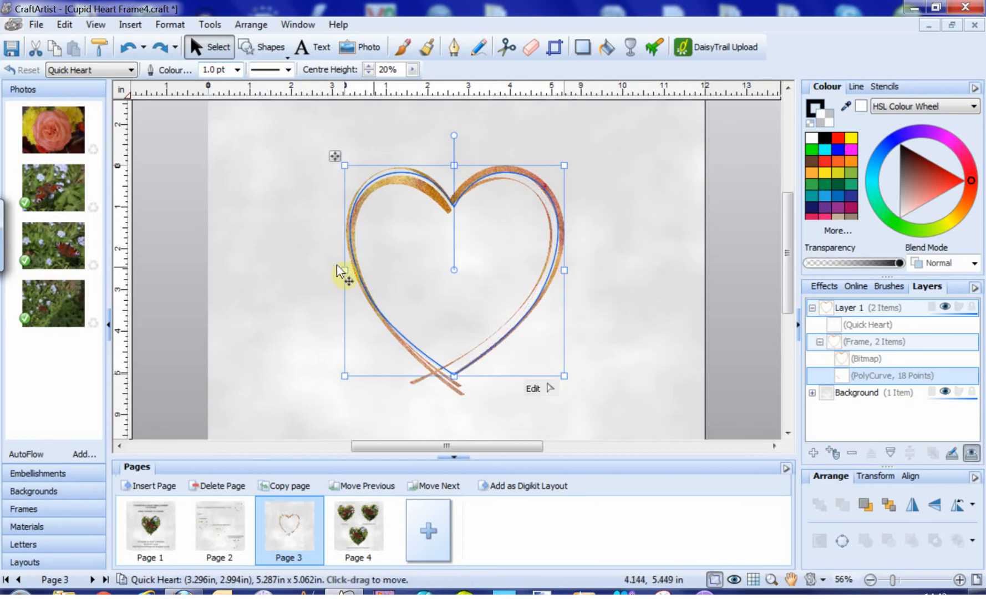
mouse_move(625, 245)
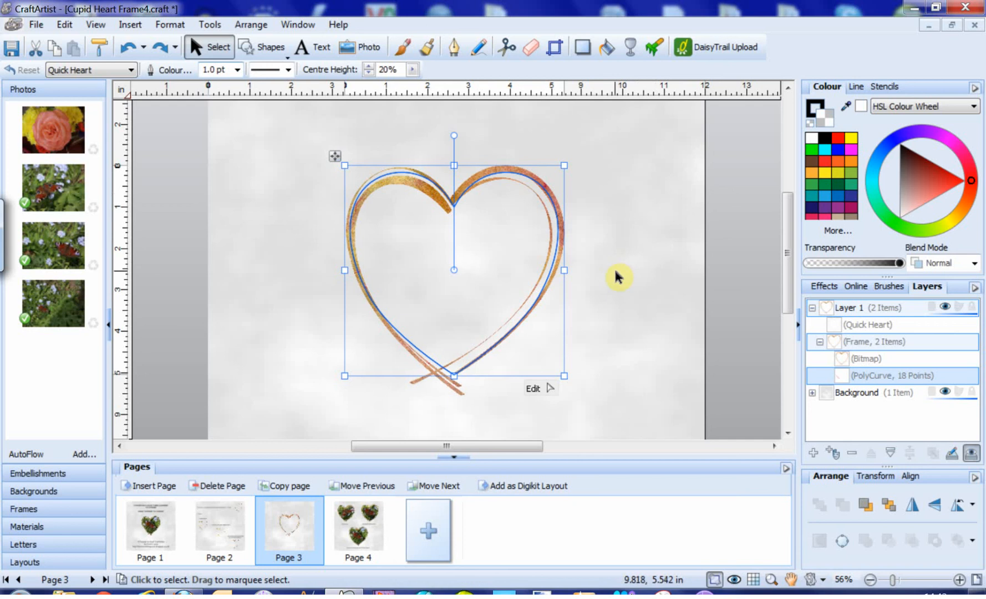
mouse_move(605, 304)
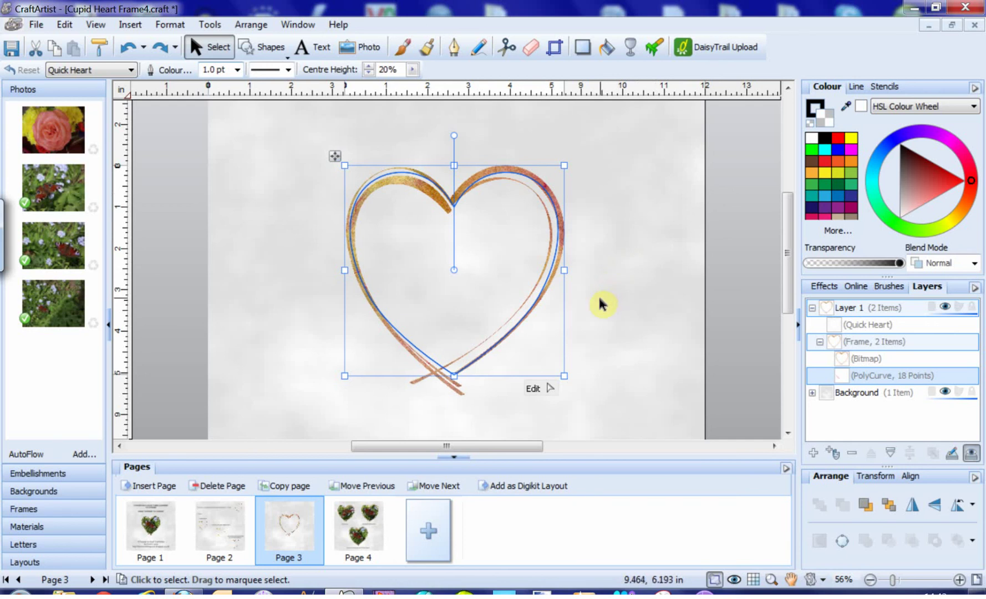
mouse_move(566, 252)
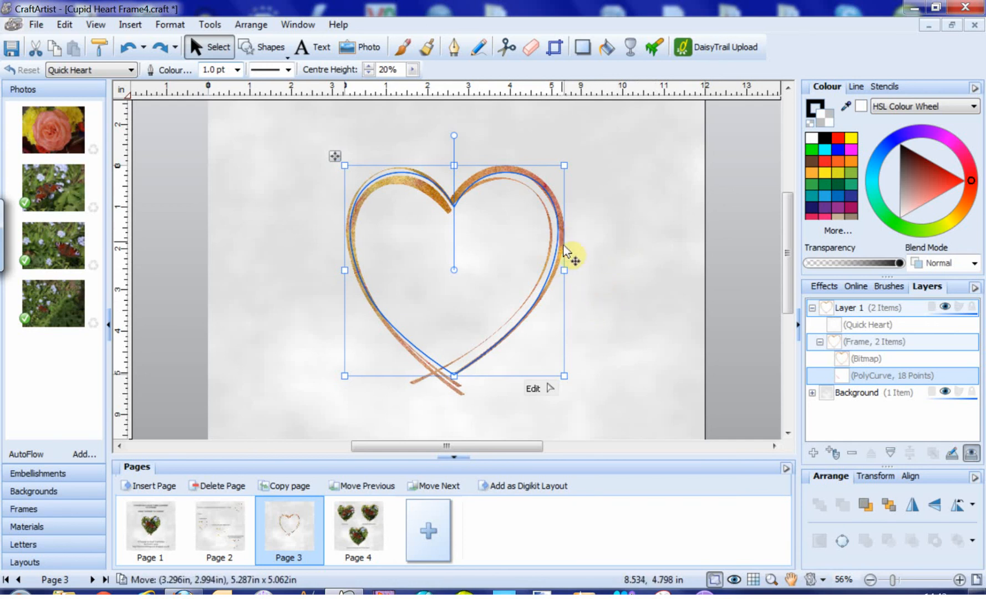
mouse_move(390, 182)
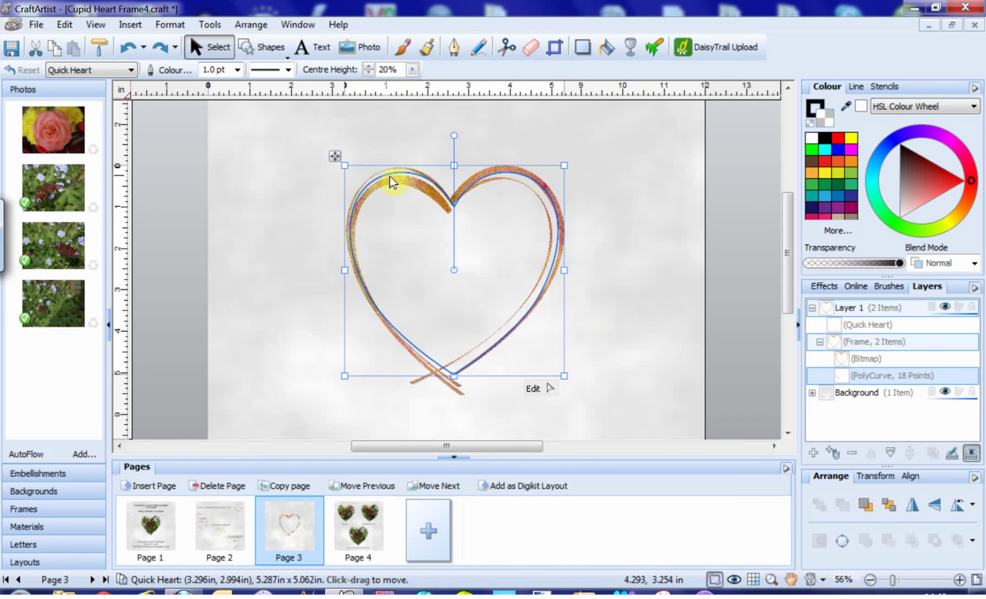
mouse_move(731, 239)
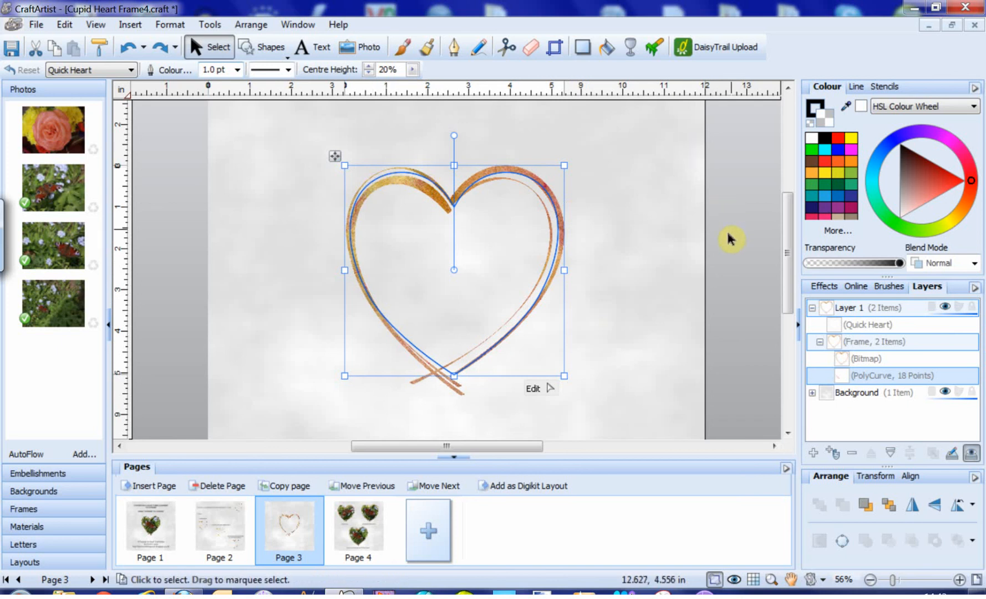
mouse_move(505, 271)
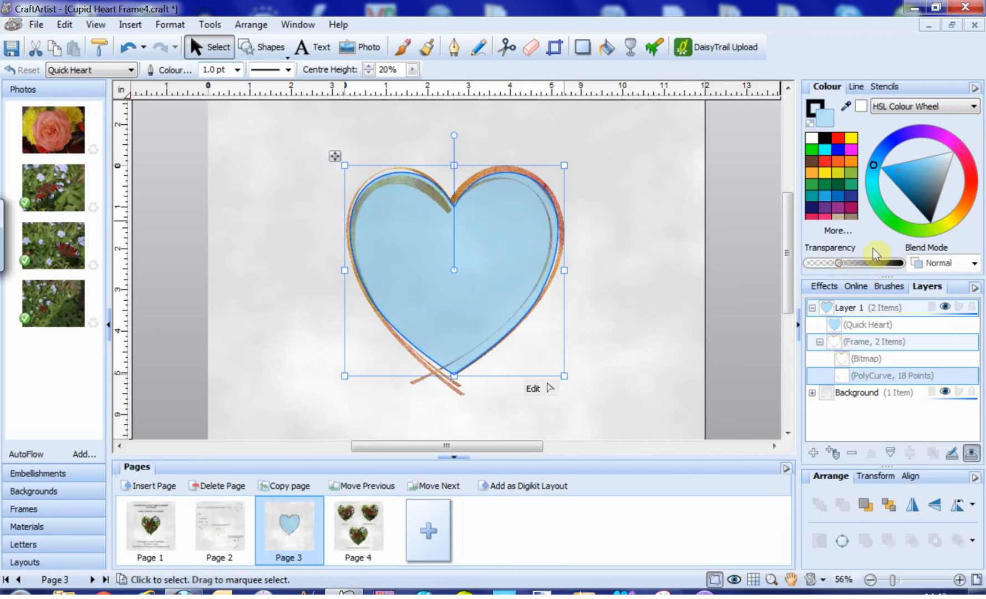
mouse_move(625, 297)
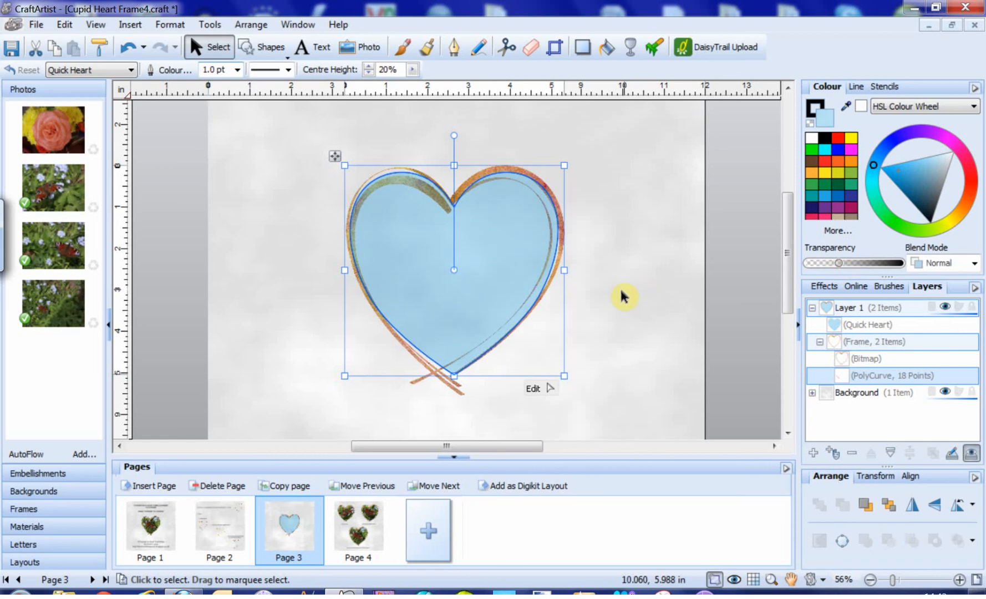
mouse_move(462, 225)
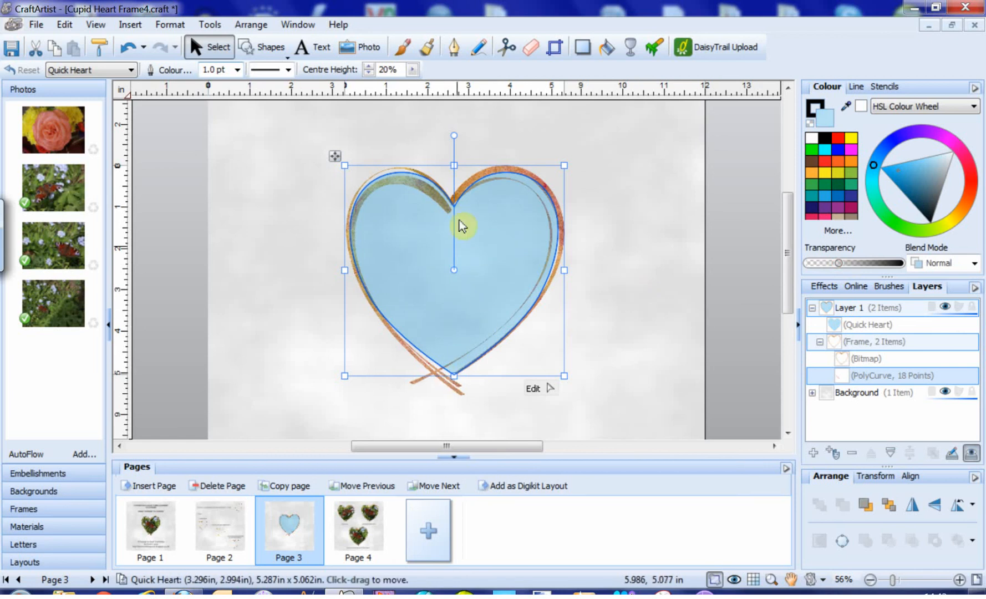
mouse_move(488, 347)
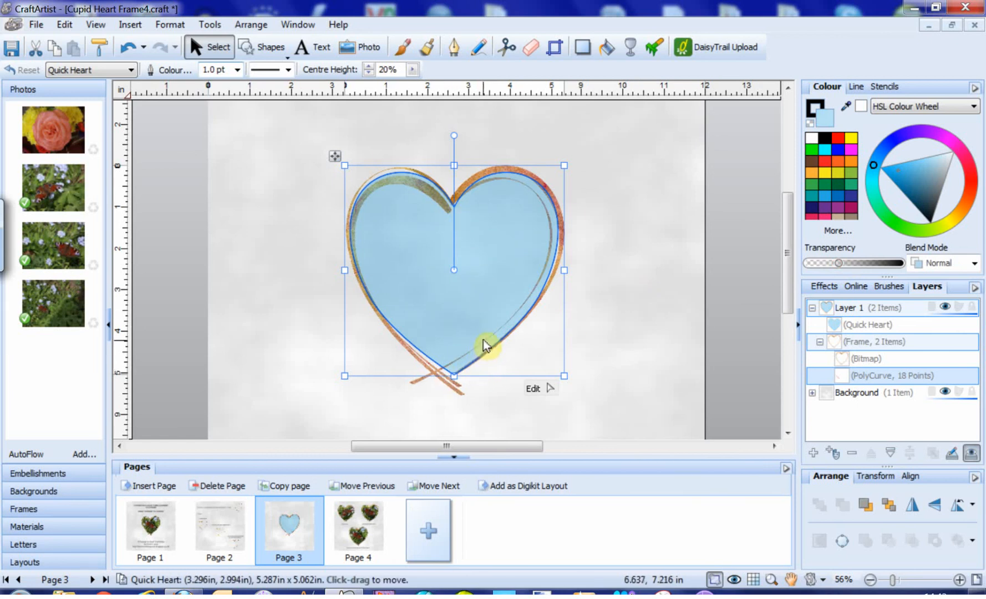
mouse_move(532, 390)
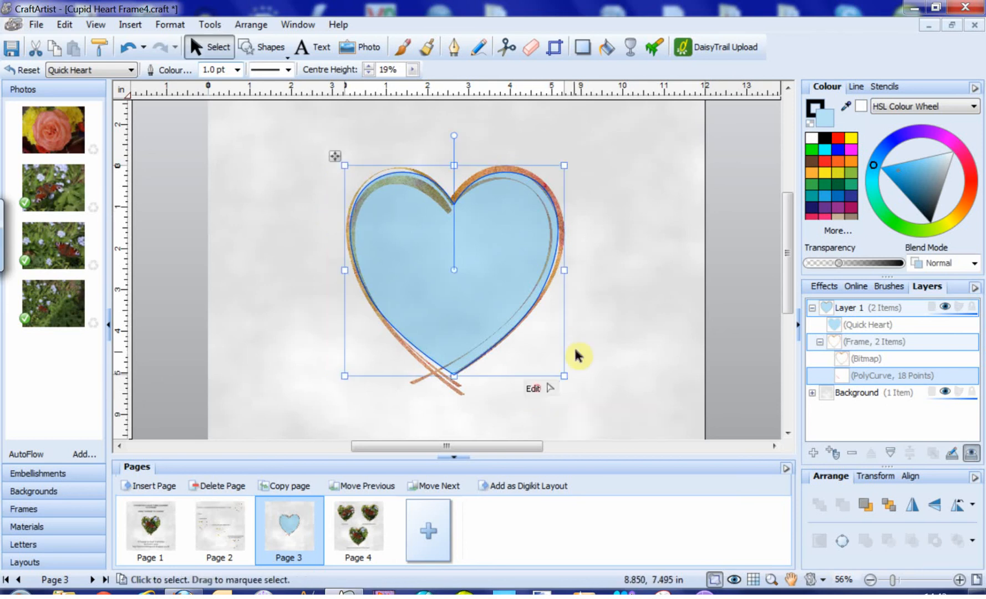
mouse_move(385, 123)
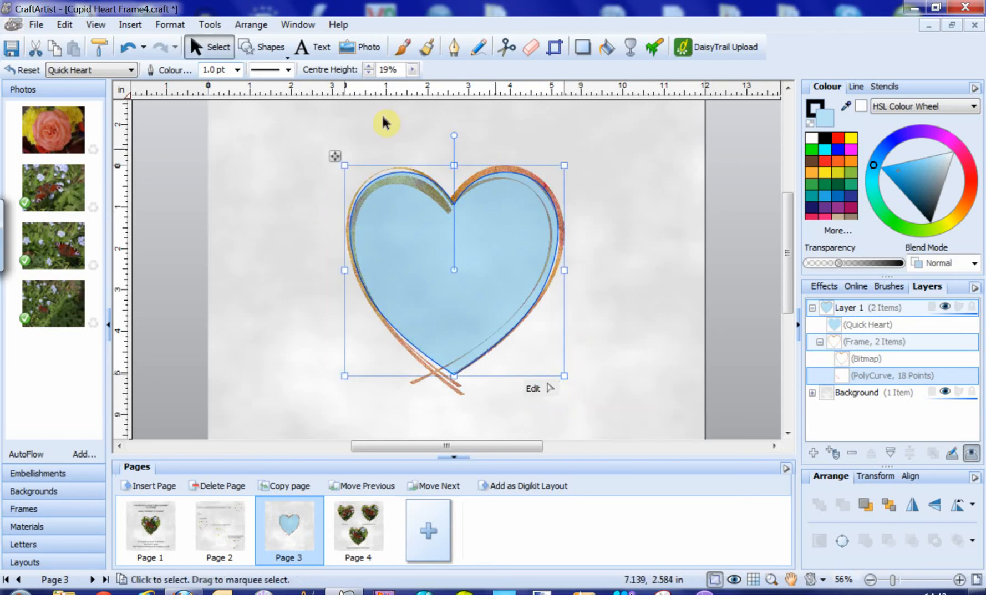
Step: Convert the Quick Heart to a six-point editable curve
click(210, 24)
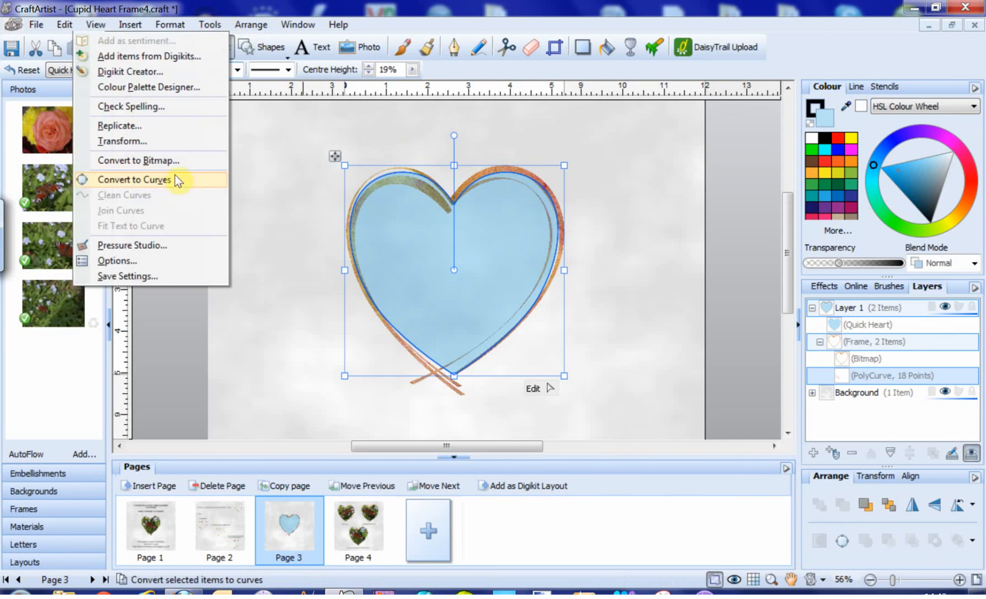
click(134, 179)
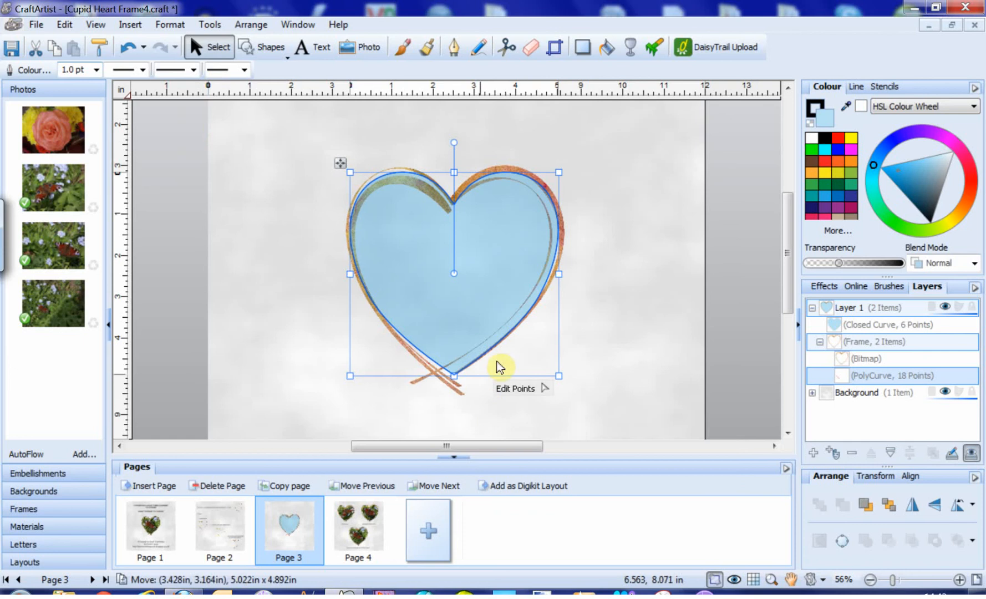
mouse_move(545, 410)
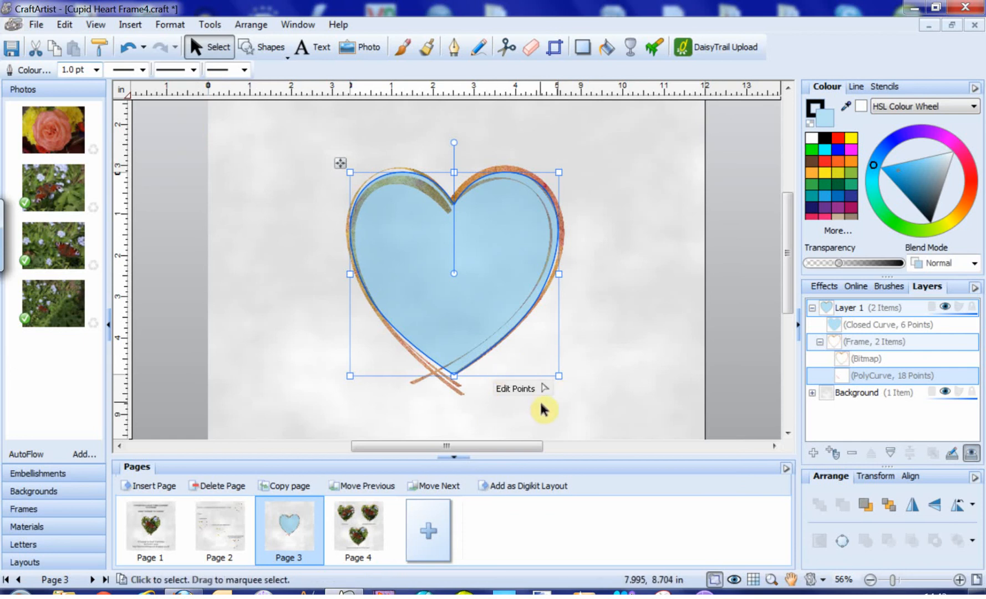
mouse_move(550, 407)
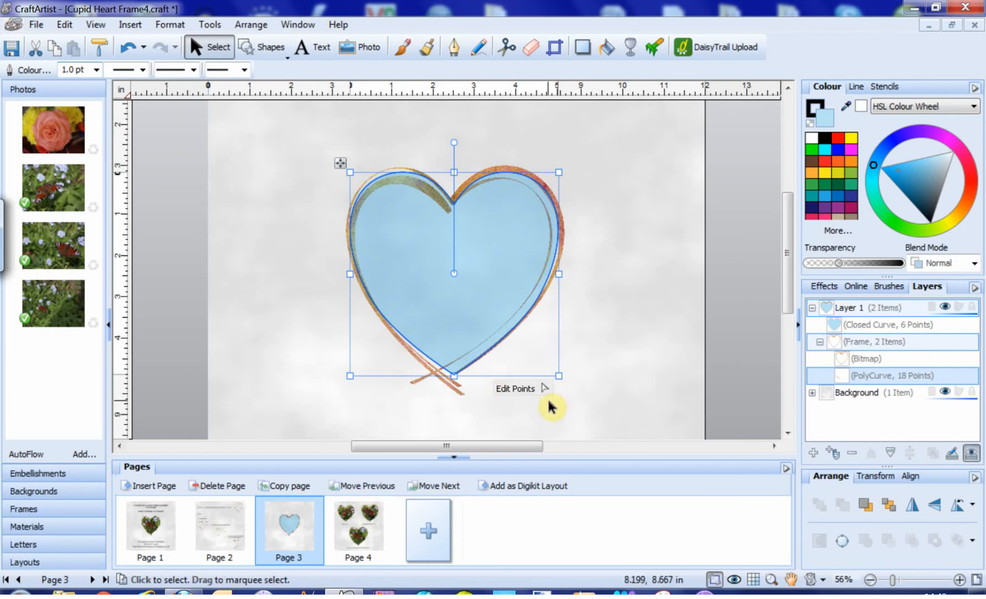
mouse_move(523, 388)
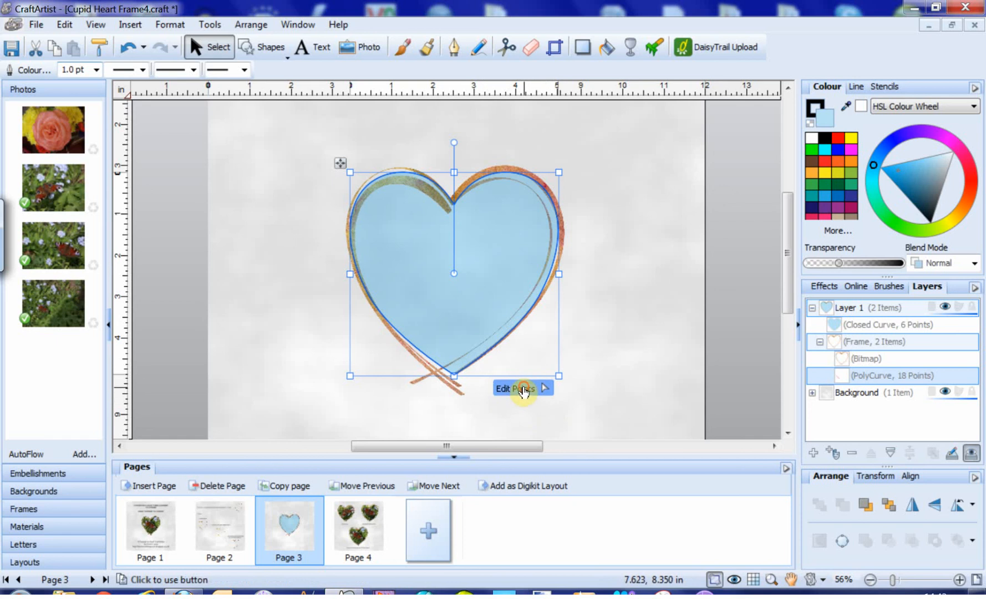
Step: Add nodes to the heart curve and reshape its right edge and bottom tip, reaching 13 points
click(516, 388)
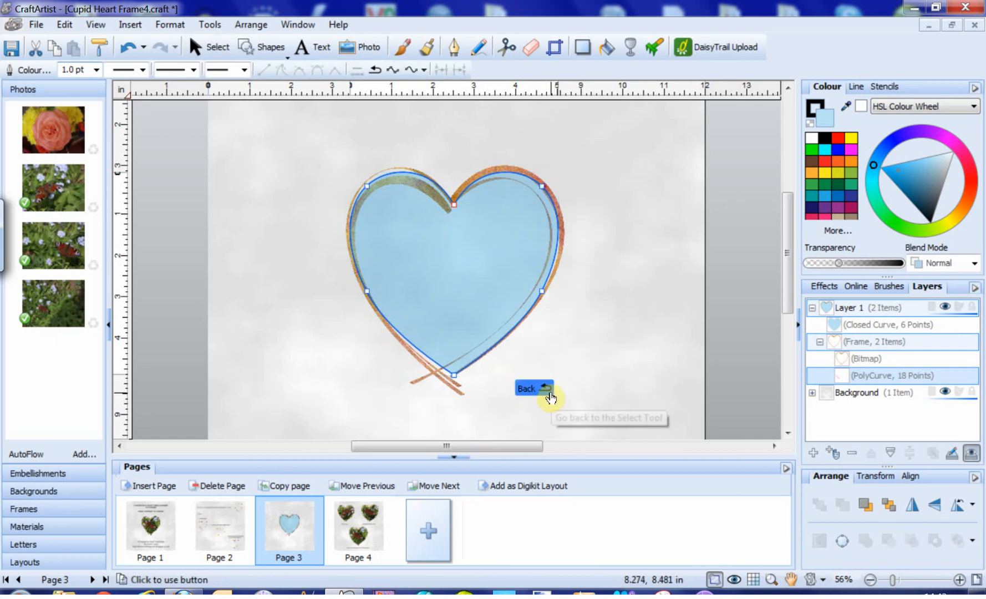
click(534, 389)
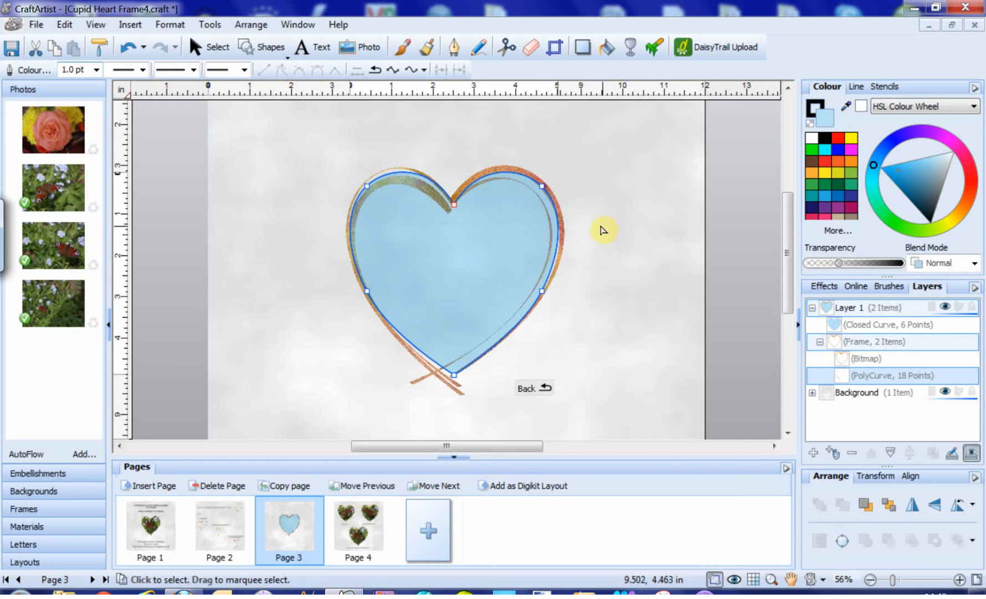
mouse_move(555, 257)
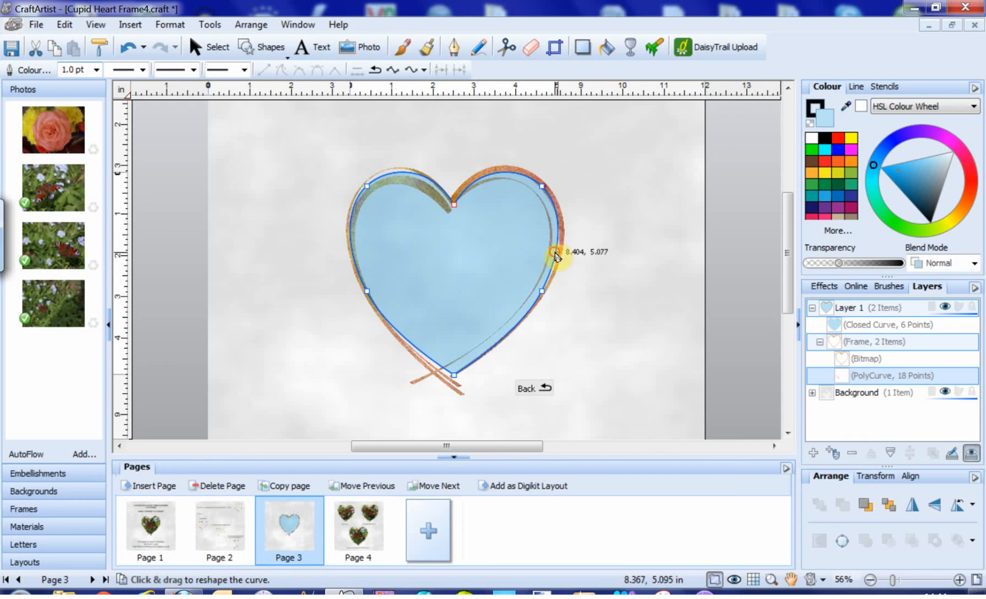
click(556, 258)
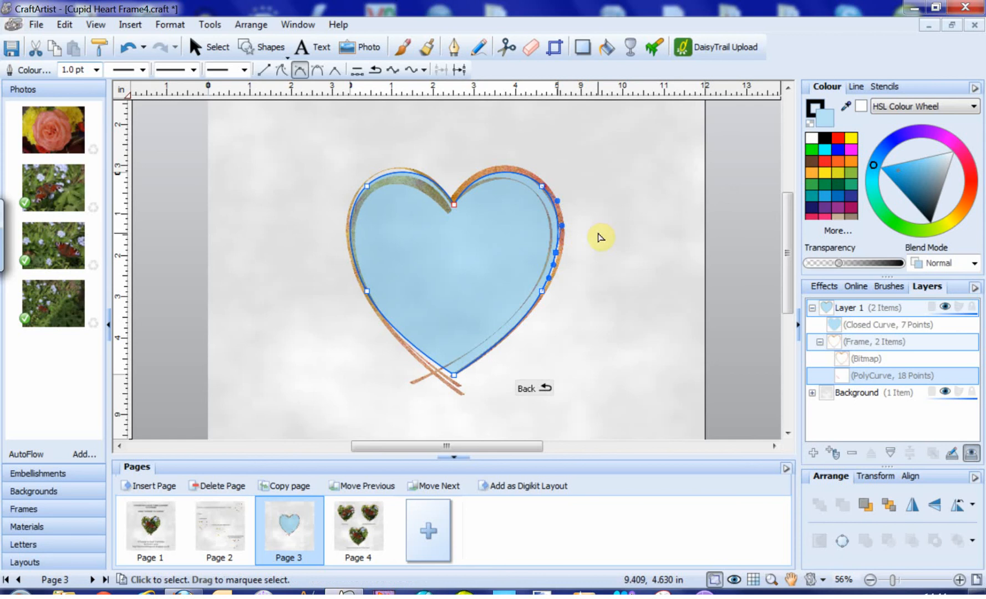
mouse_move(655, 216)
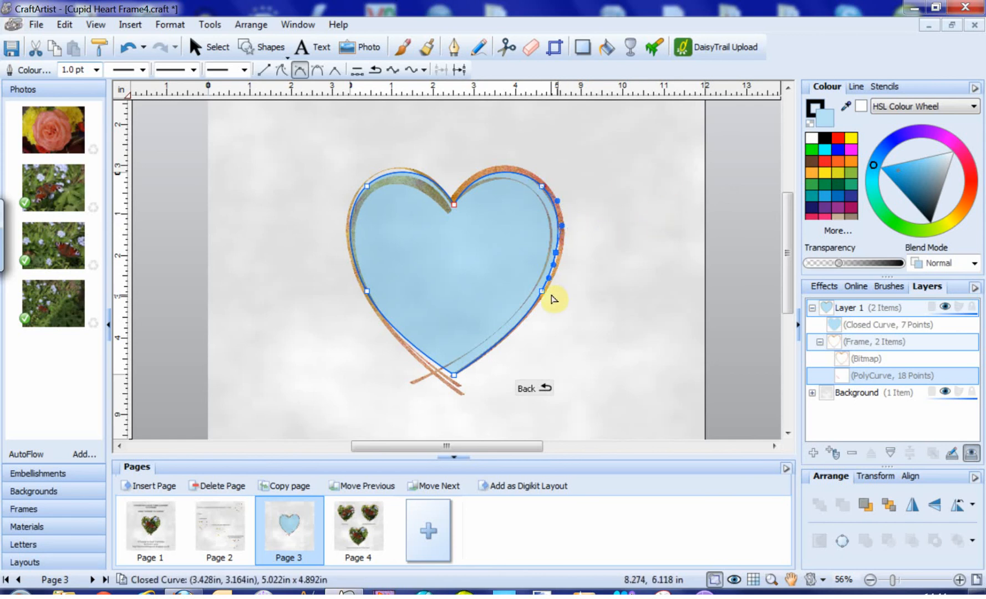
mouse_move(969, 559)
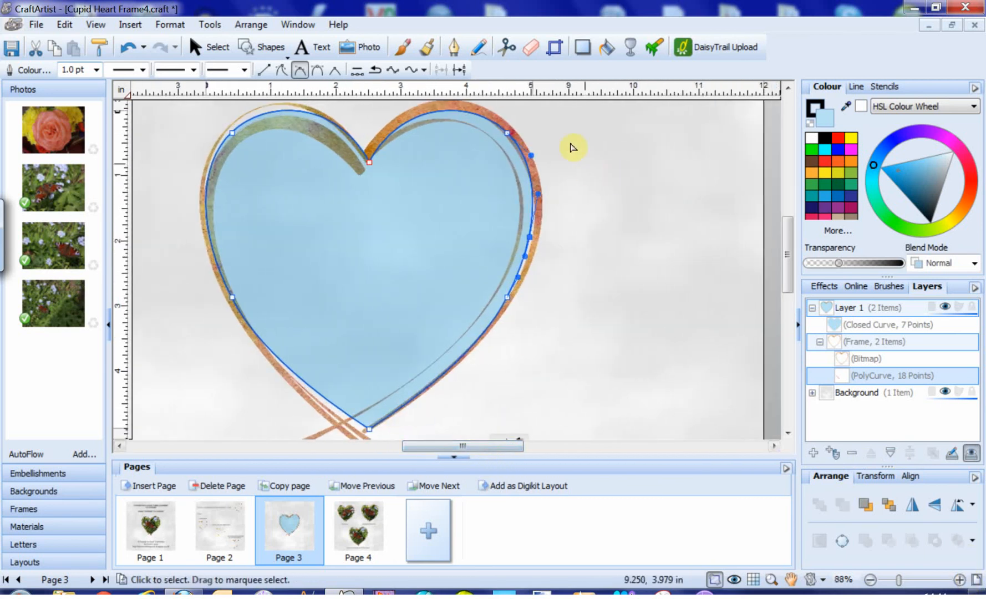
mouse_move(535, 220)
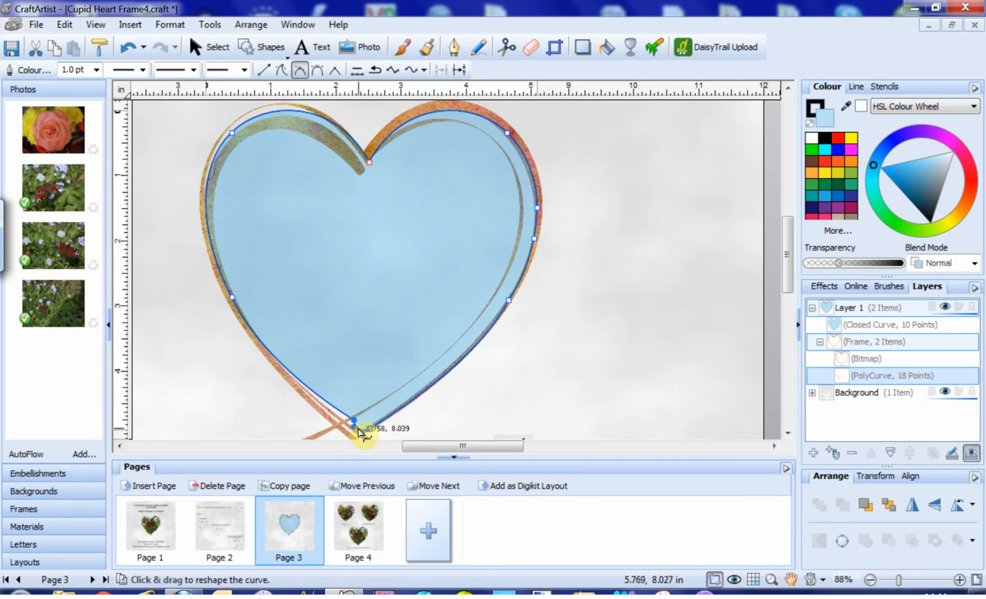
click(354, 422)
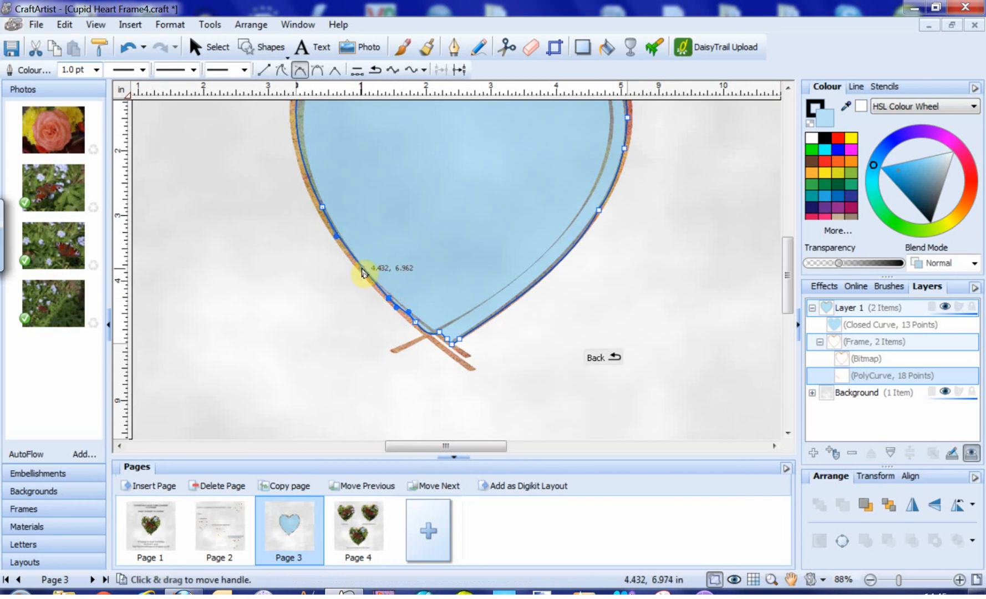
mouse_move(371, 191)
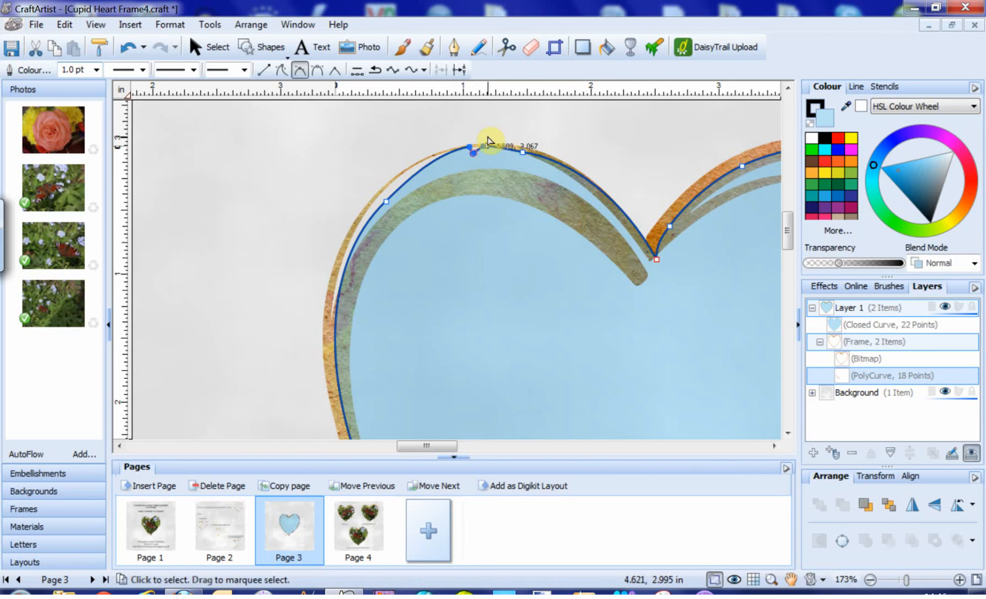
Step: Reshape the upper lobes and left edge to trace the gold frame, reaching 29 points
click(472, 149)
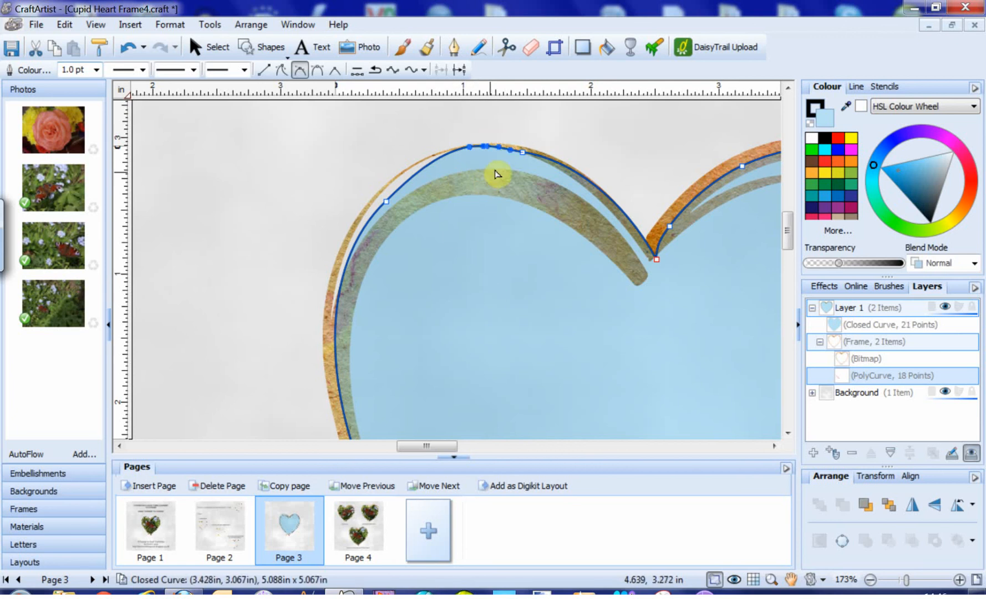
click(428, 171)
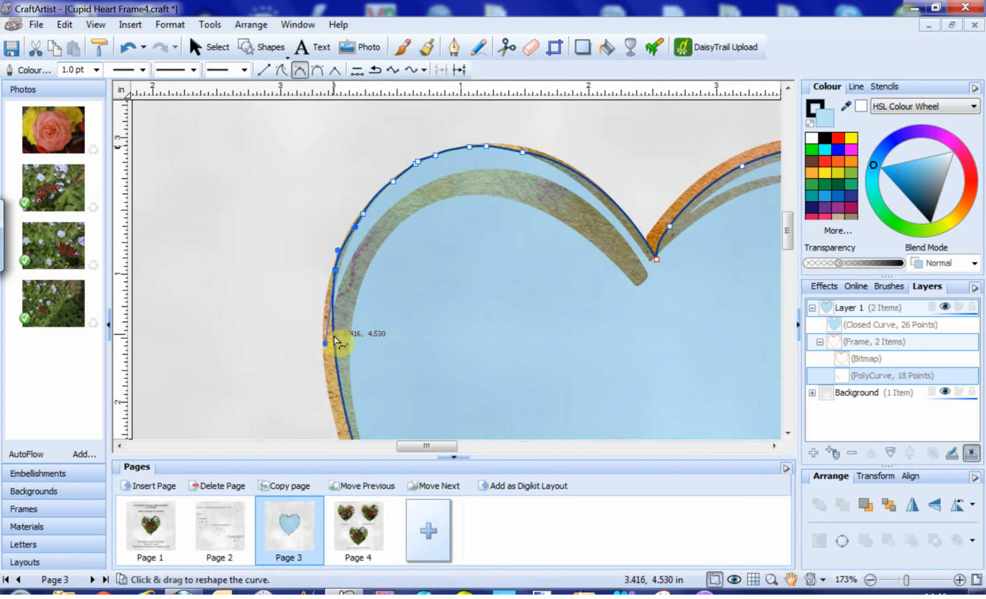
click(337, 340)
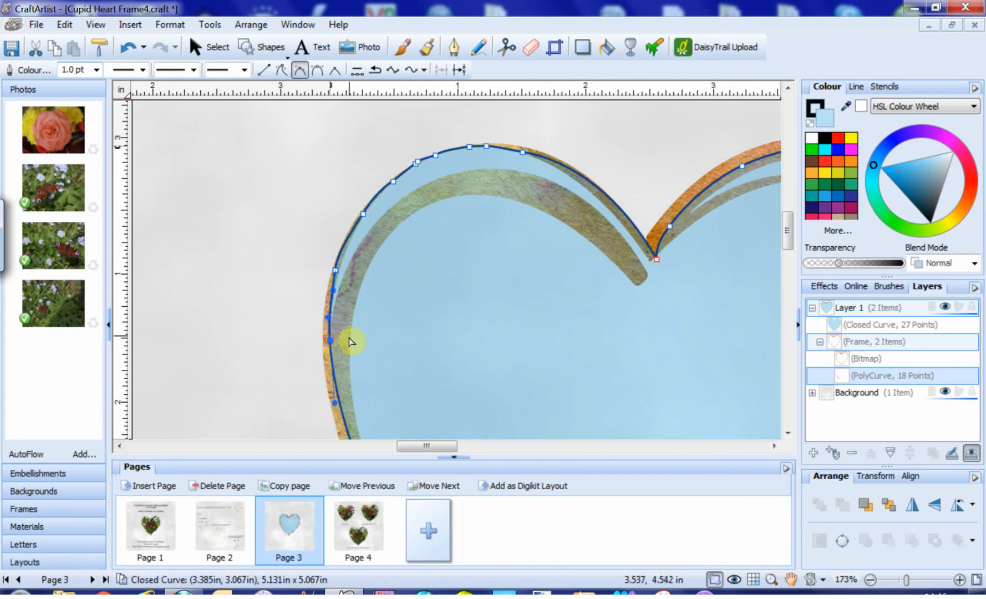
mouse_move(420, 167)
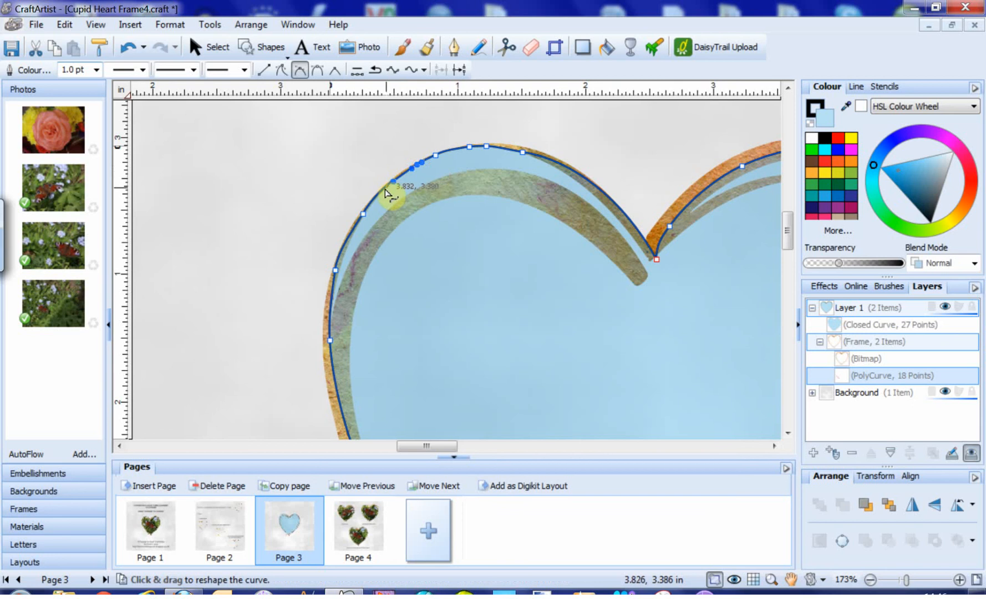
click(388, 194)
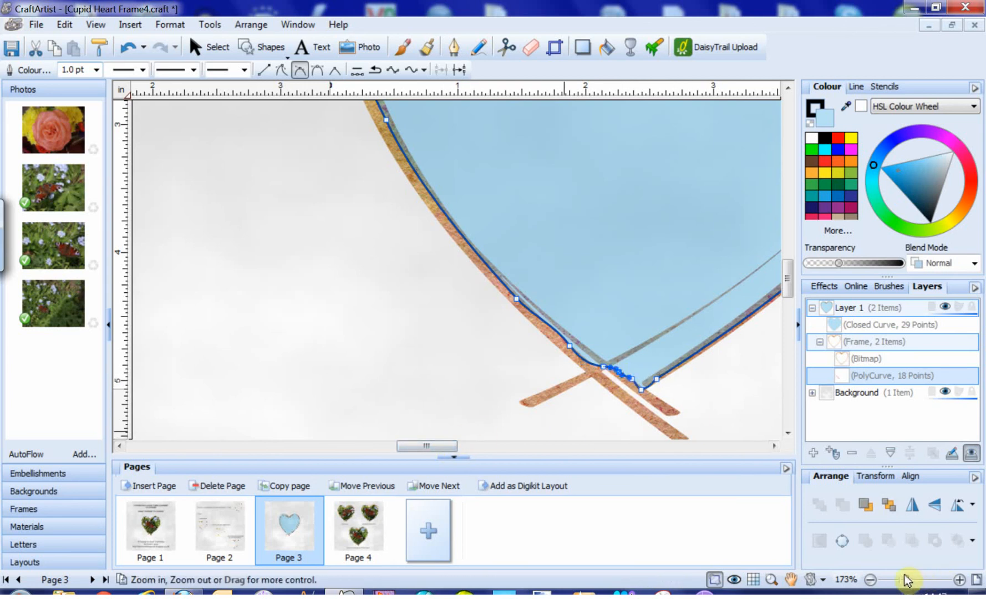
click(871, 580)
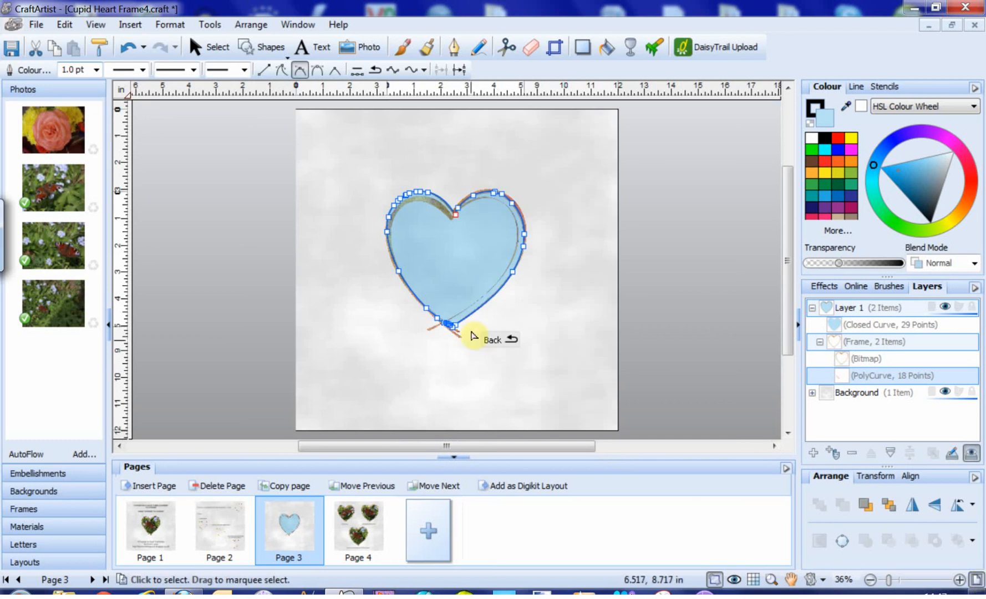
click(217, 47)
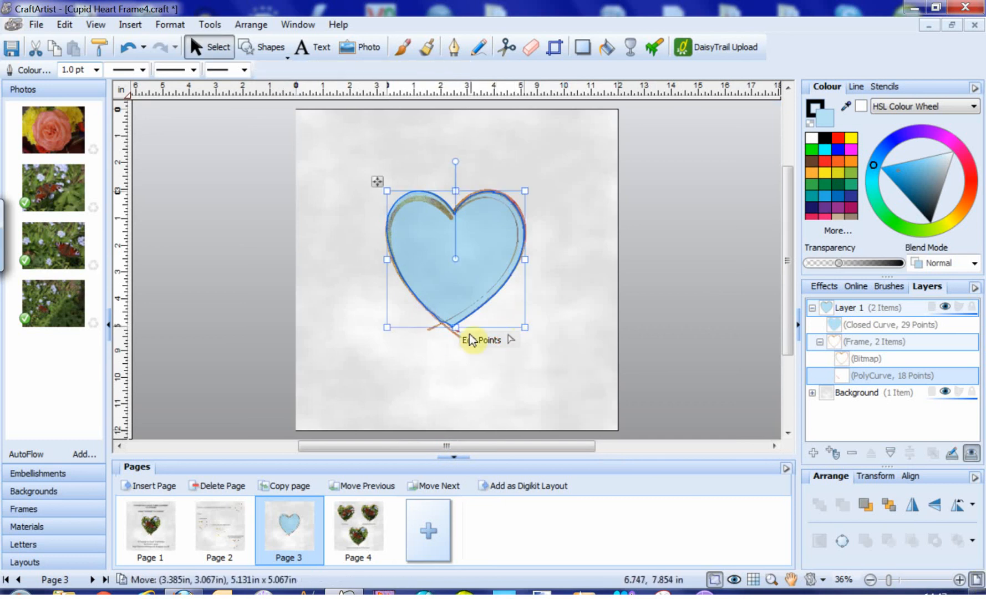
click(462, 378)
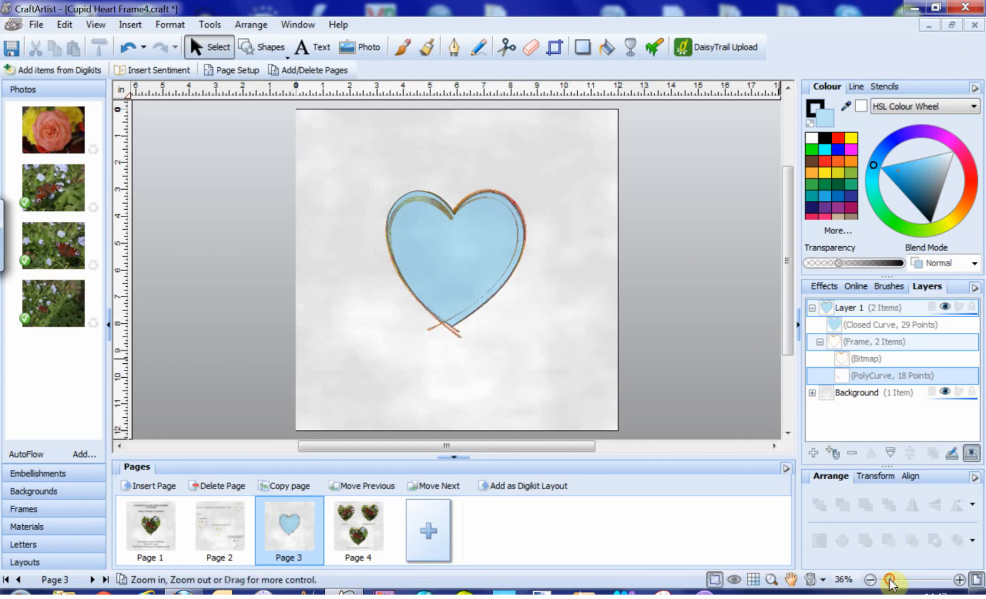
click(892, 579)
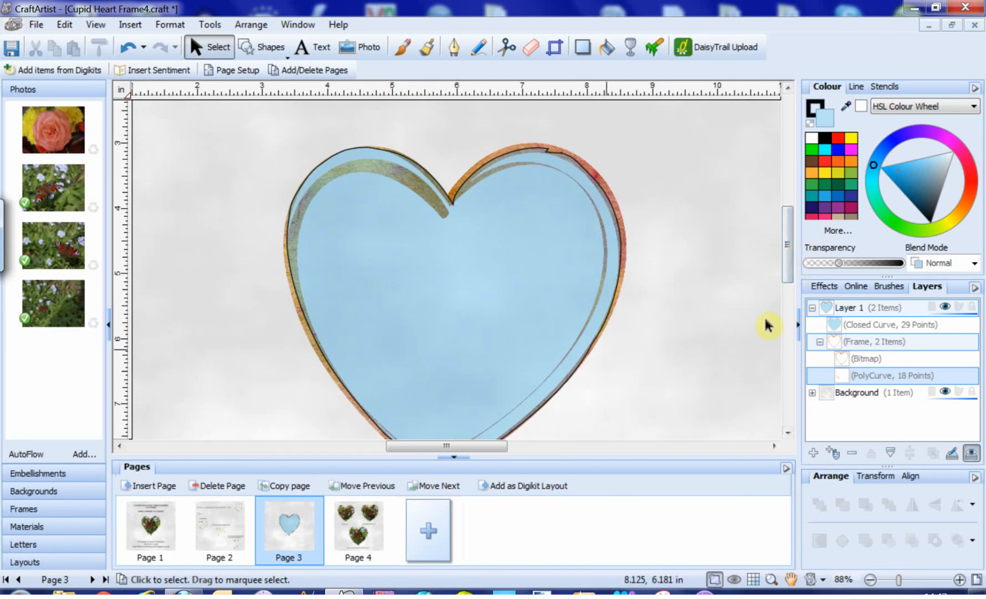
scroll(down, 3)
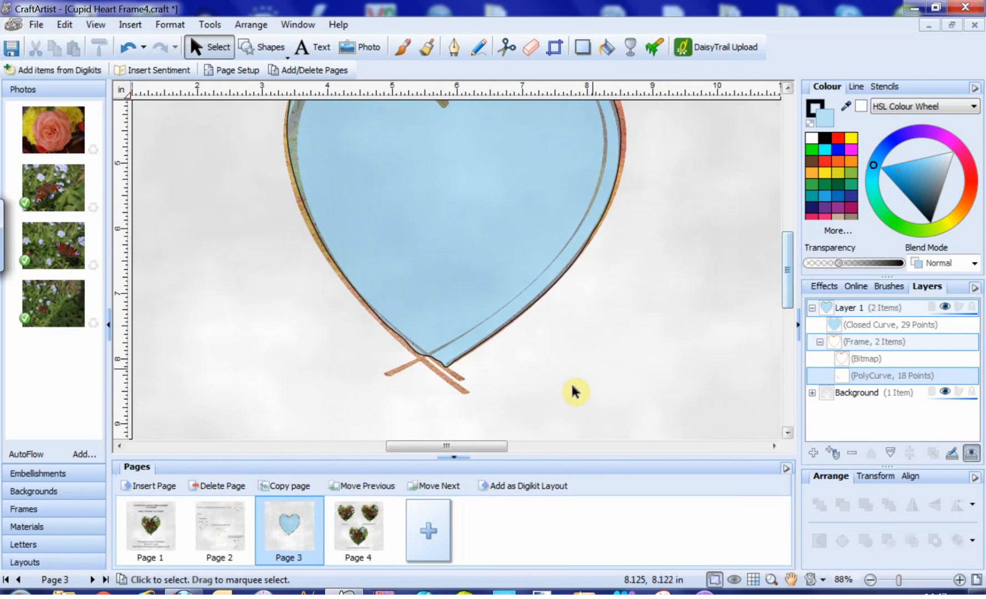
scroll(down, 3)
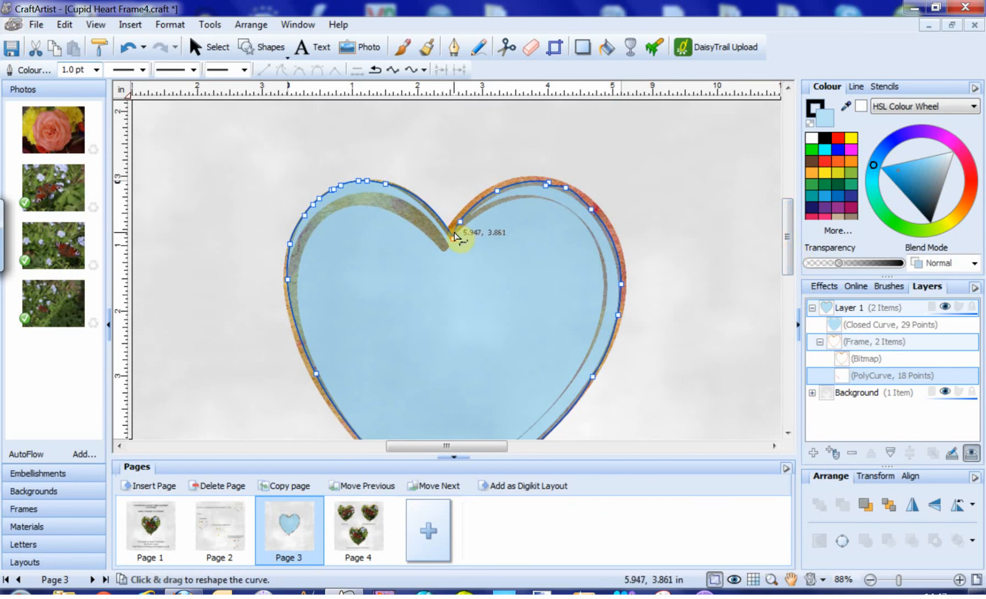
Step: Add a 30th node in the heart's top dip, deselect, and zoom out to the whole page
click(456, 236)
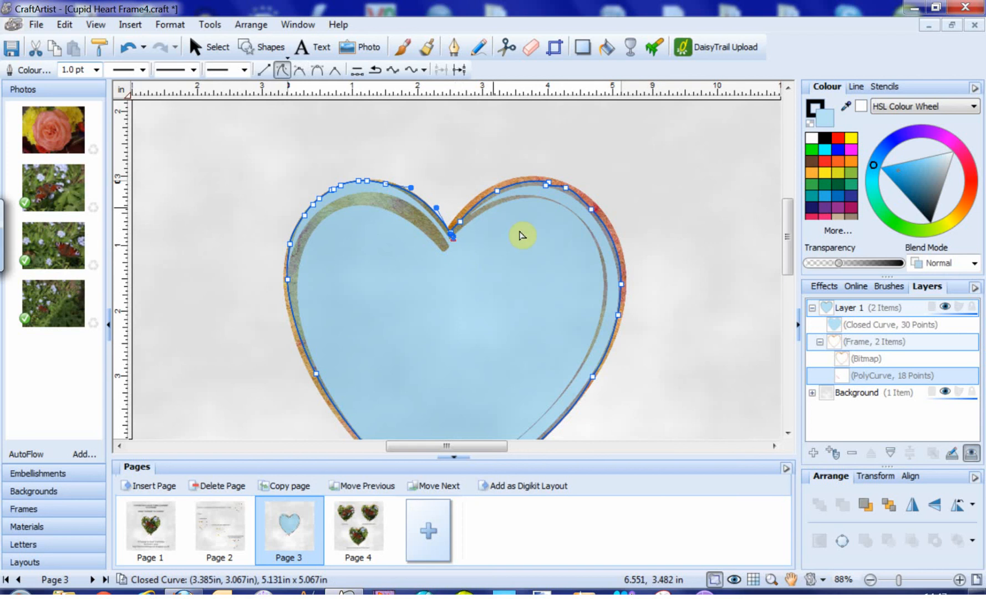
click(452, 236)
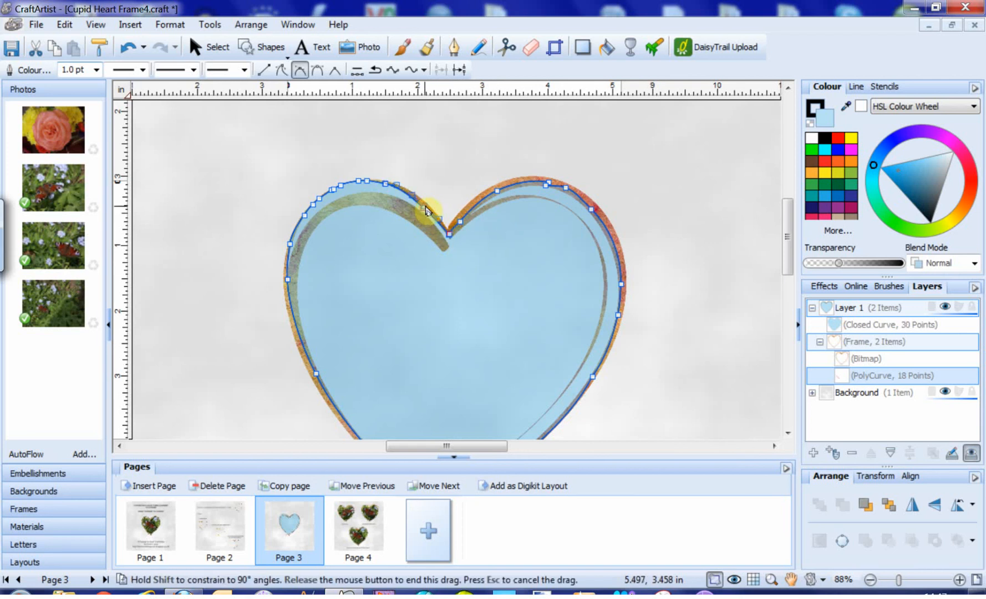
scroll(down, 3)
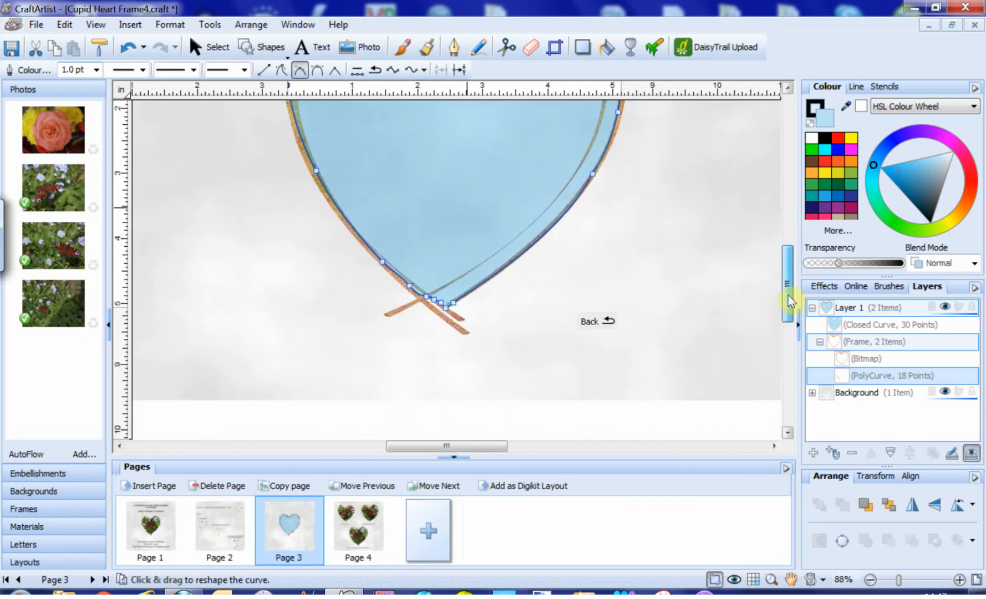
click(210, 48)
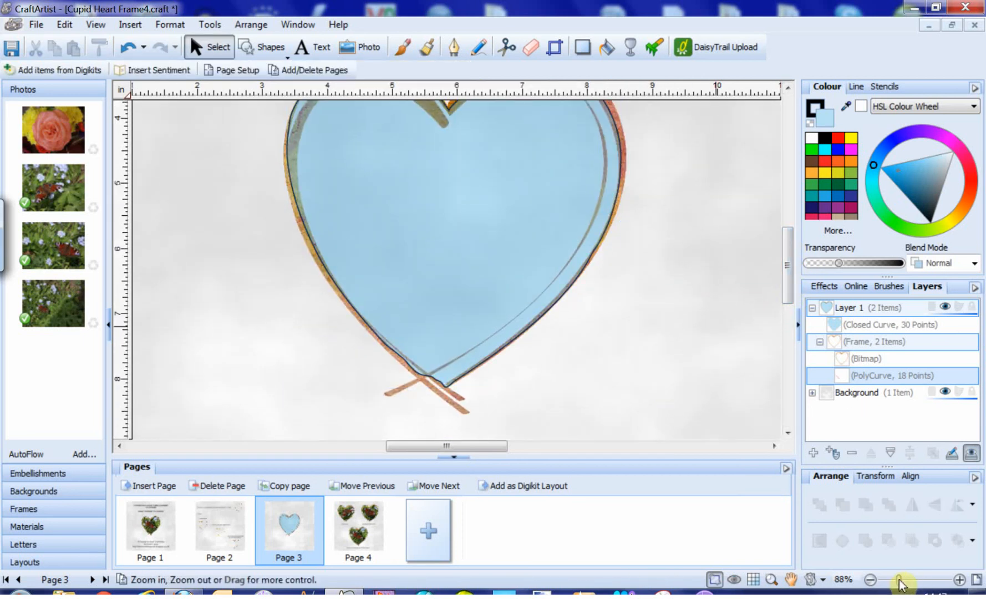
click(871, 580)
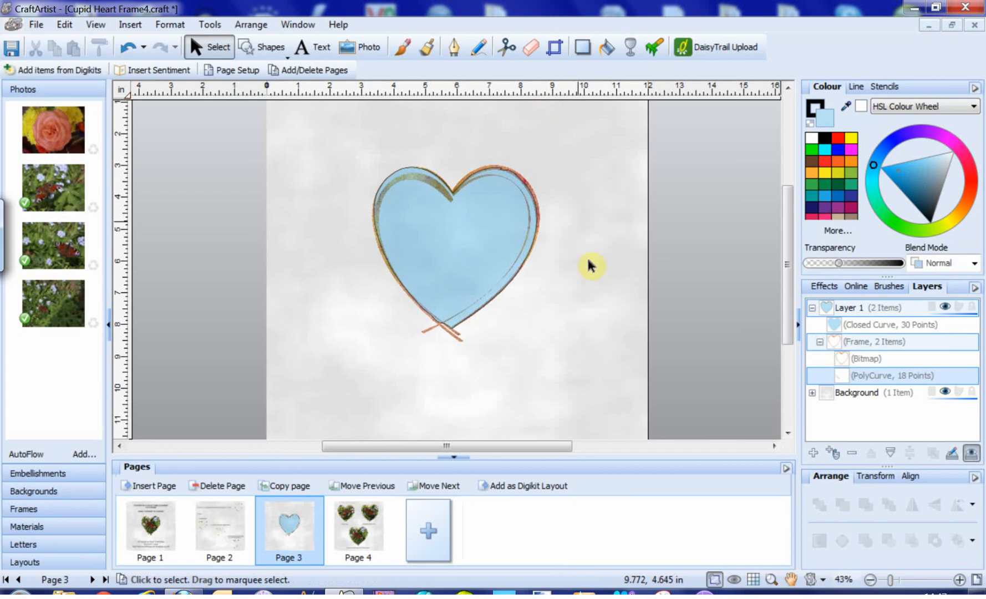
mouse_move(574, 318)
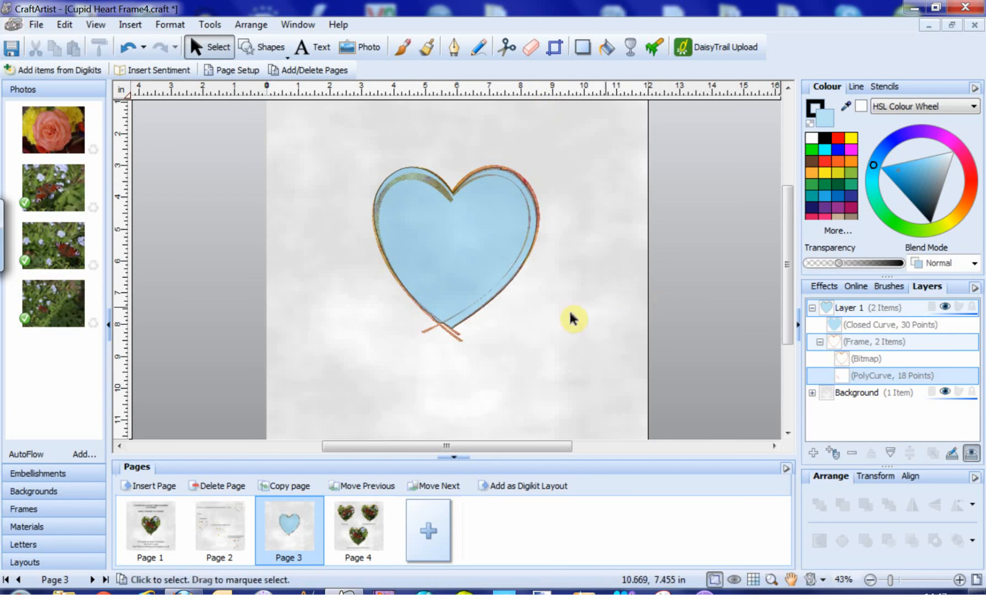
mouse_move(563, 318)
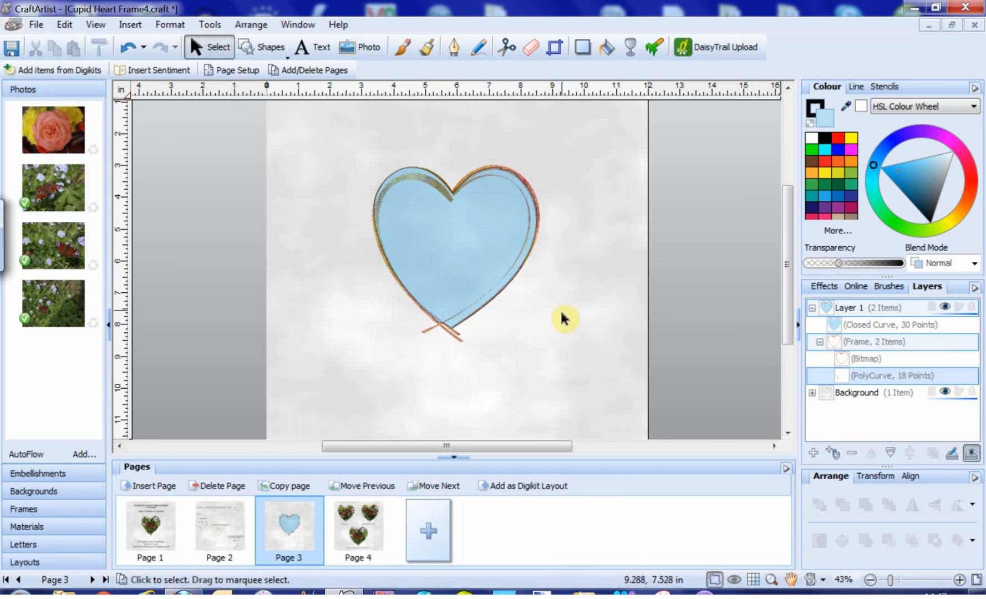
mouse_move(543, 156)
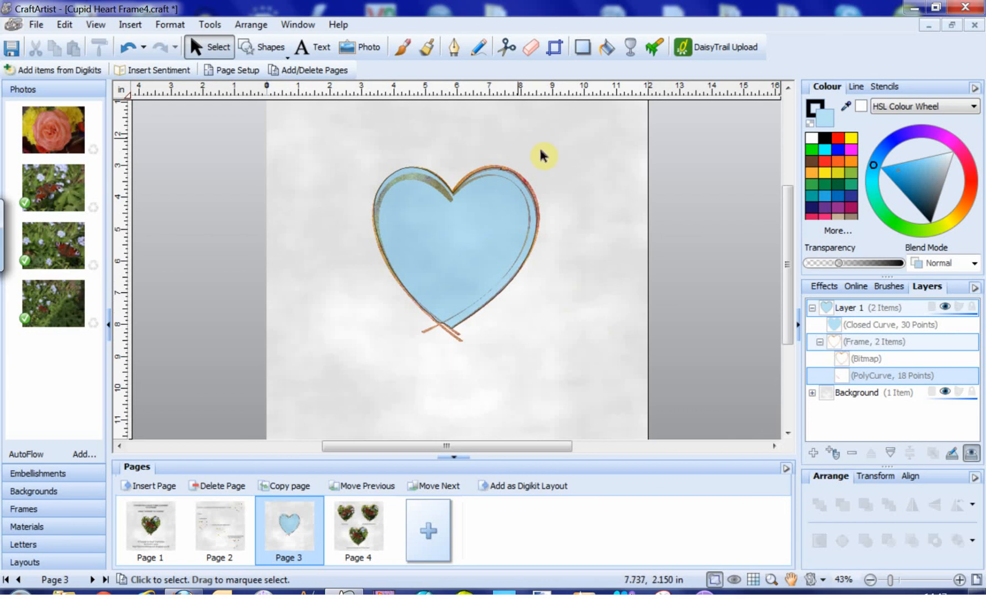
mouse_move(532, 309)
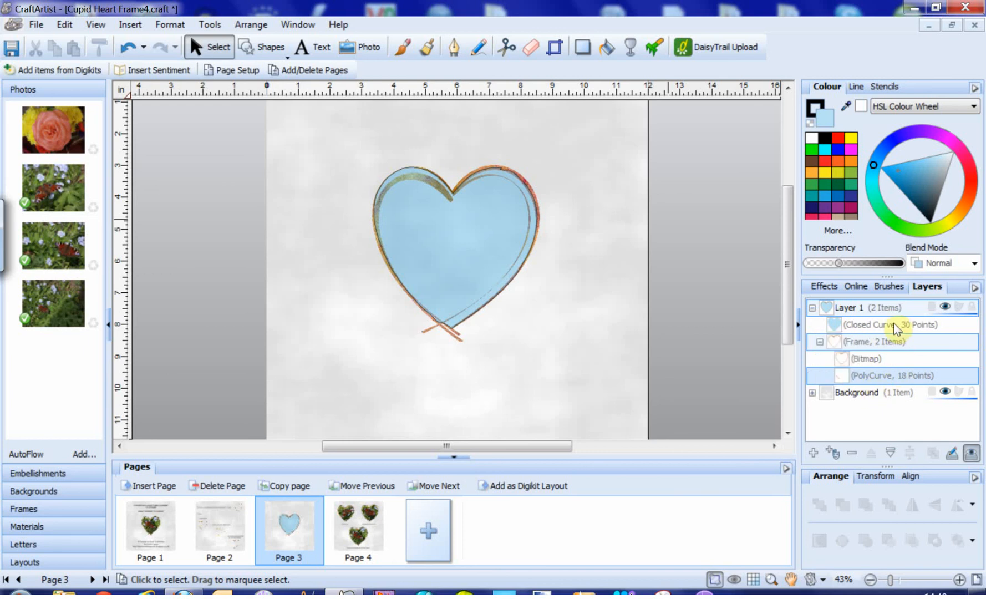
mouse_move(893, 332)
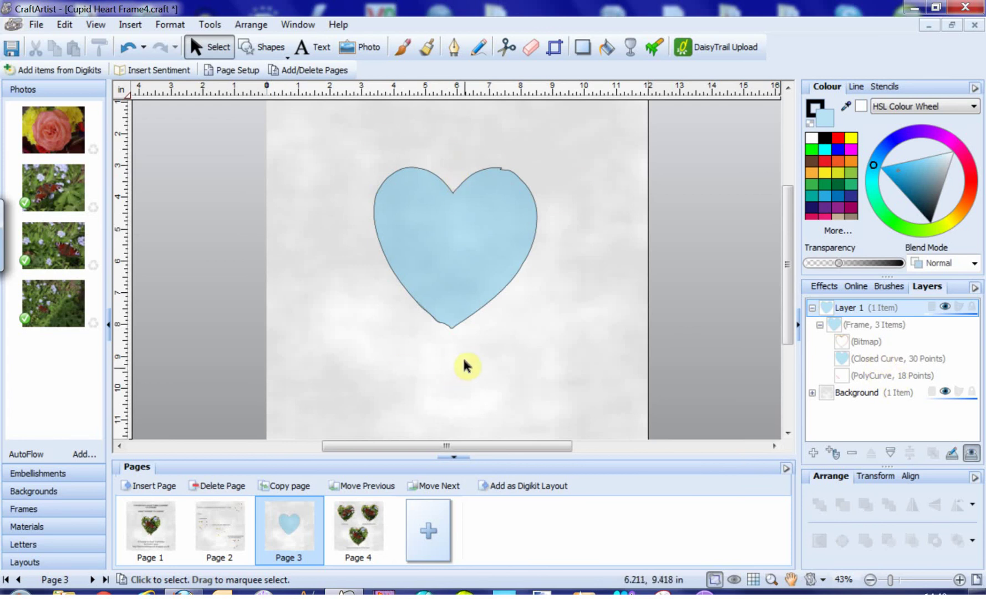
mouse_move(541, 340)
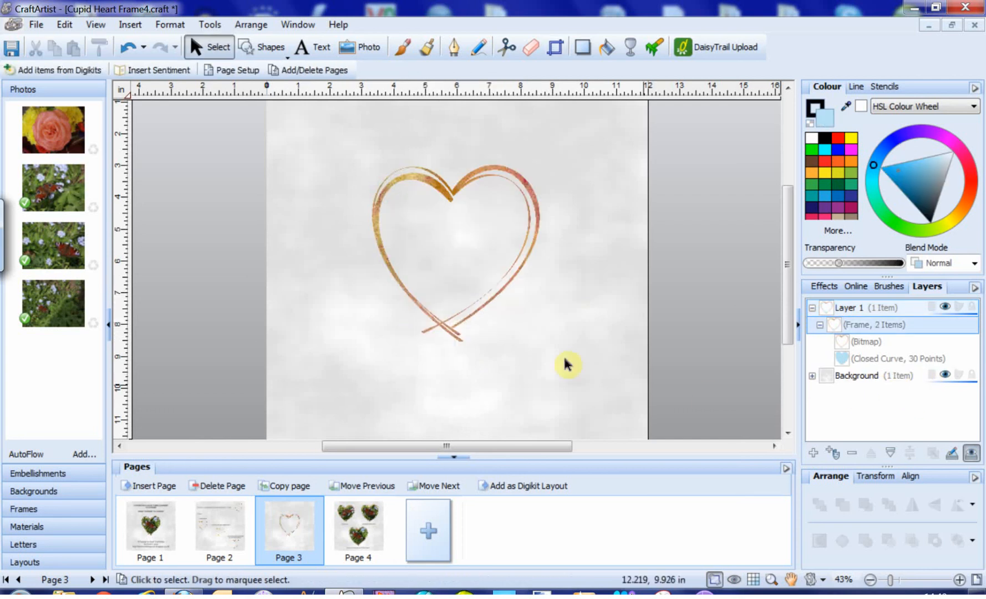
mouse_move(551, 337)
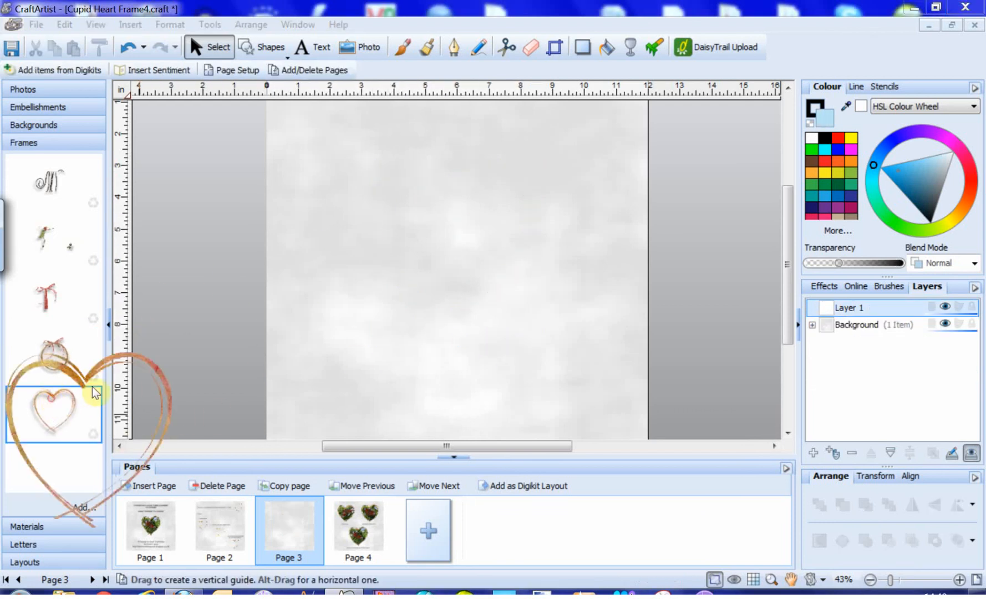
Step: Fill the plain heart frame on page 3 with the peacock butterfly photo
double_click(53, 414)
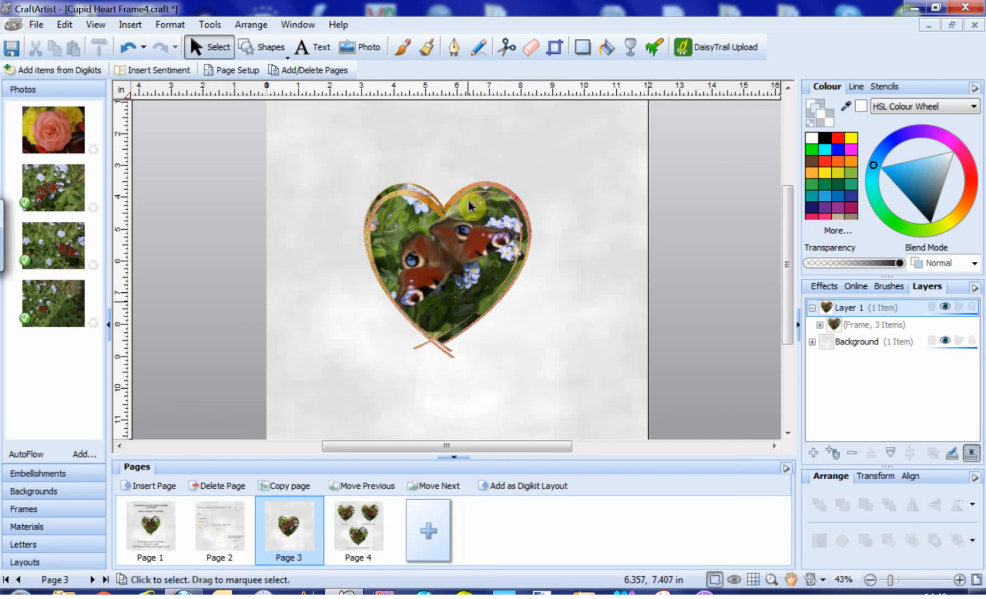
mouse_move(558, 354)
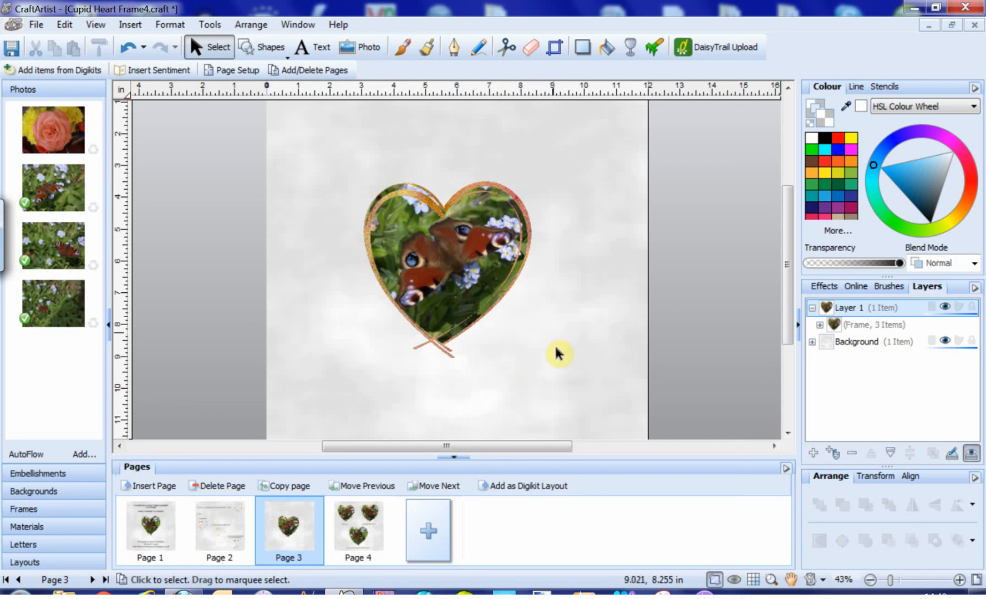
mouse_move(546, 293)
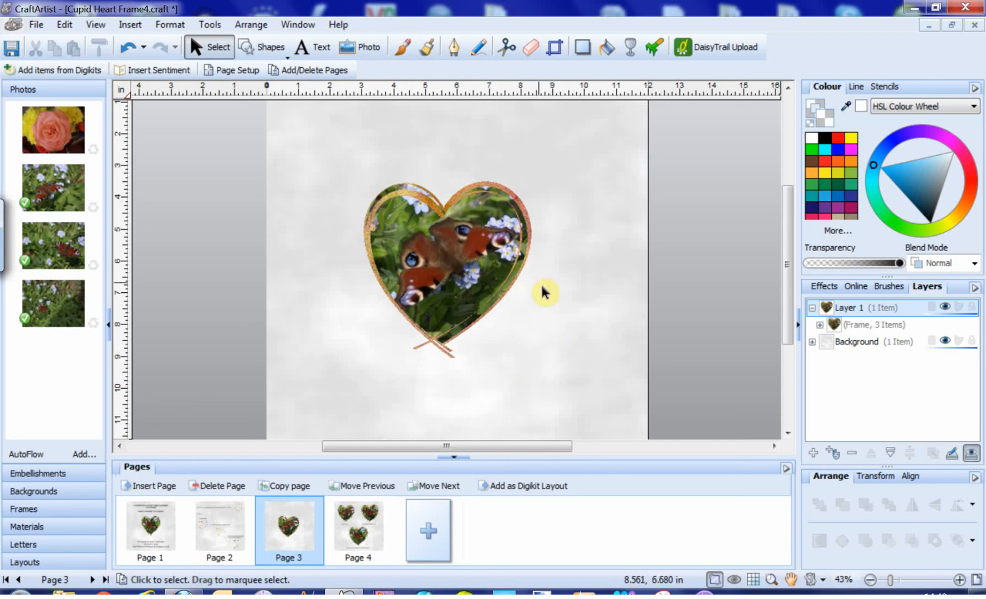
mouse_move(585, 281)
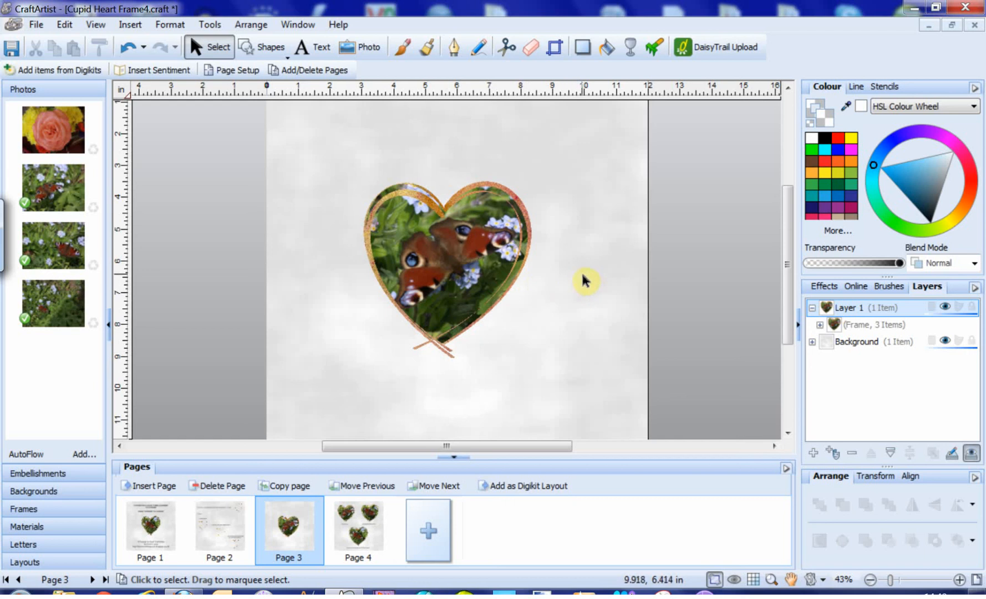
mouse_move(578, 291)
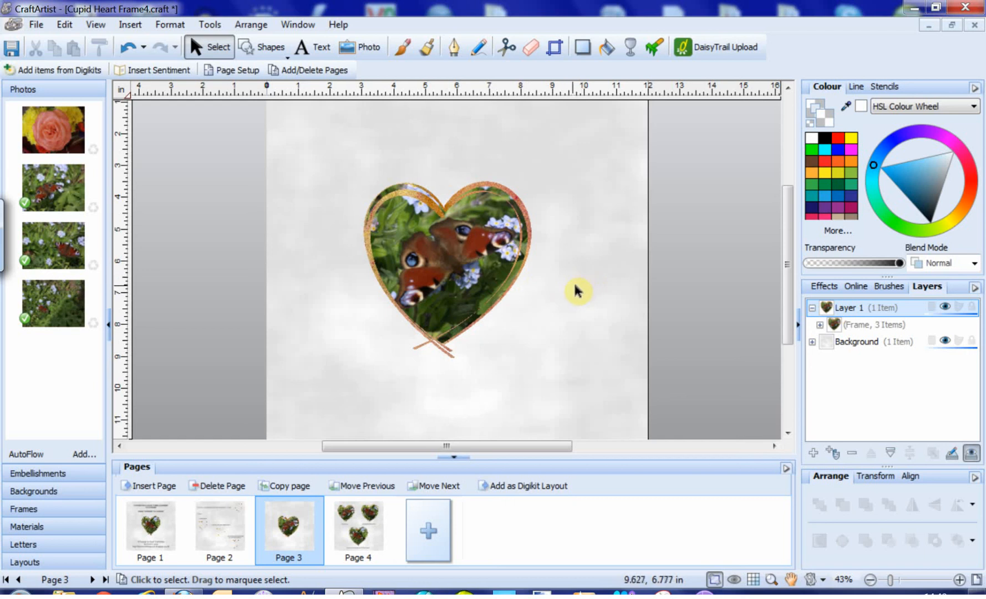
mouse_move(591, 296)
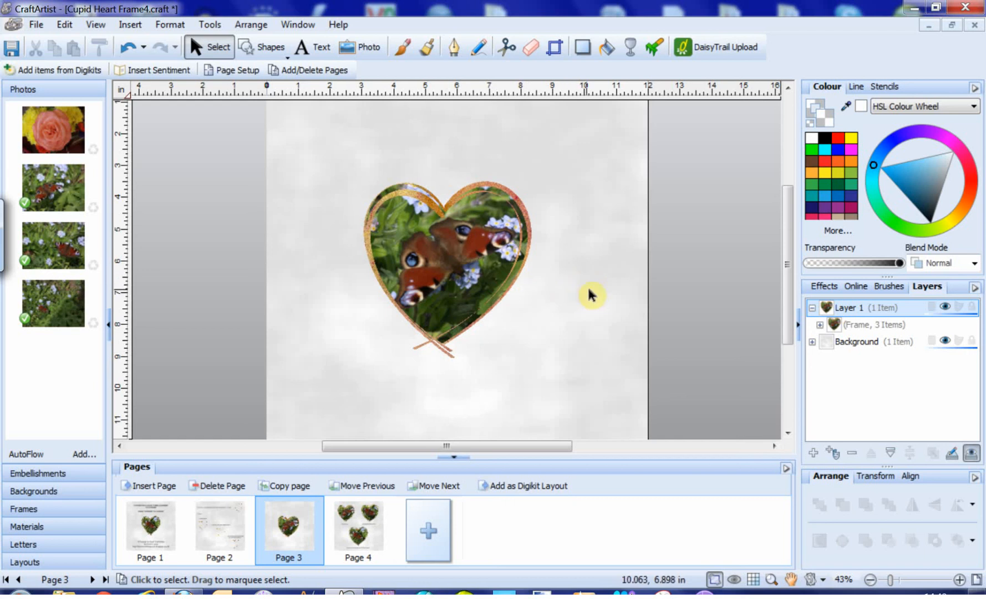
mouse_move(578, 296)
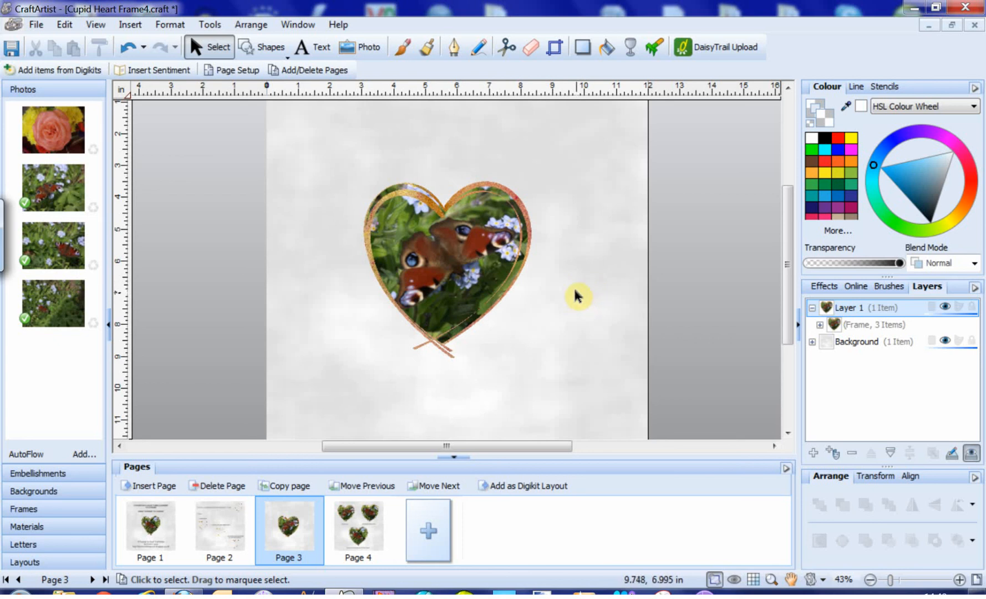
mouse_move(500, 240)
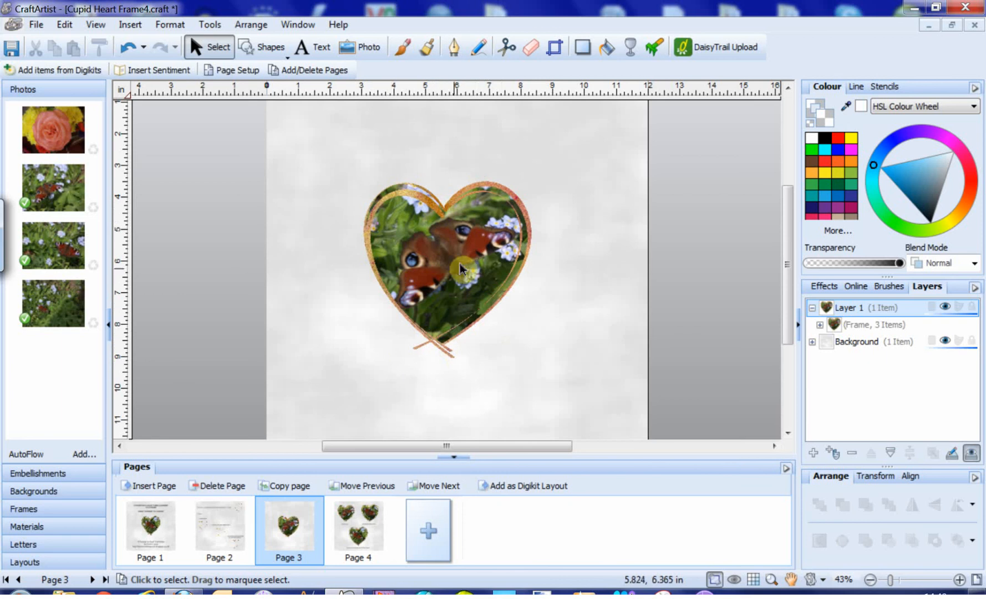
mouse_move(489, 370)
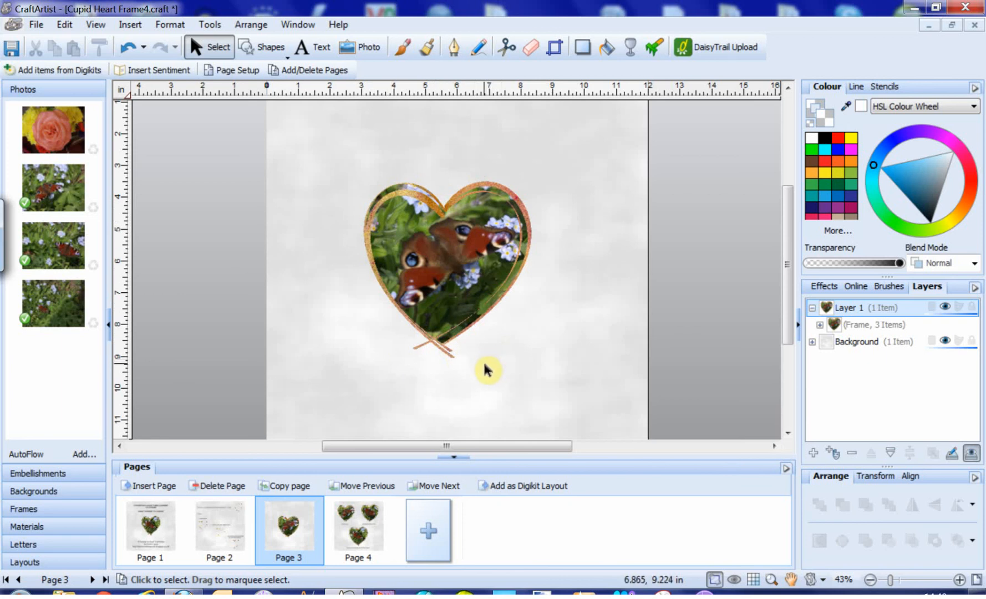
mouse_move(488, 324)
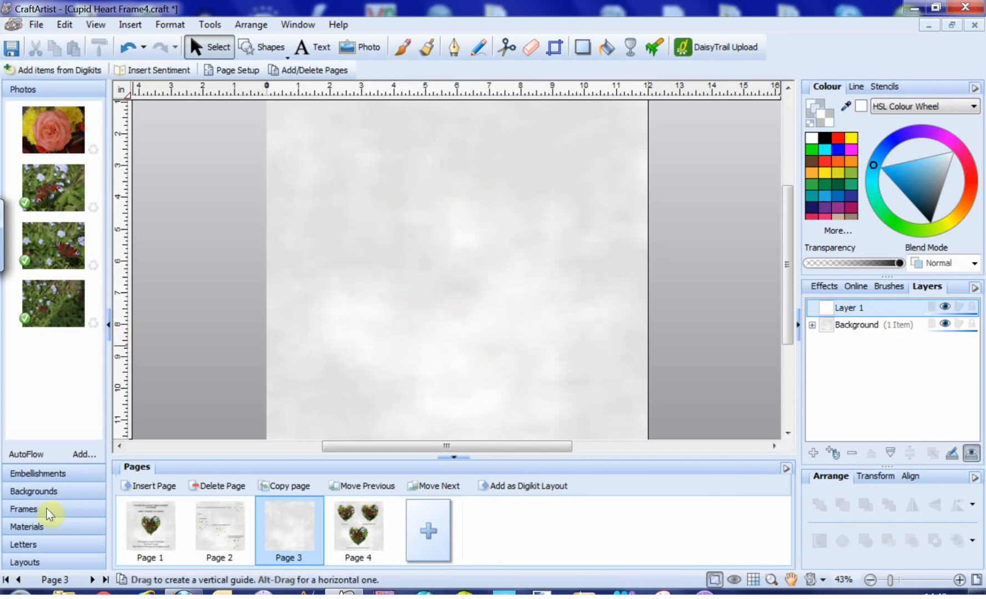
Step: Place an empty heart frame on page 3 and apply the gold Metallic effect preset
click(24, 510)
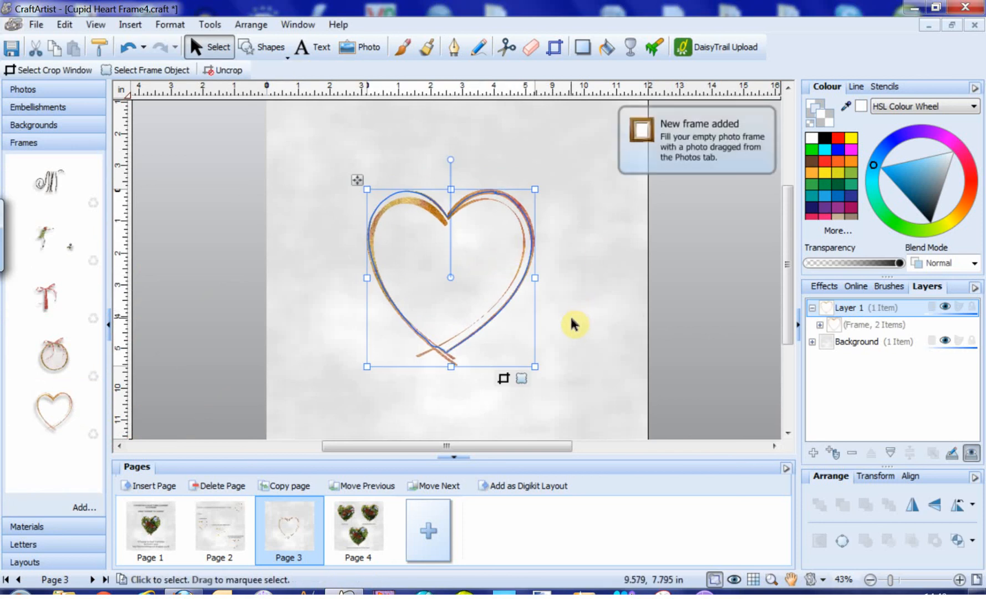
mouse_move(521, 380)
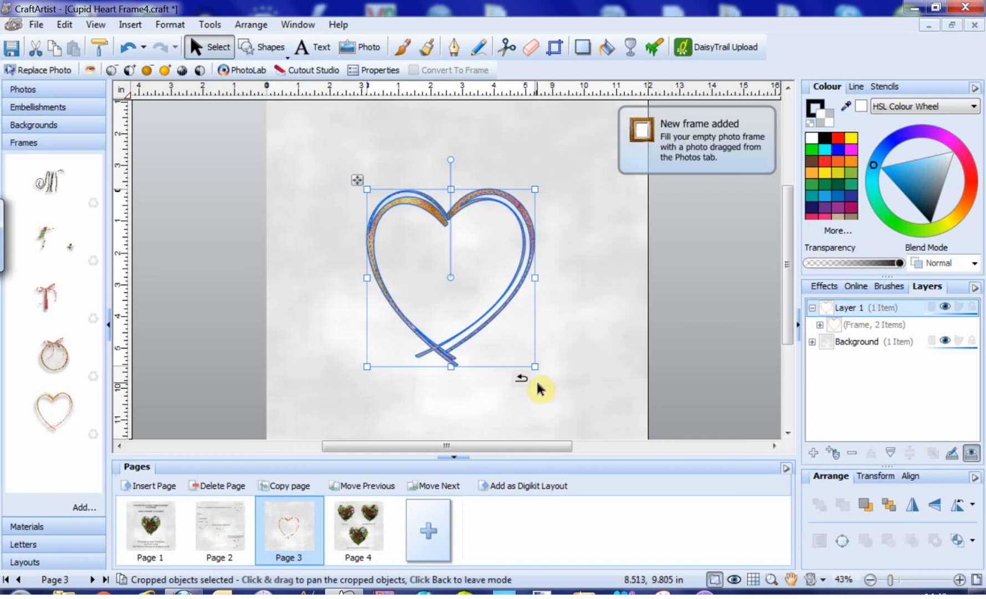
mouse_move(539, 384)
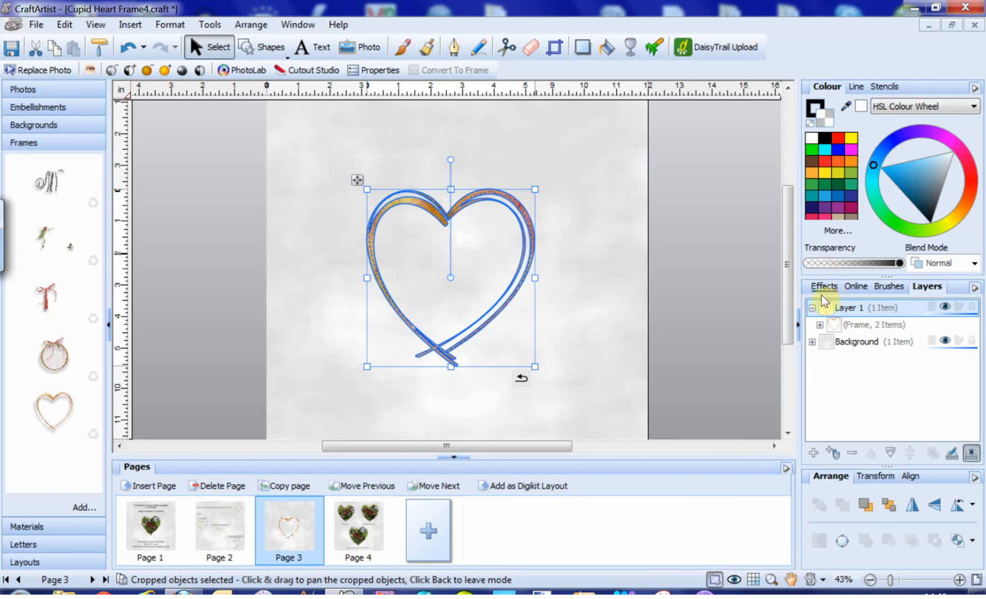
click(828, 286)
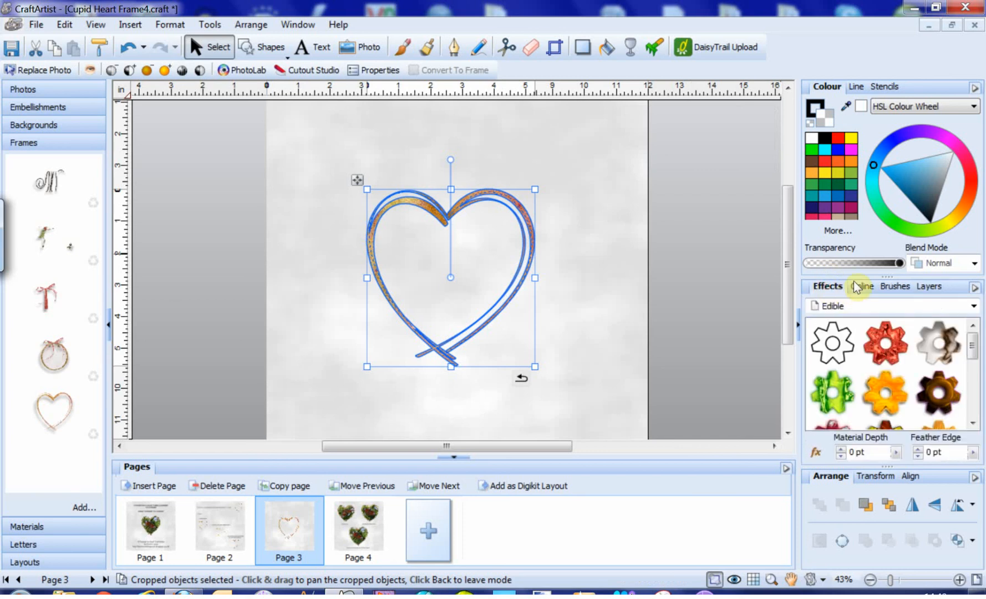
click(974, 306)
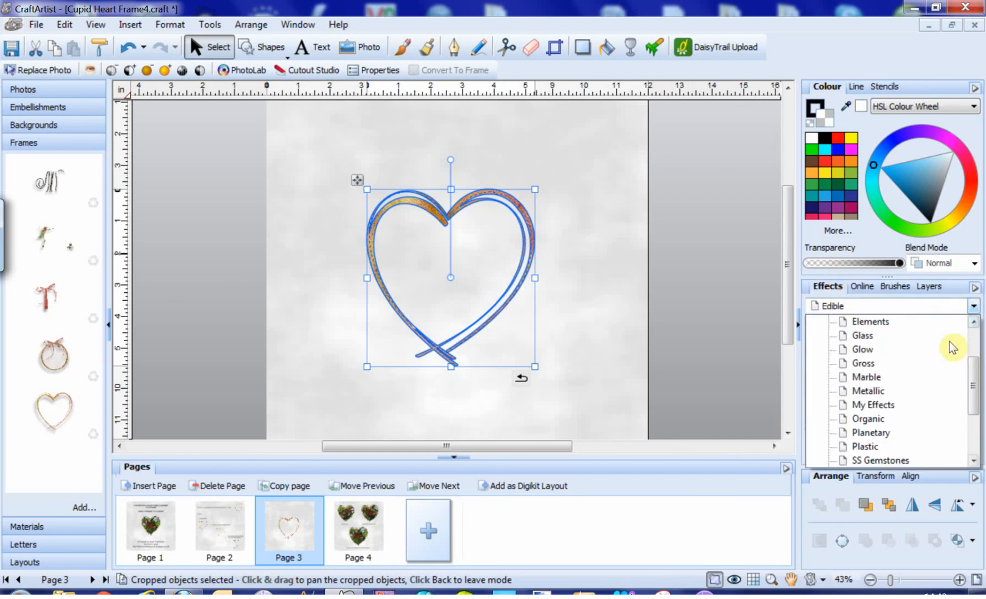
click(863, 349)
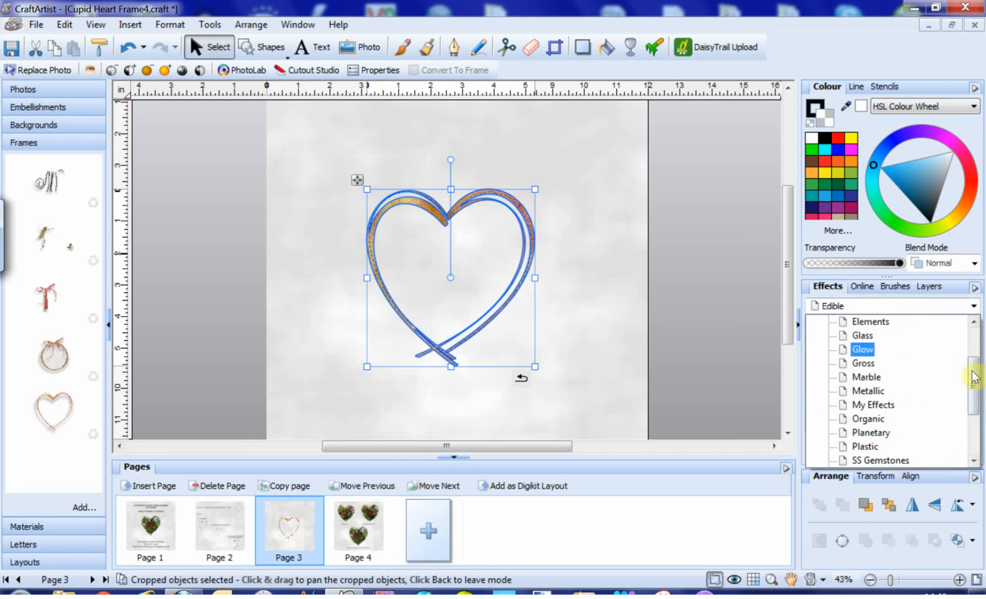
click(864, 390)
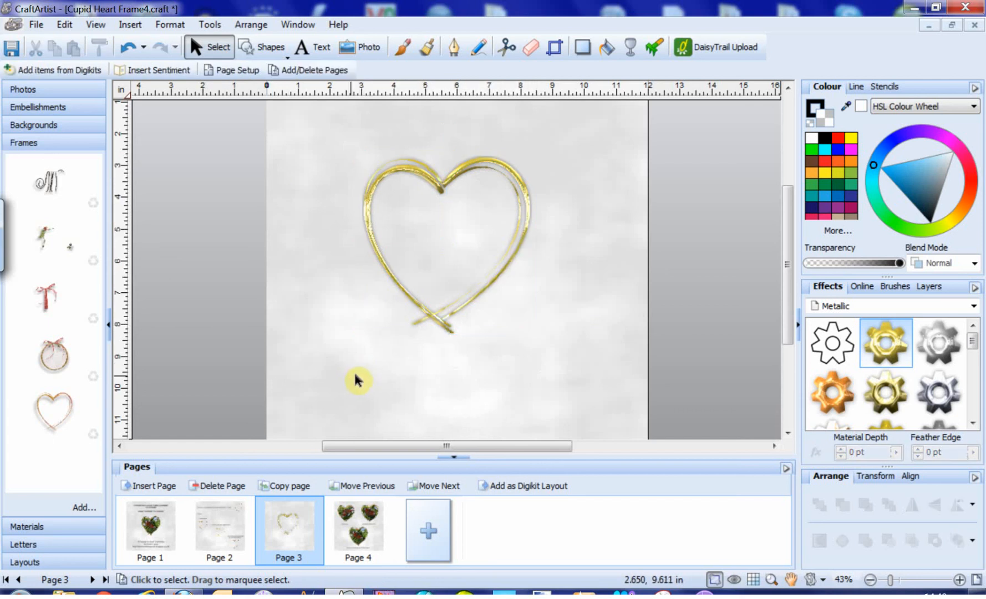
Step: Drop the butterfly photo from the Photos tab into the gold heart frame
click(23, 89)
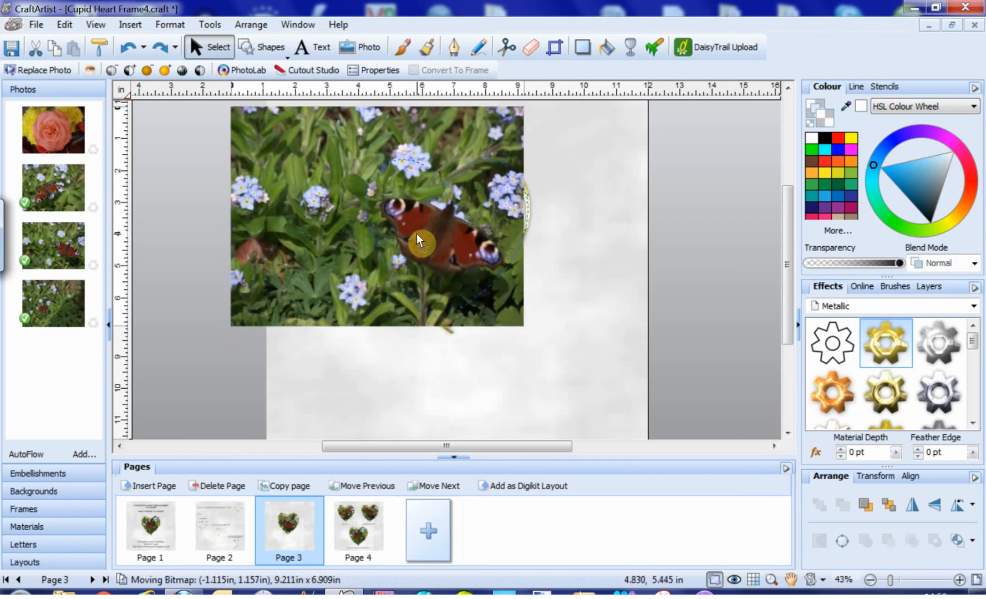
click(551, 297)
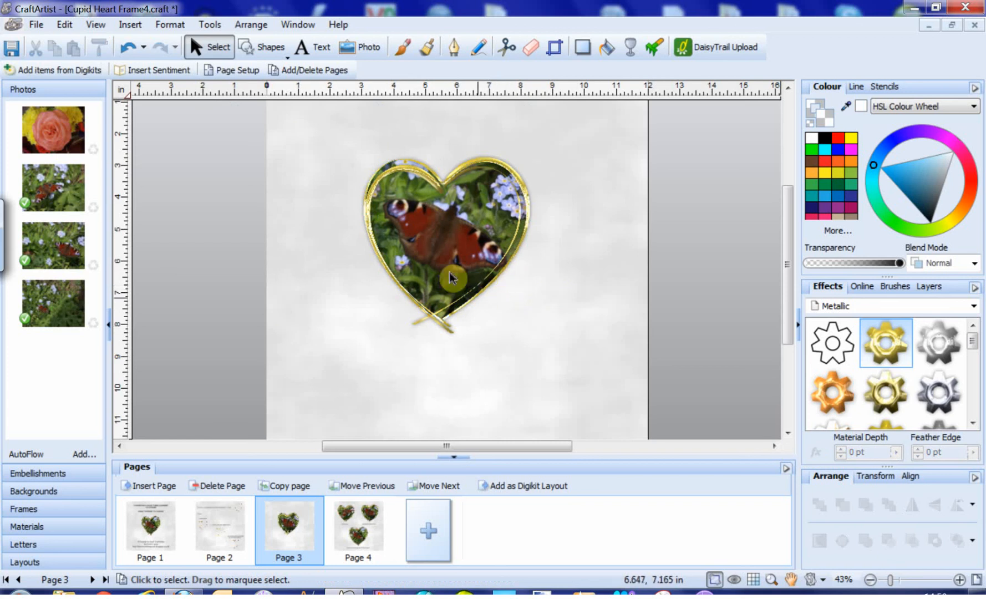
mouse_move(519, 324)
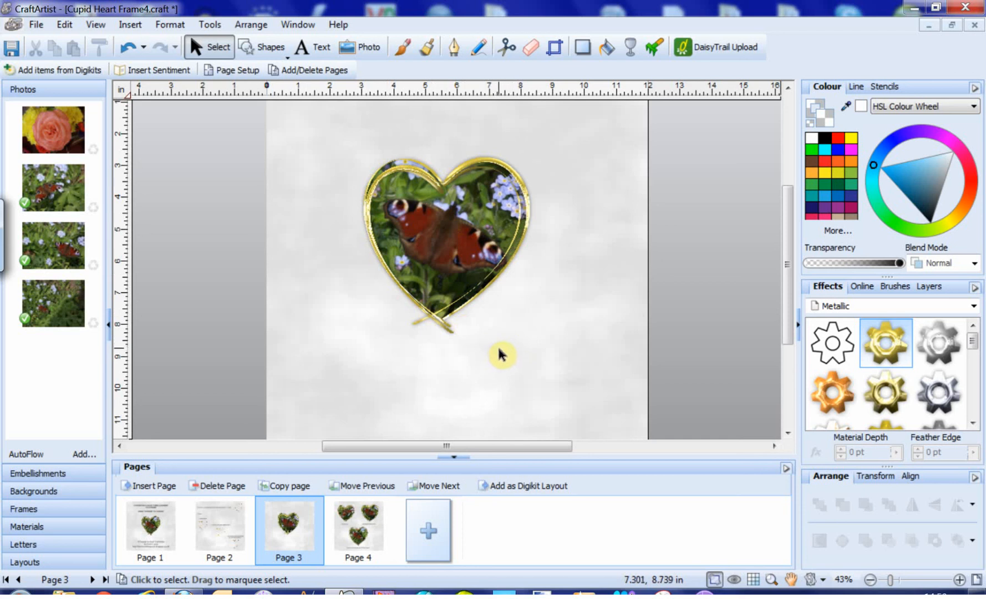
mouse_move(437, 317)
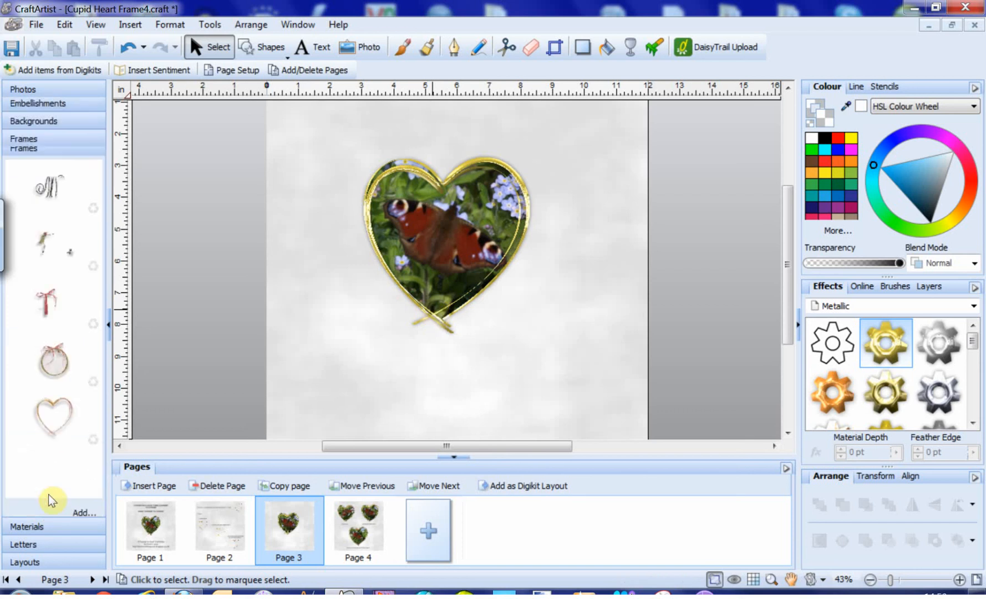
Step: Delete the gold metallic framed butterfly photo from page 3
click(447, 221)
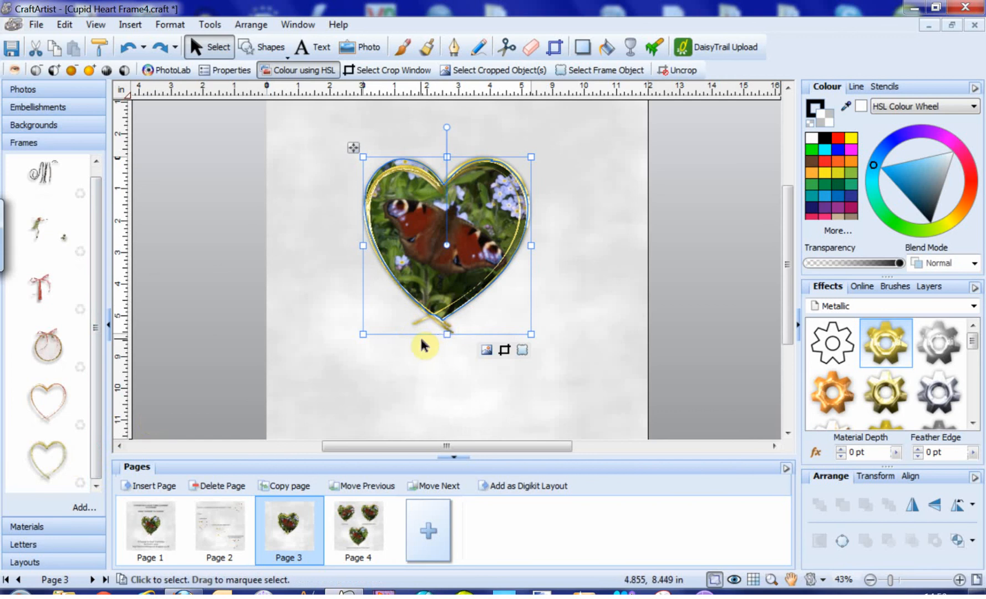
key(Delete)
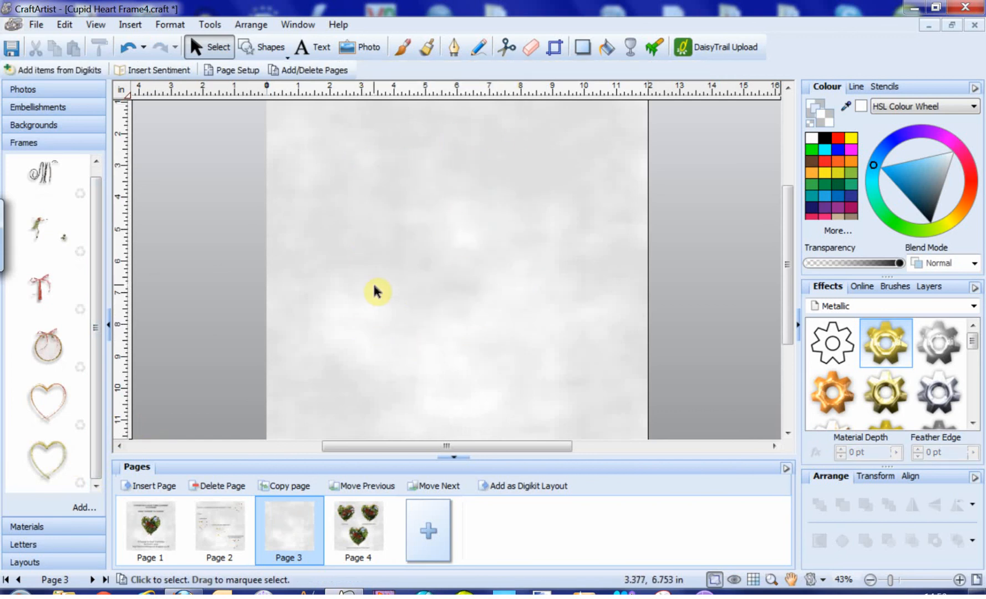
Step: Add a new heart frame to page 3, select the frame object, and show its options menu
click(46, 404)
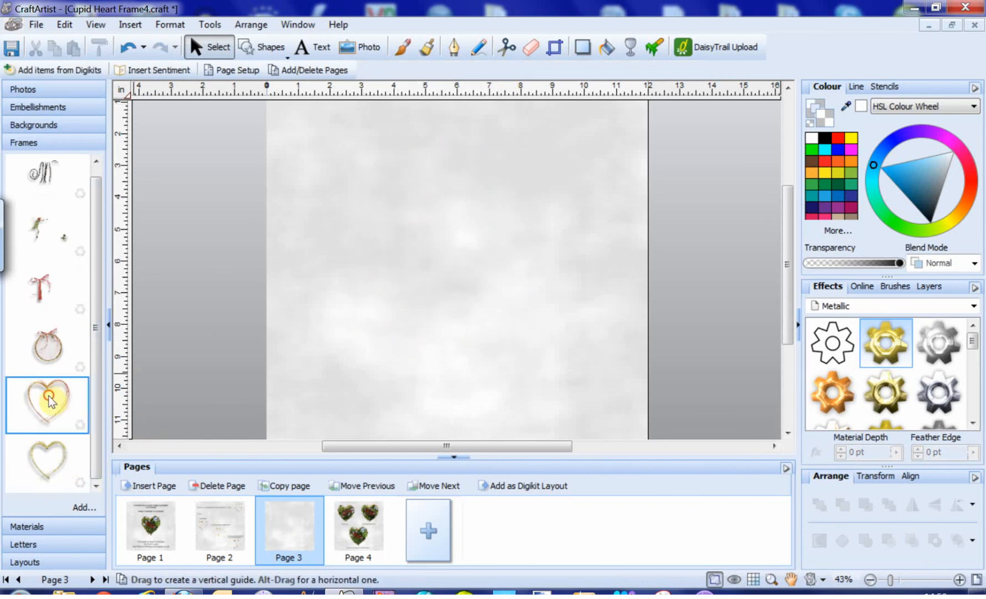
double_click(48, 405)
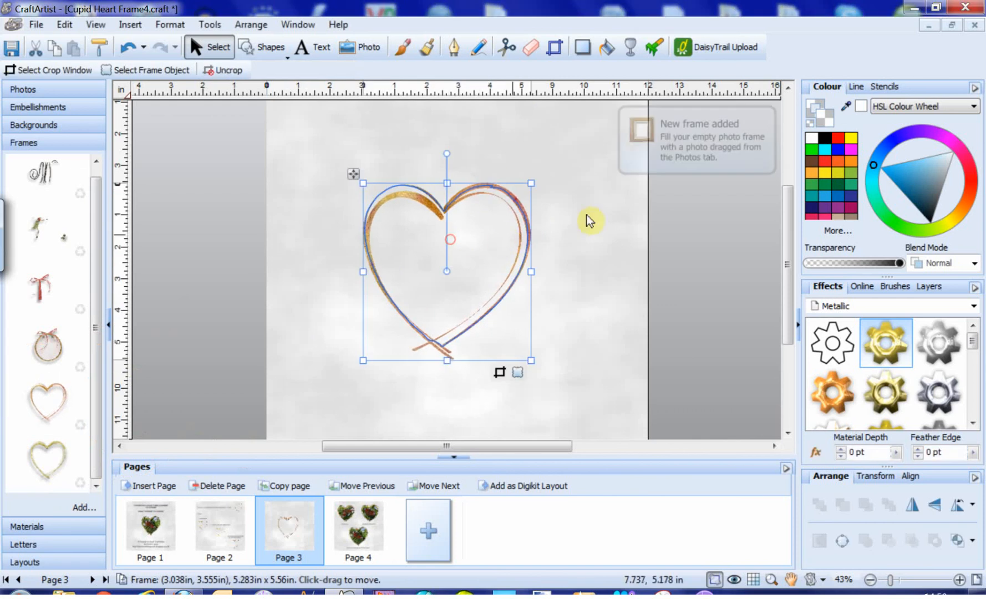
mouse_move(516, 374)
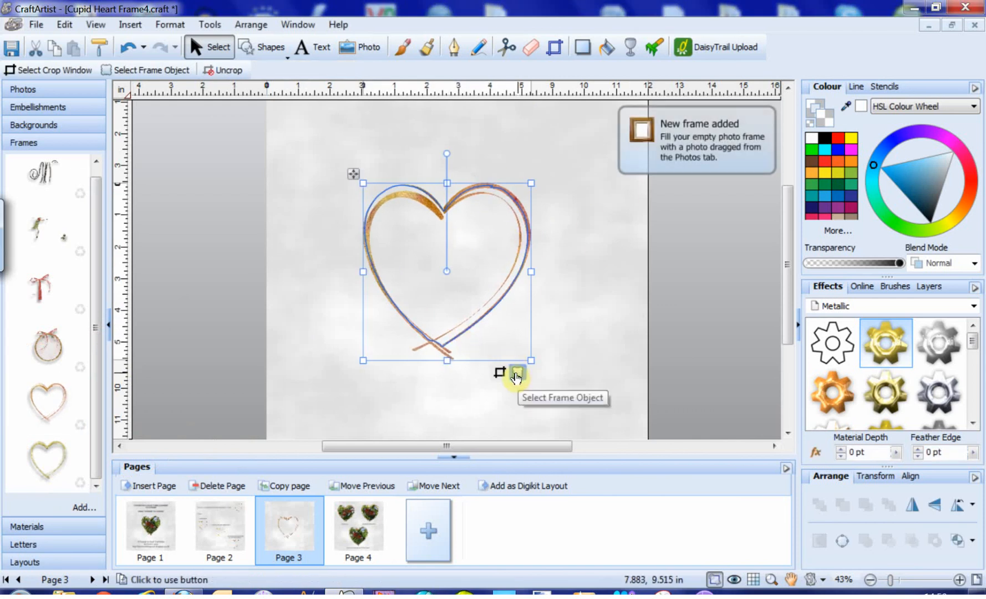
click(515, 375)
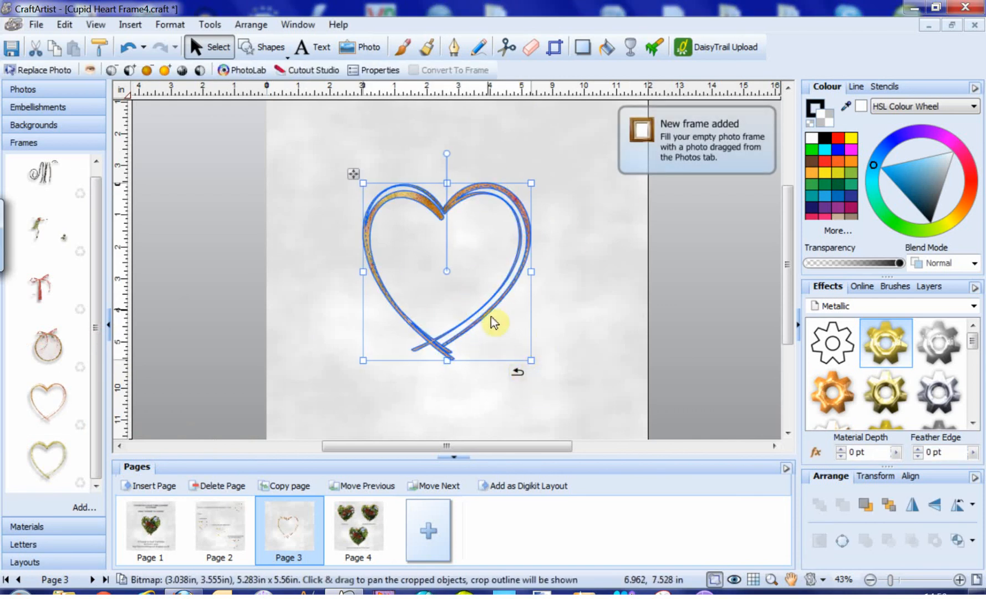
right_click(492, 331)
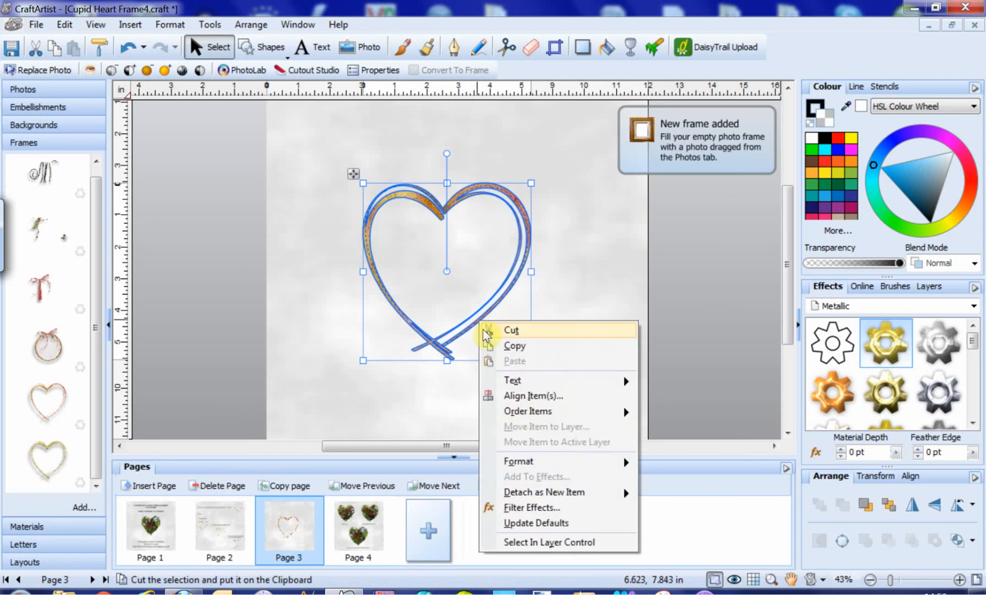
Step: Apply Bevel and Emboss plus 3D Effects to the heart frame in Filter Effects
click(532, 507)
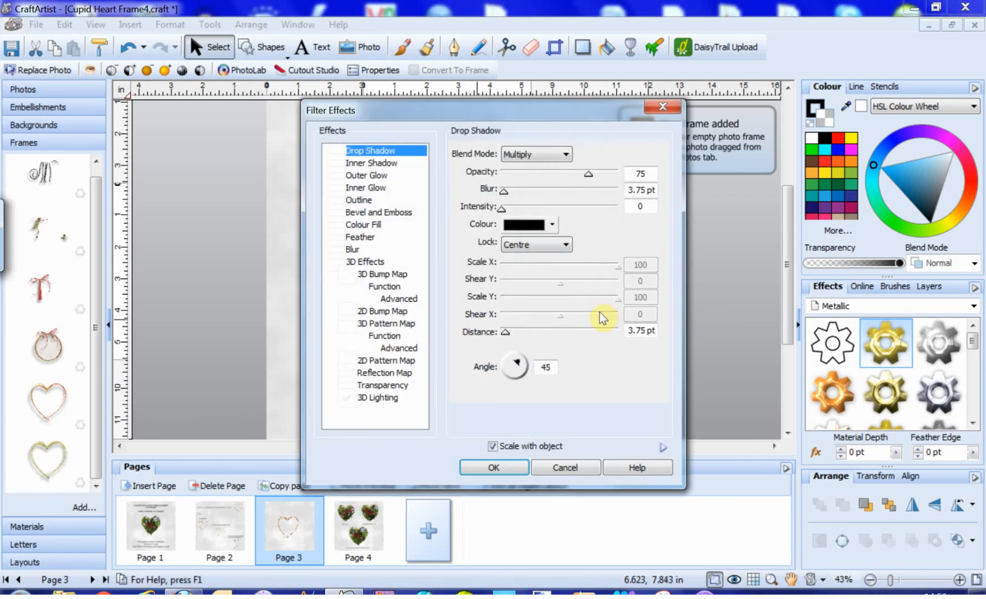
mouse_move(394, 120)
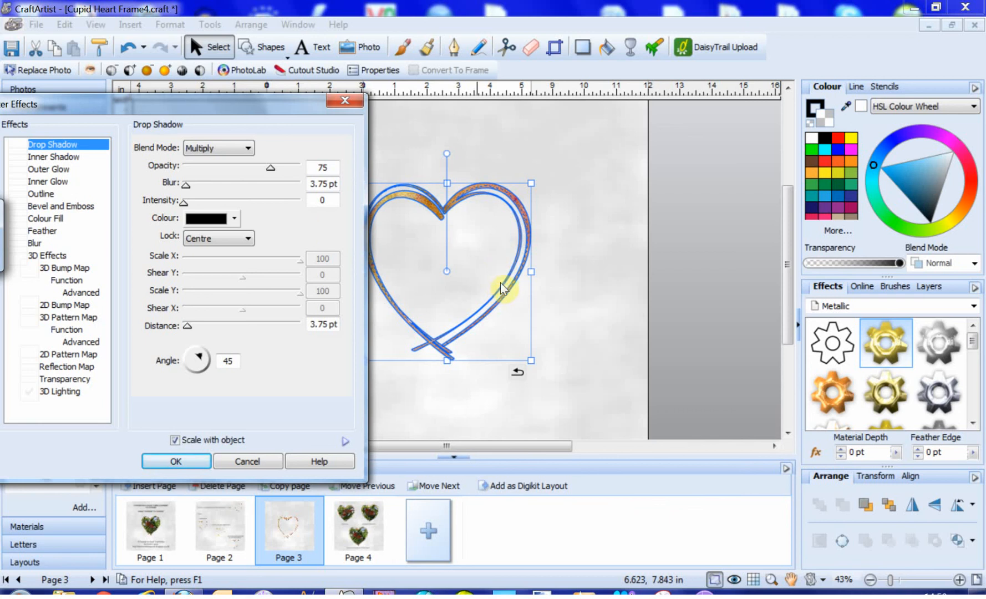
mouse_move(500, 300)
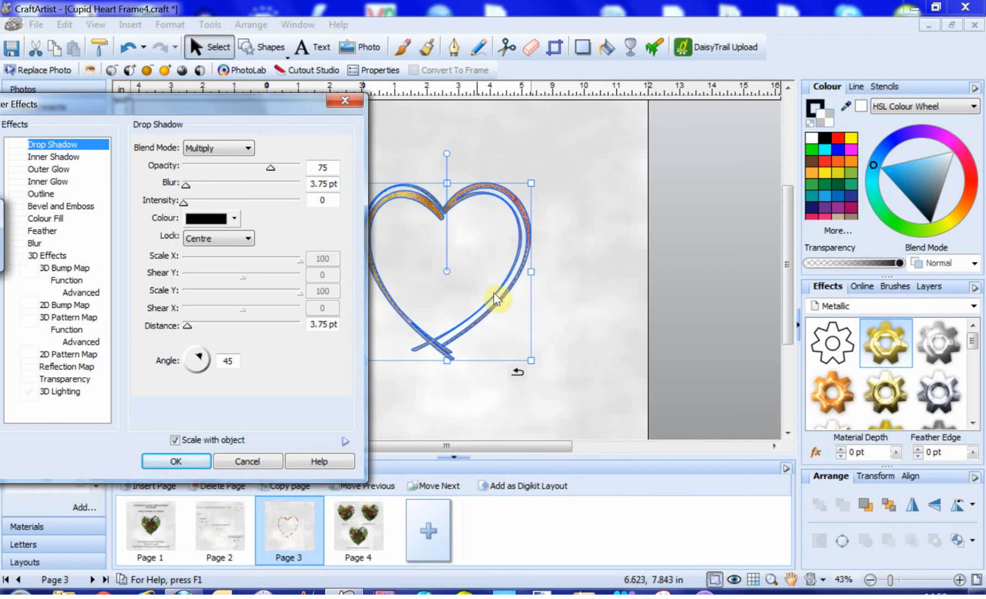
mouse_move(489, 313)
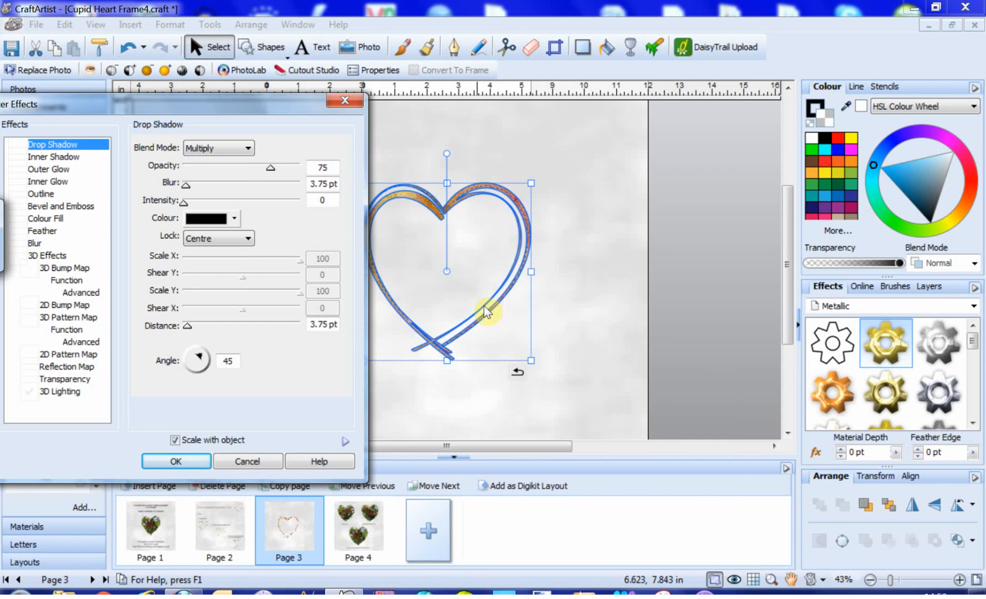
mouse_move(484, 314)
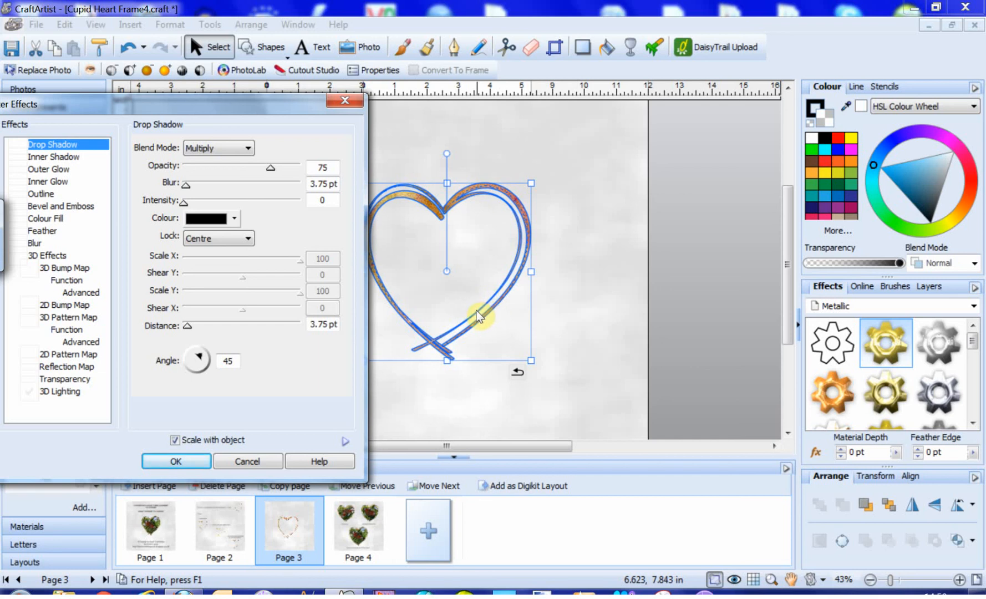
mouse_move(481, 318)
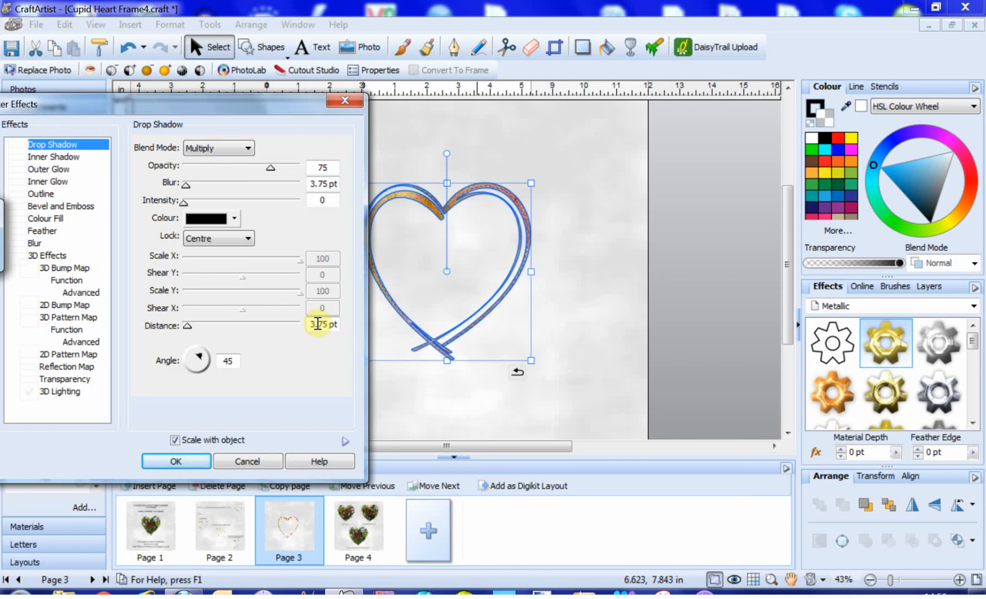
mouse_move(370, 366)
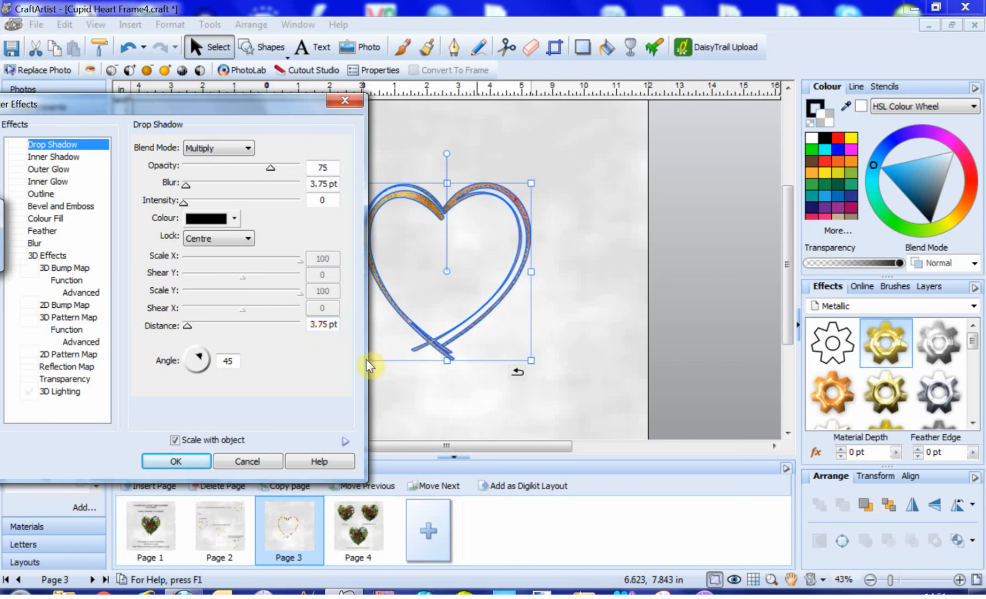
mouse_move(386, 361)
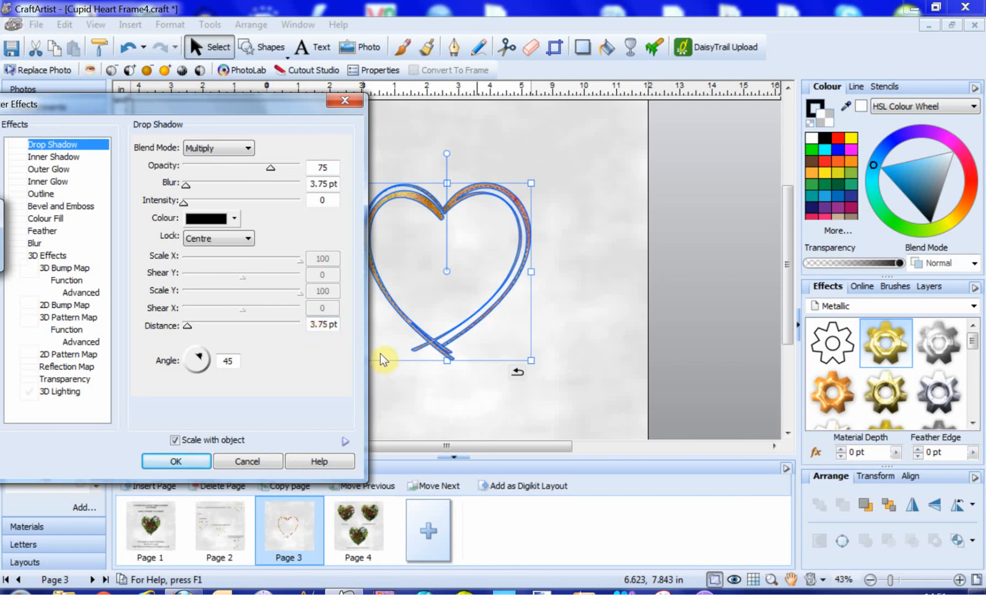
mouse_move(214, 344)
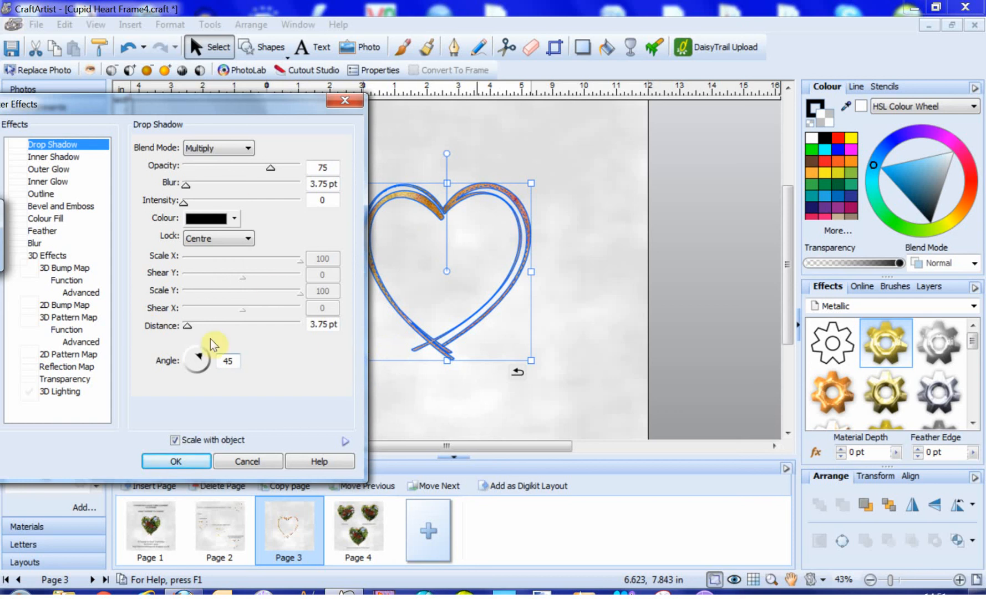
click(60, 206)
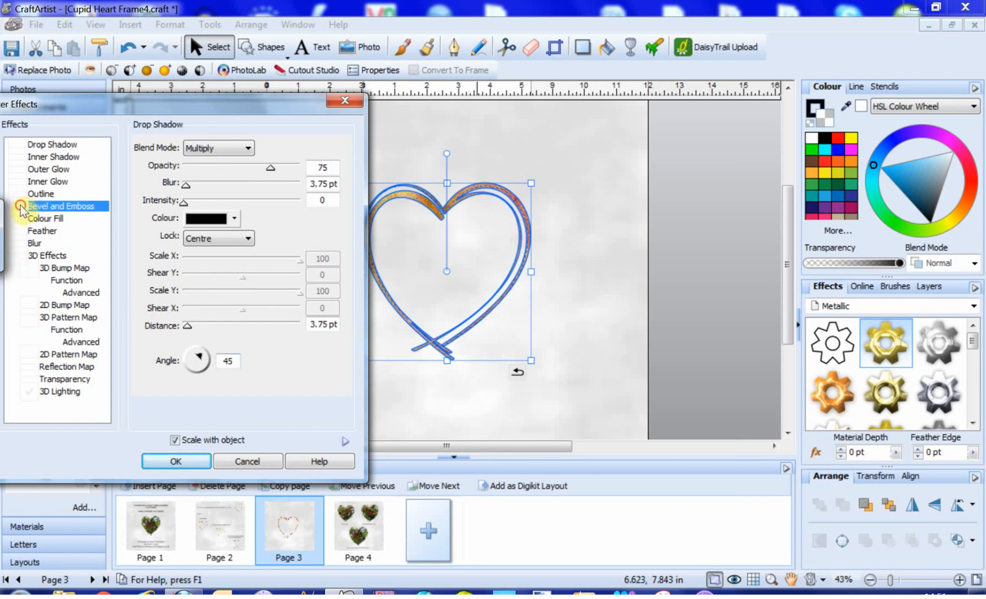
click(61, 206)
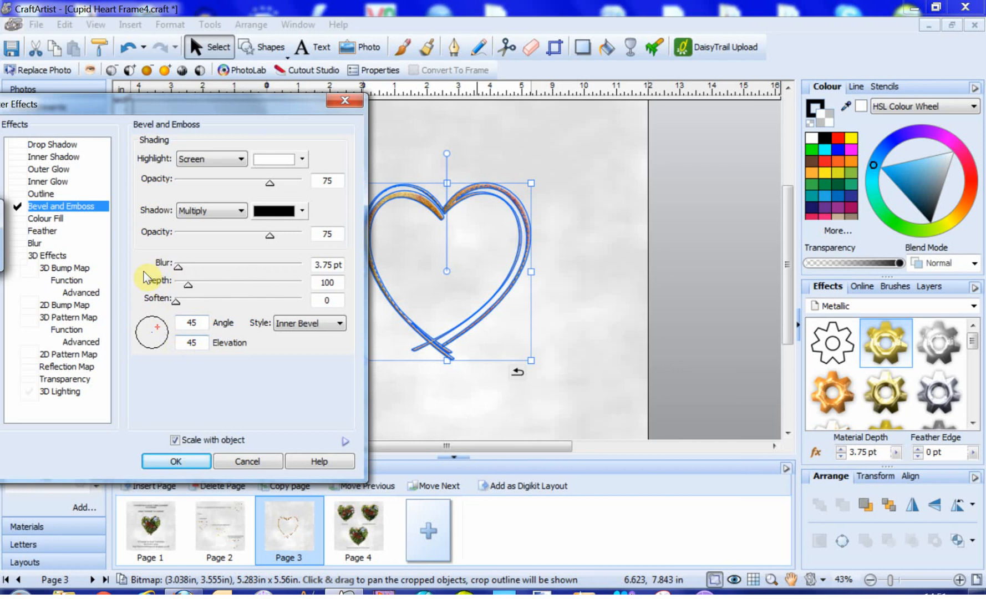
mouse_move(207, 483)
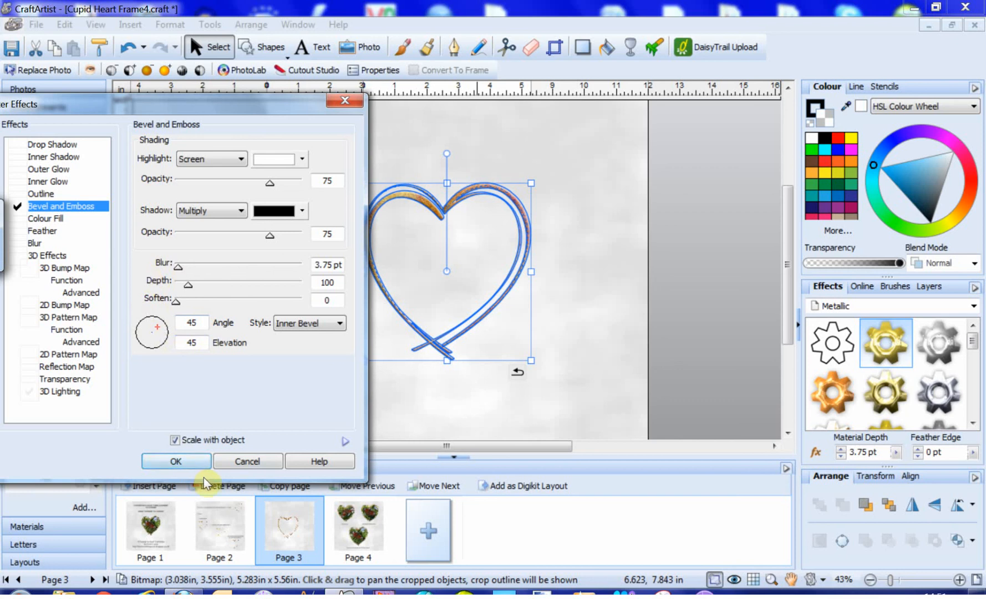
click(48, 255)
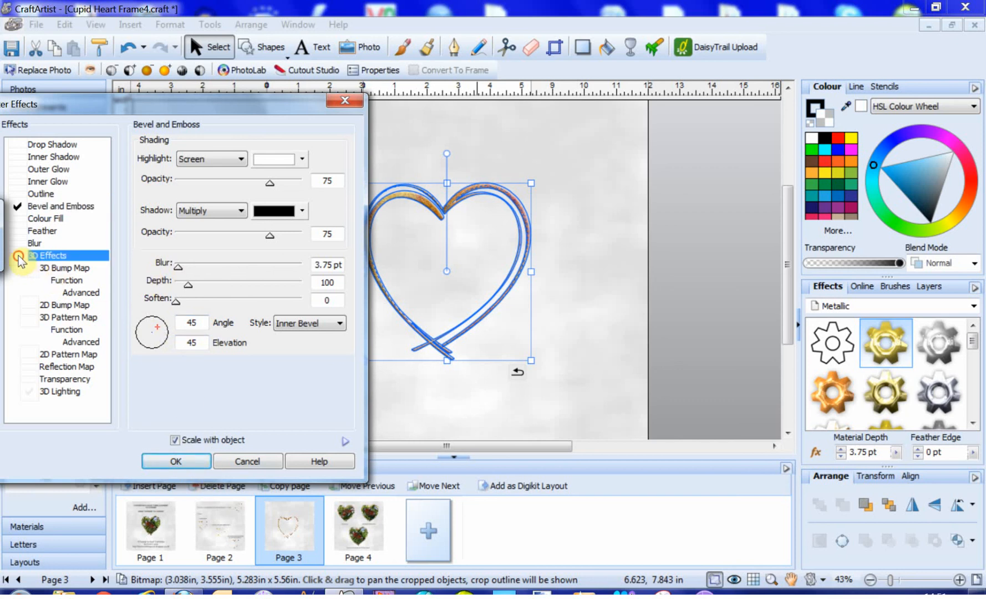
click(47, 255)
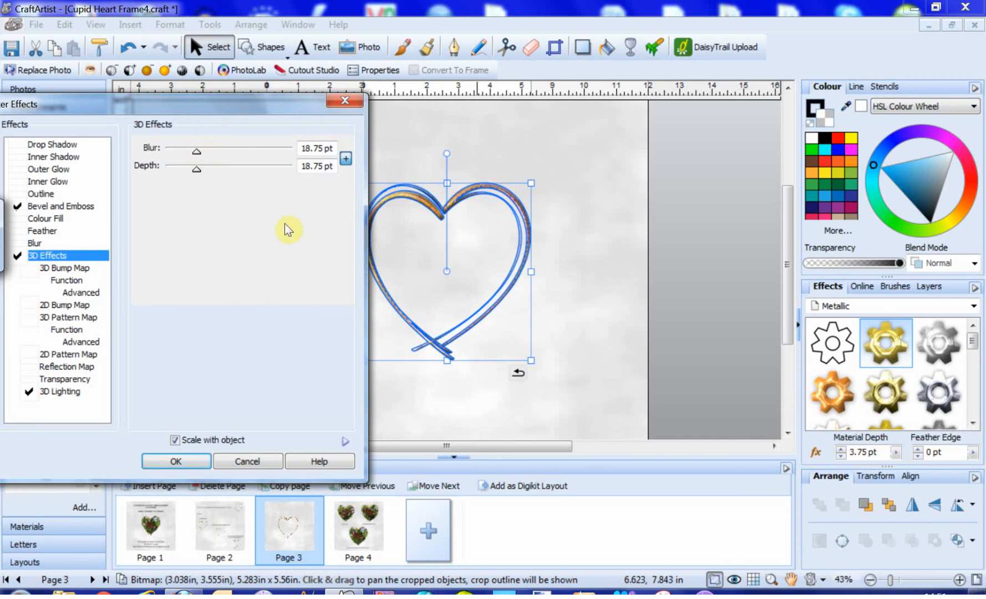
mouse_move(281, 215)
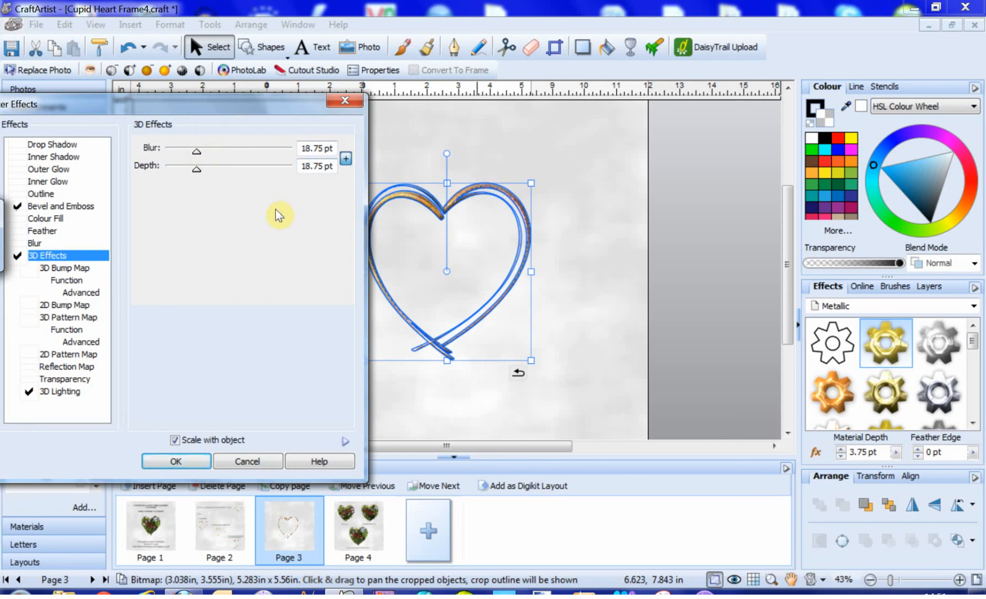
drag(208, 100, 176, 104)
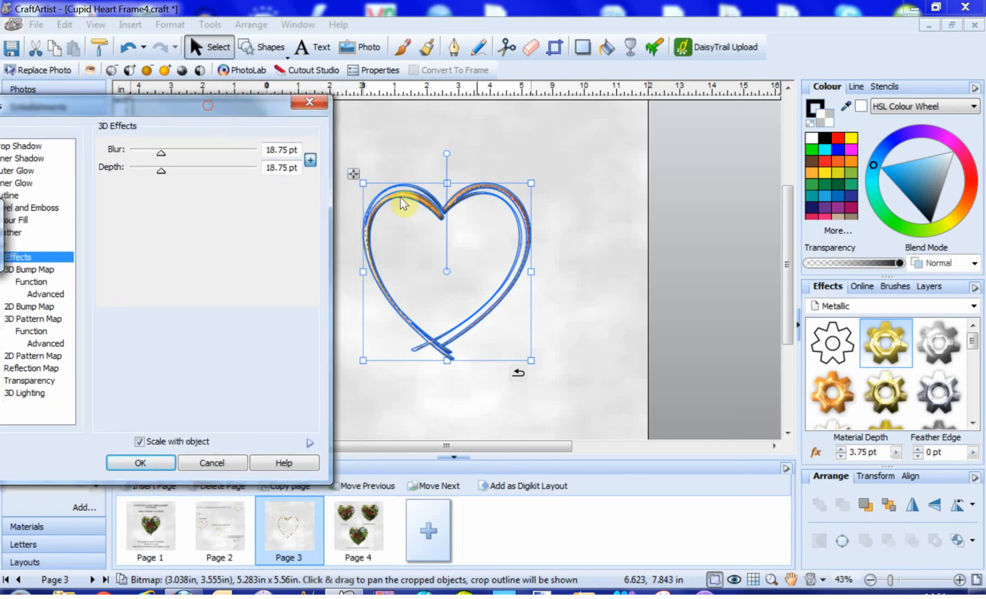
mouse_move(494, 331)
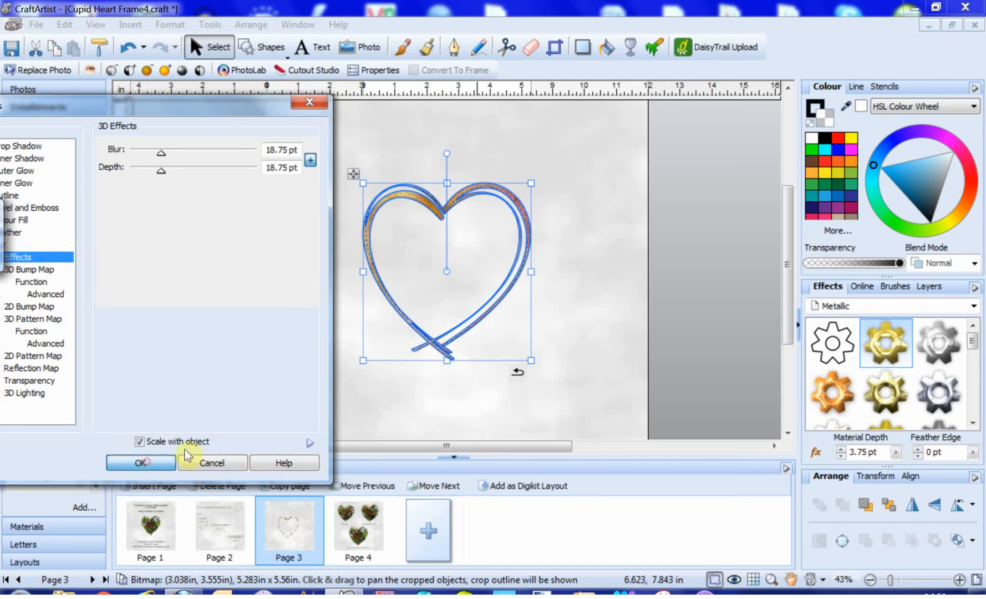
click(141, 463)
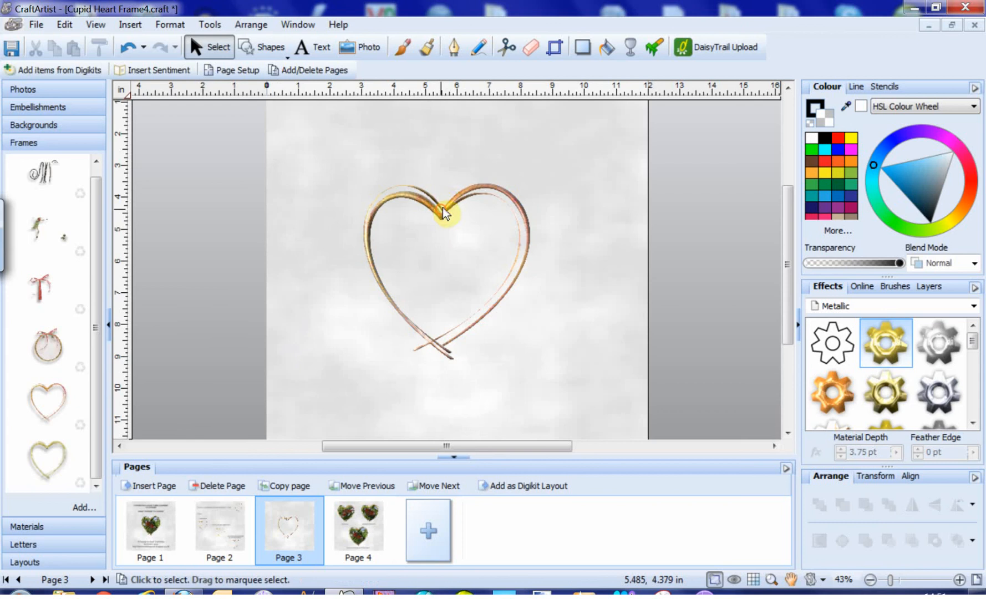
Step: Fill the bevelled heart frame with the butterfly photo and deselect it
click(445, 214)
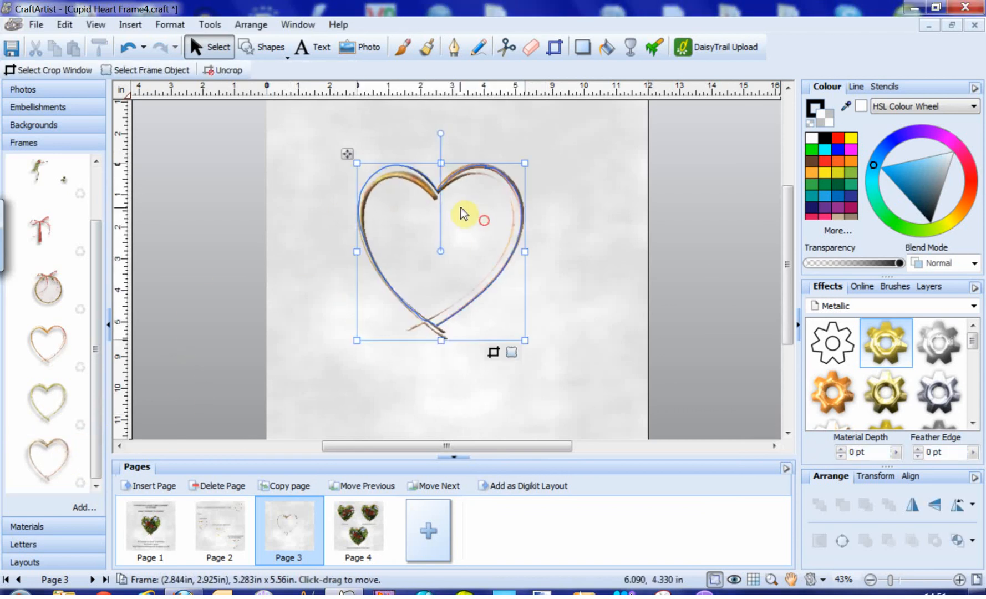
click(23, 89)
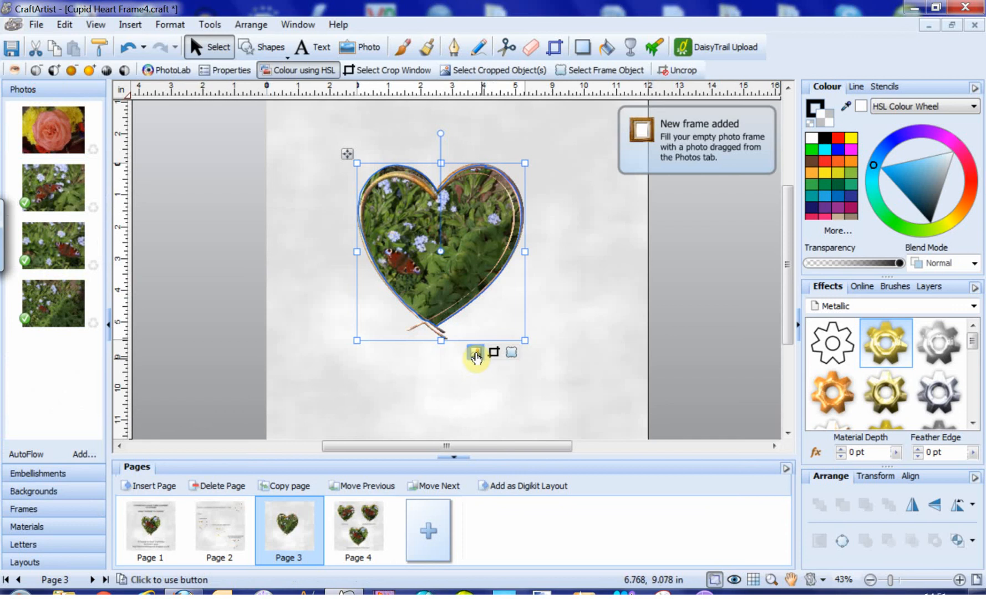
click(476, 352)
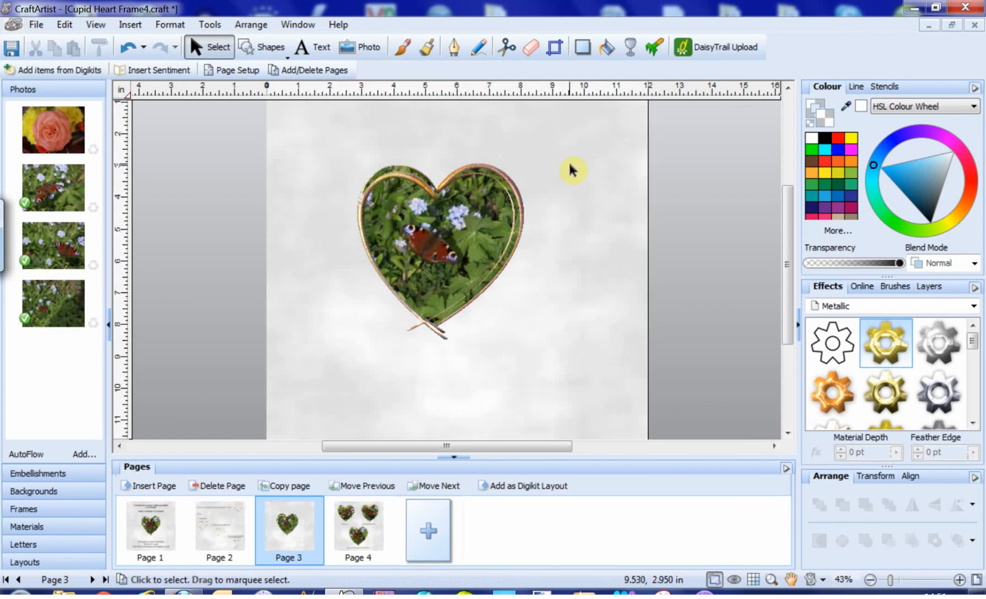
mouse_move(582, 361)
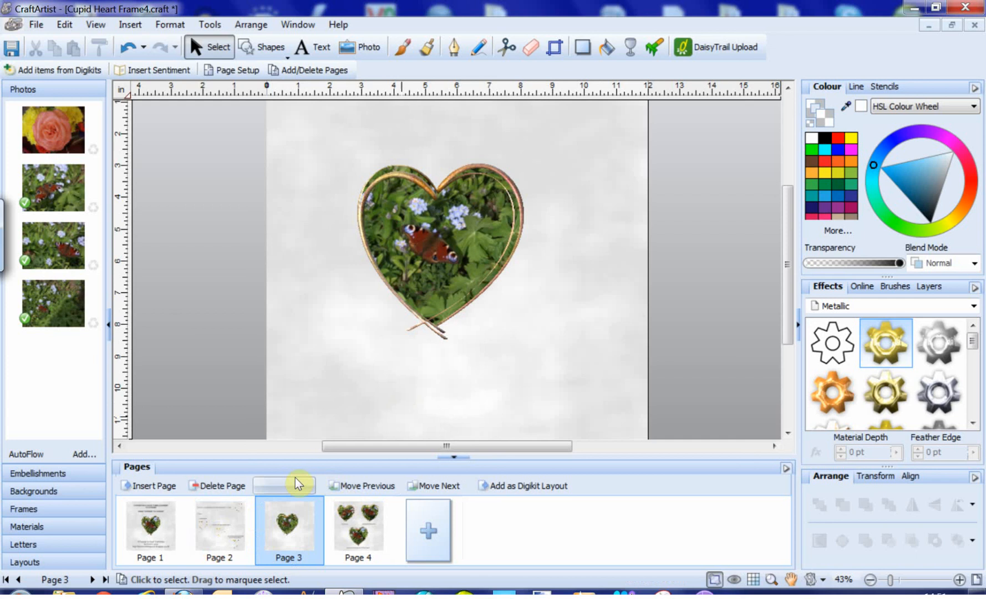
mouse_move(503, 403)
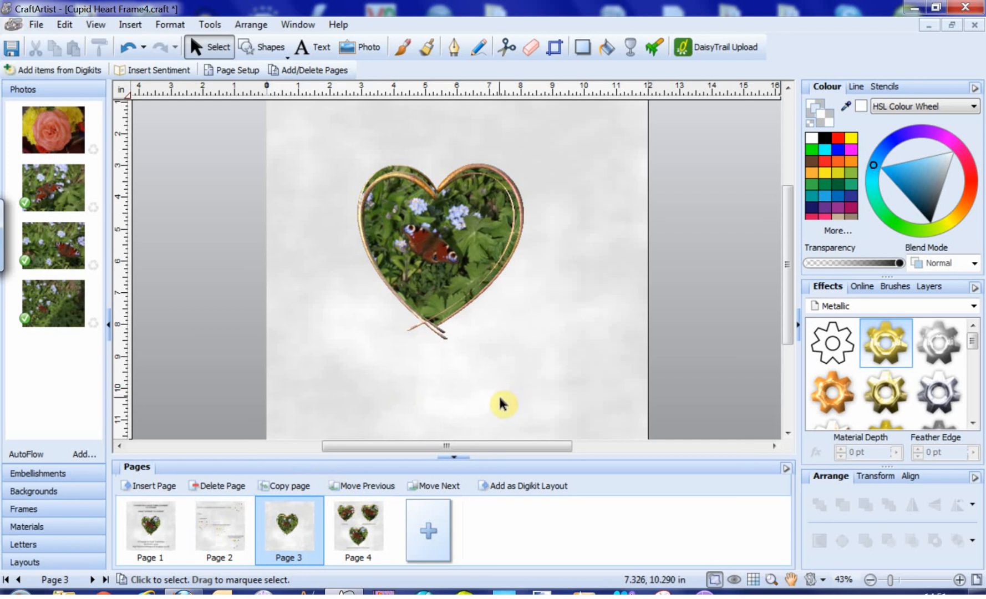
mouse_move(504, 383)
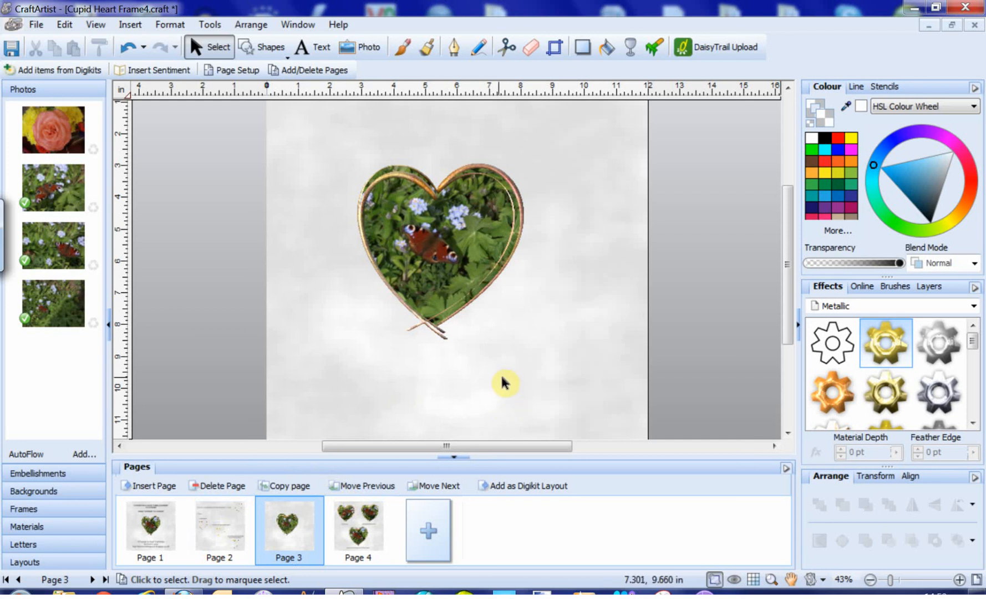
mouse_move(522, 383)
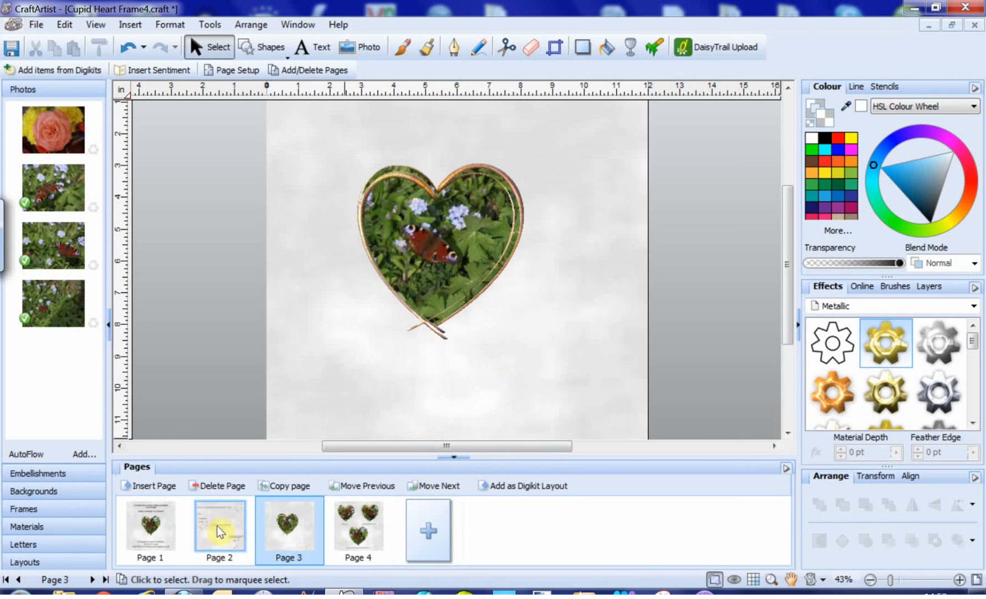
Step: Switch to page 2 with the plain, gold metallic and embossed 3D captions
click(219, 525)
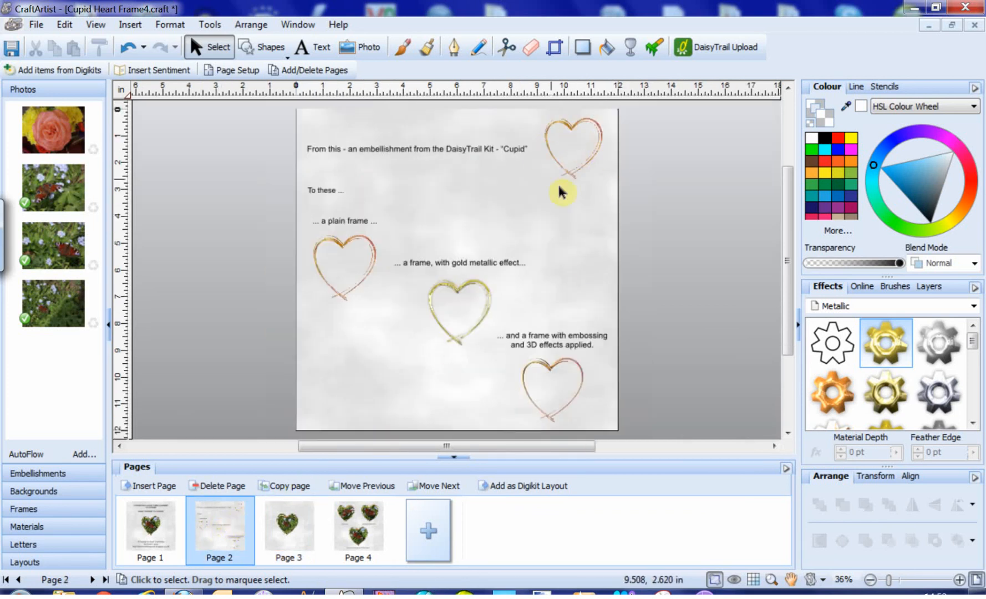
mouse_move(575, 200)
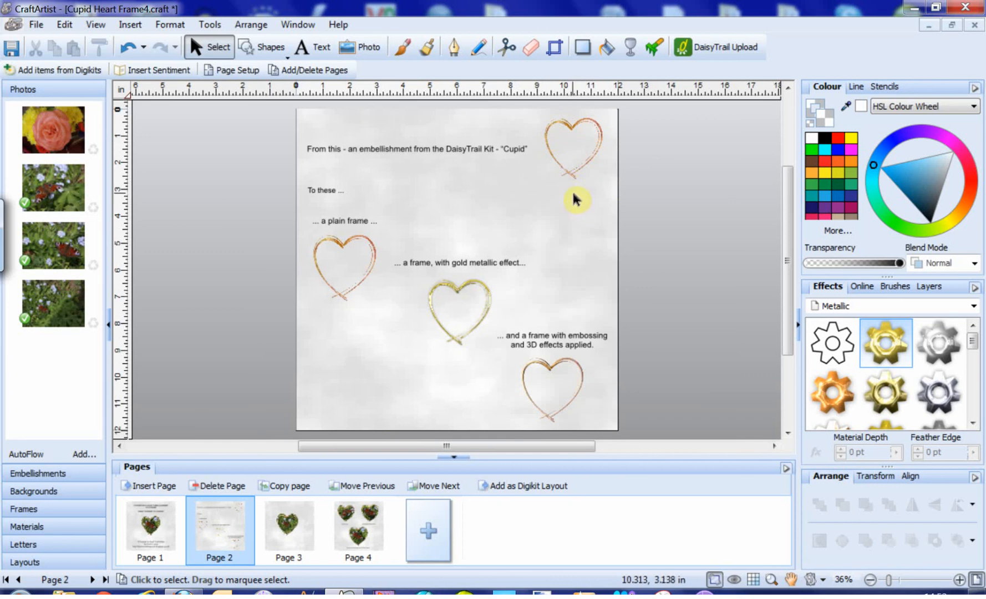
mouse_move(343, 252)
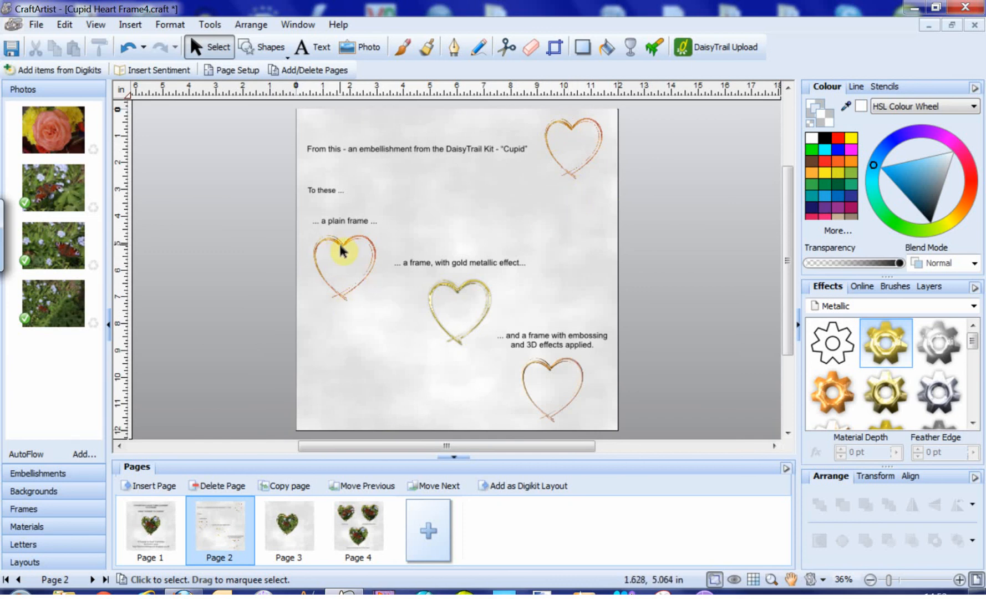
mouse_move(475, 326)
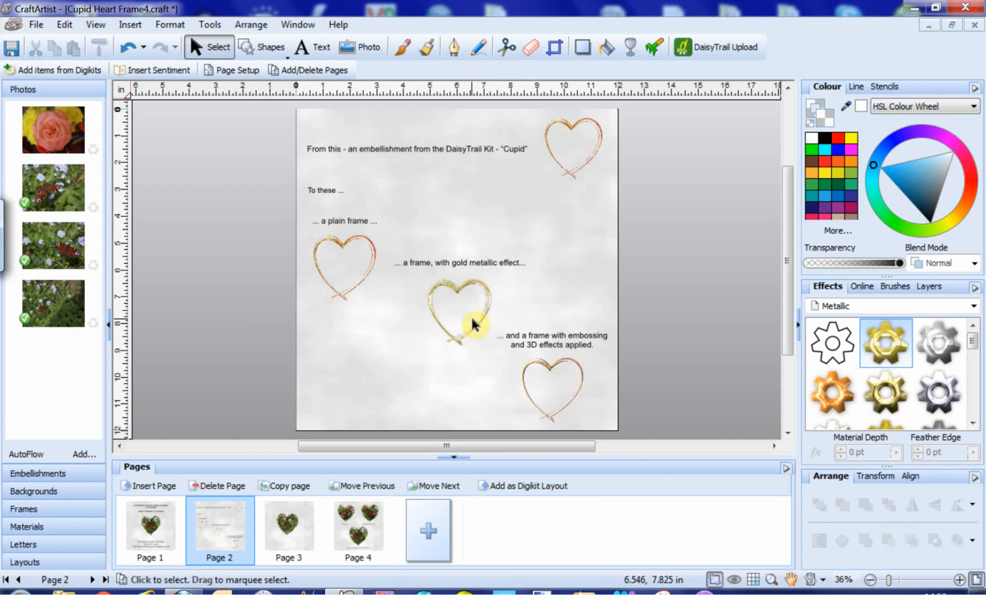
mouse_move(582, 414)
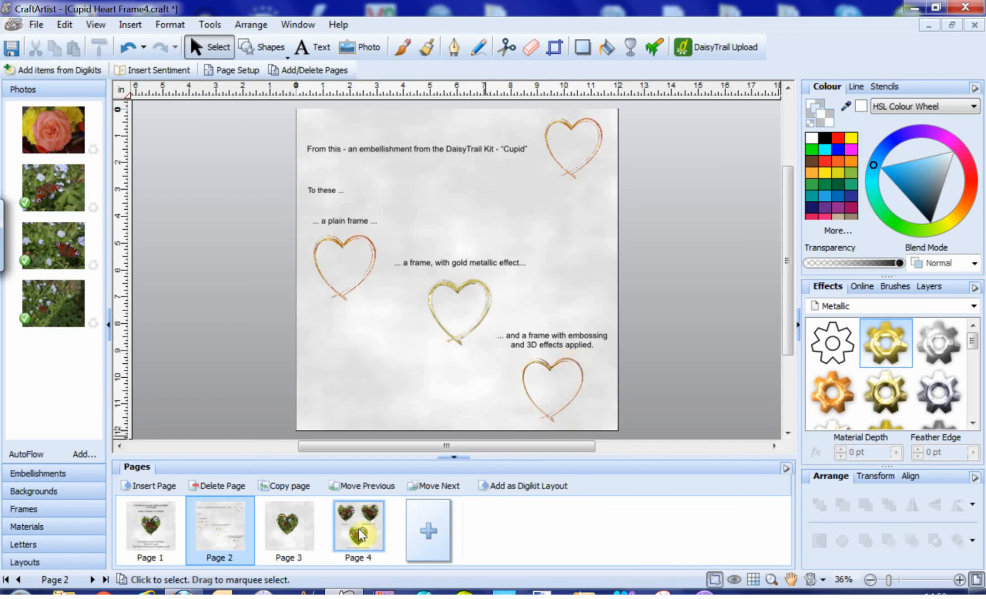
Step: Switch to page 4 showing the butterfly photo in the three labelled hearts
click(358, 527)
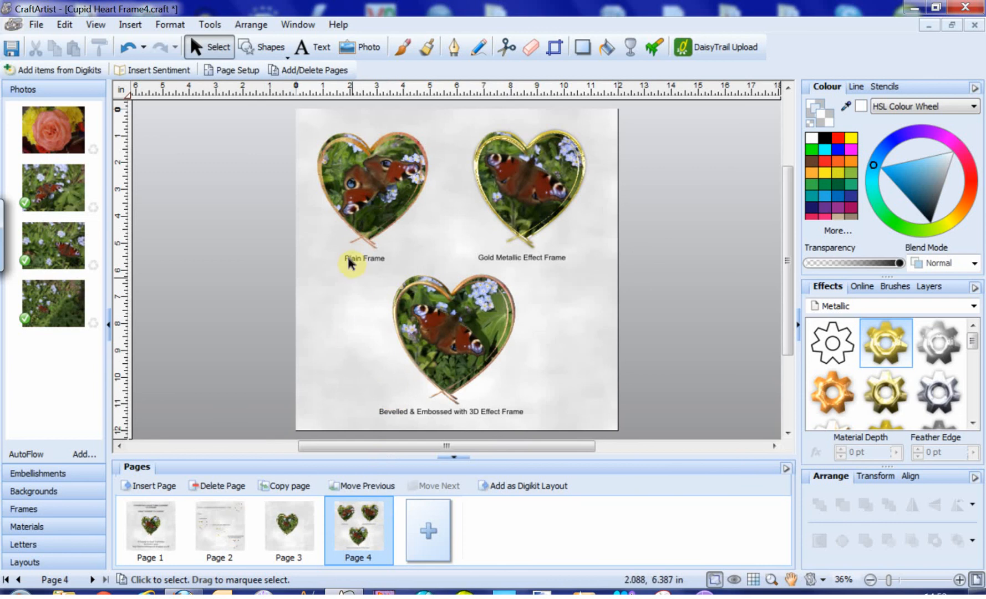
mouse_move(553, 233)
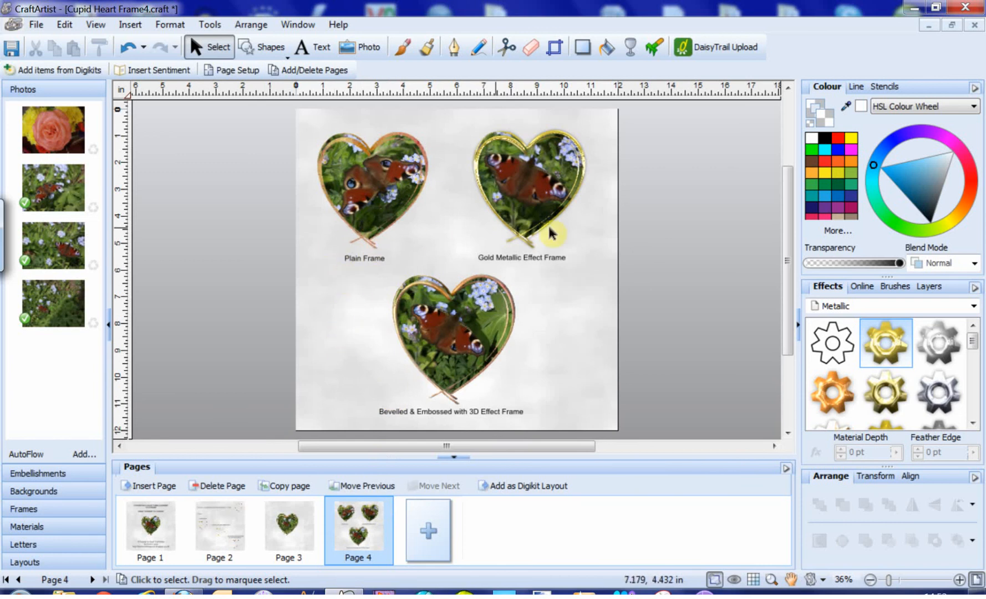
mouse_move(510, 368)
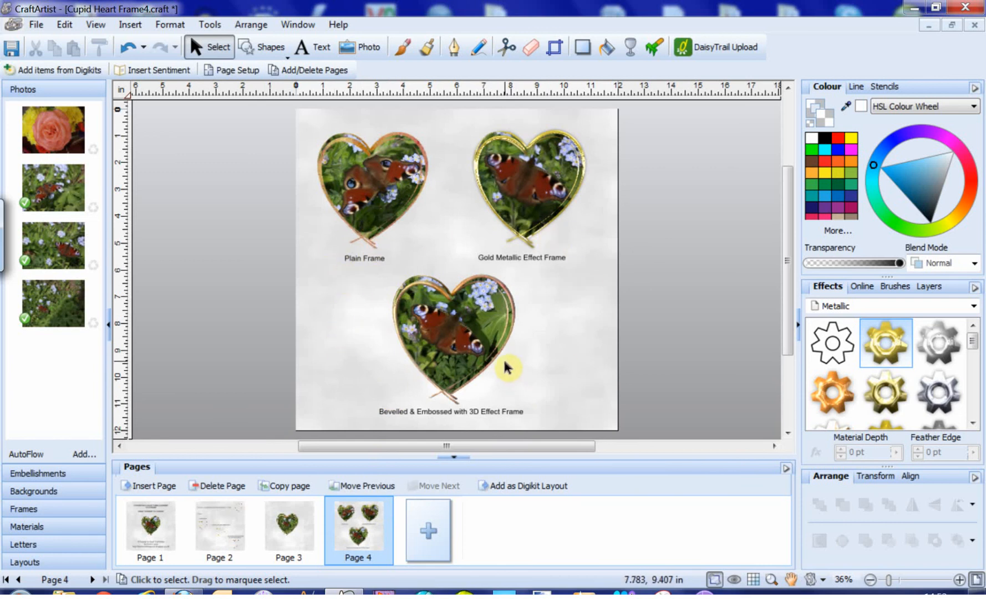
mouse_move(563, 369)
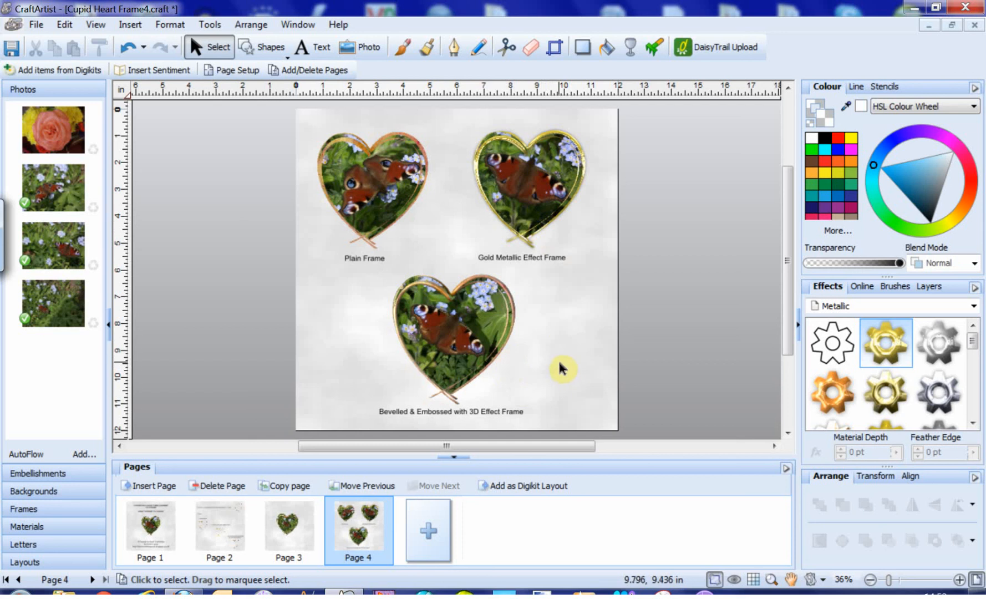
mouse_move(560, 380)
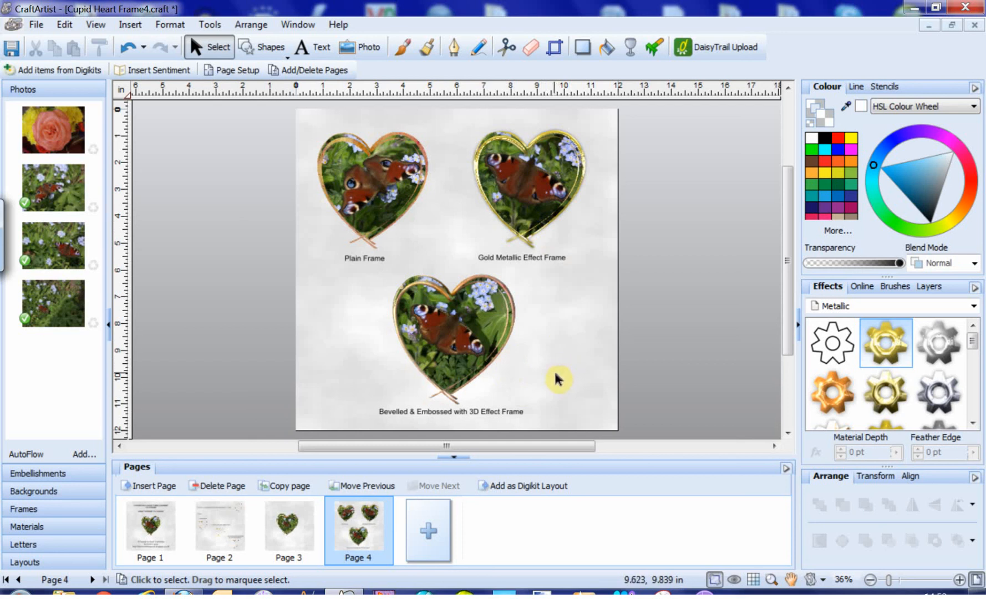
mouse_move(563, 386)
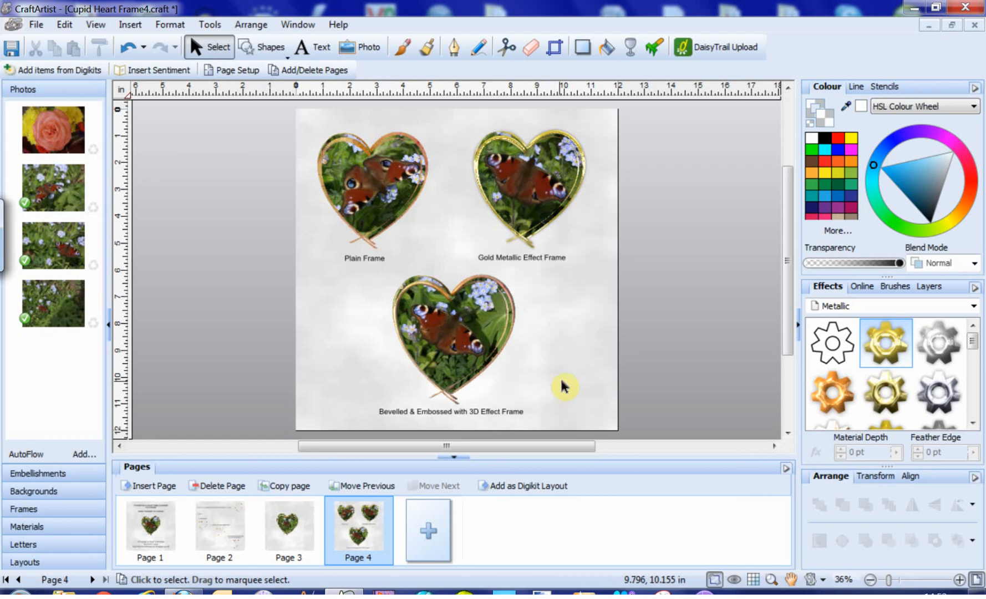
mouse_move(568, 384)
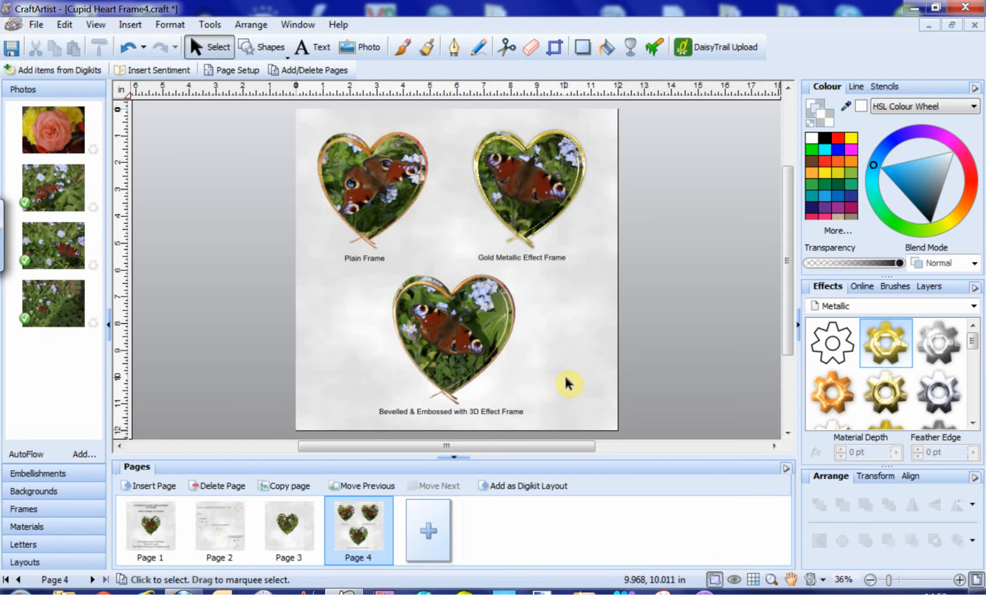
mouse_move(564, 387)
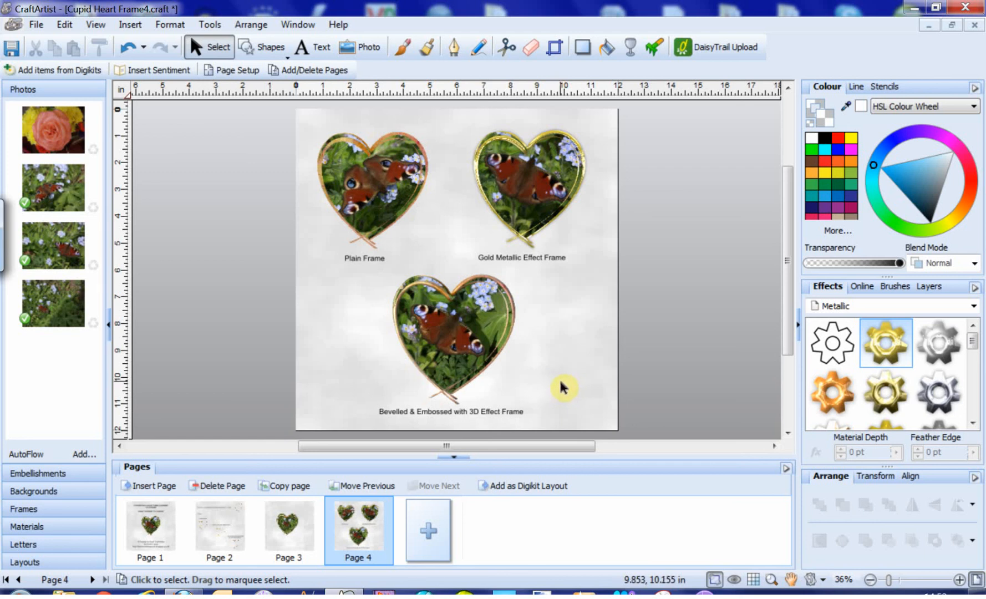
mouse_move(544, 305)
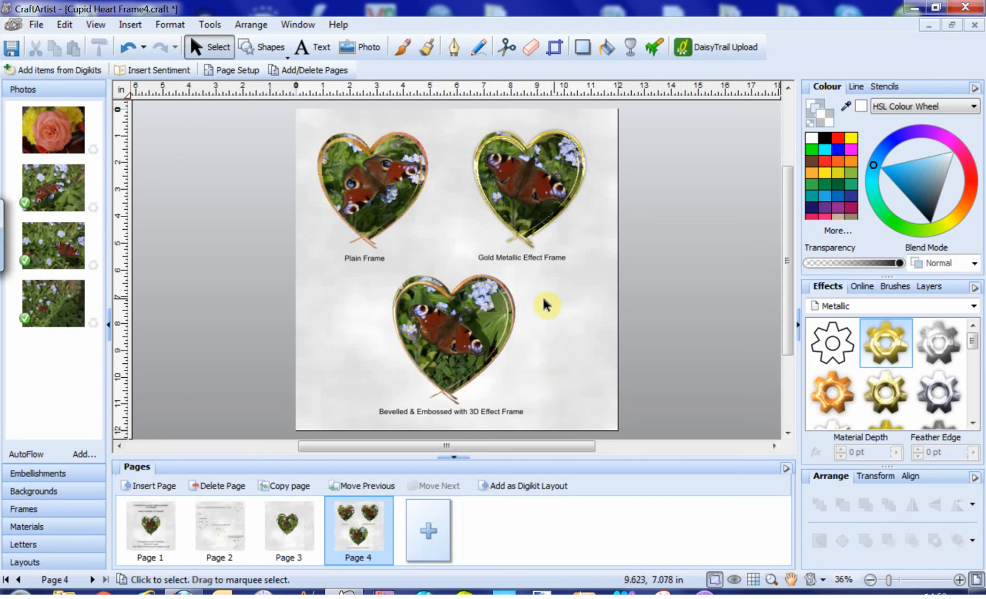
Step: Return to the page 1 title page with the butterfly heart frame
click(150, 528)
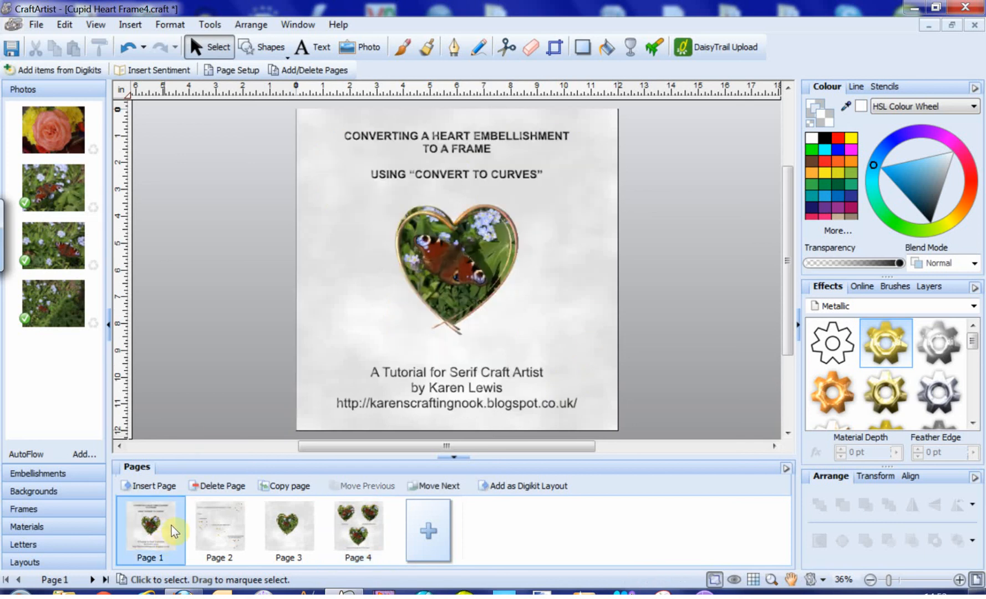
mouse_move(192, 508)
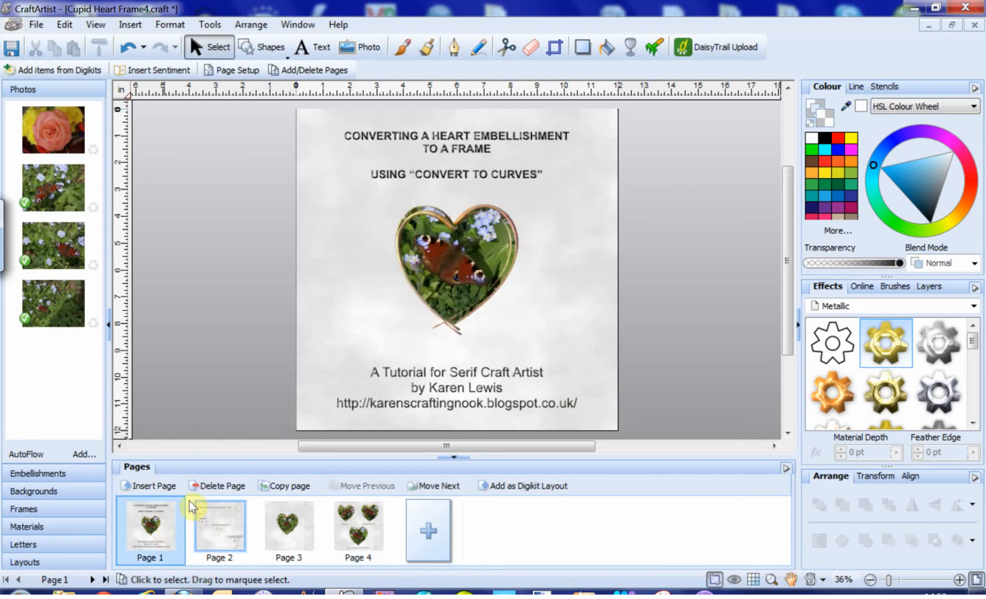